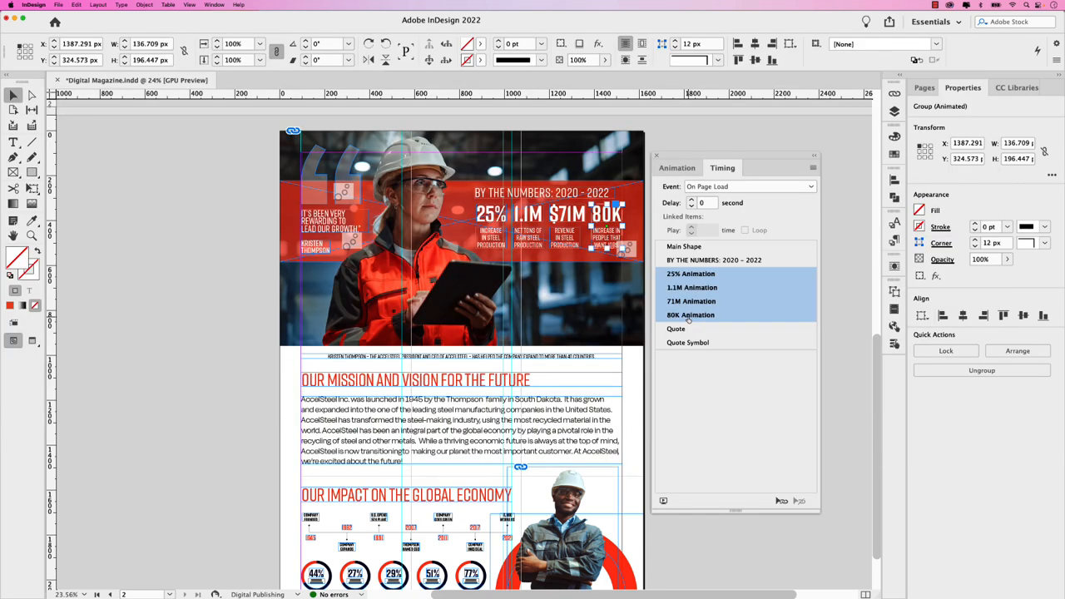
Set a .25 second Delay in the Timing panel for the linked stat animations
left_click(706, 203)
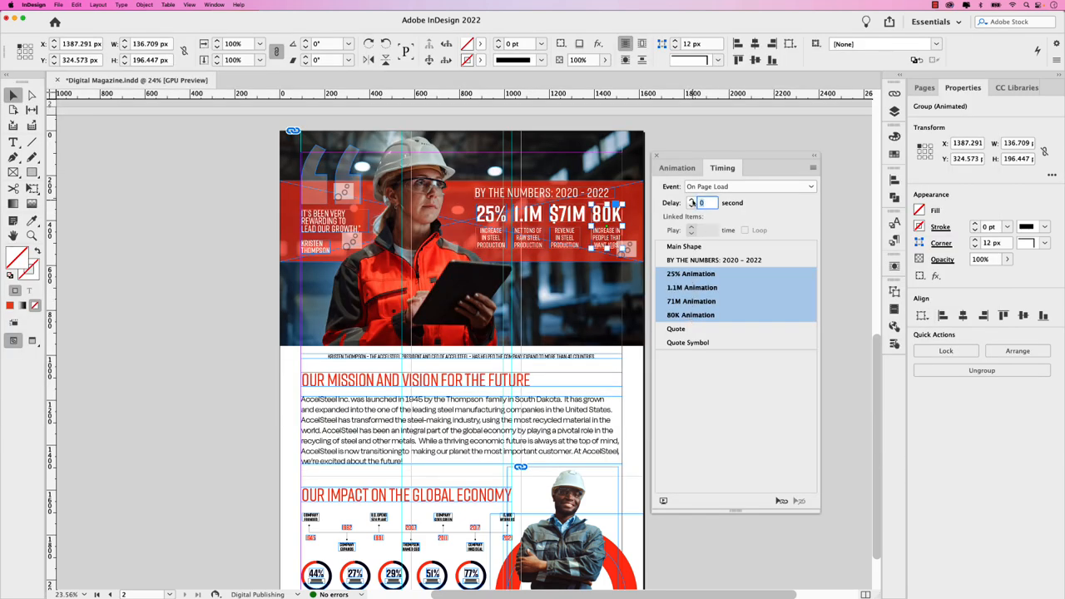
type(".25")
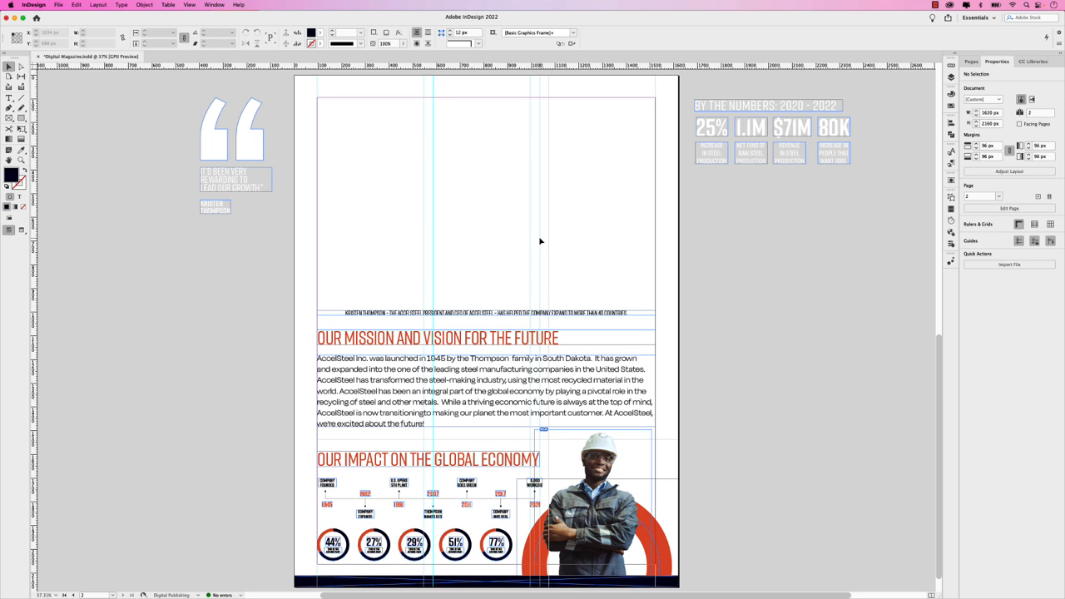
mouse_move(539, 265)
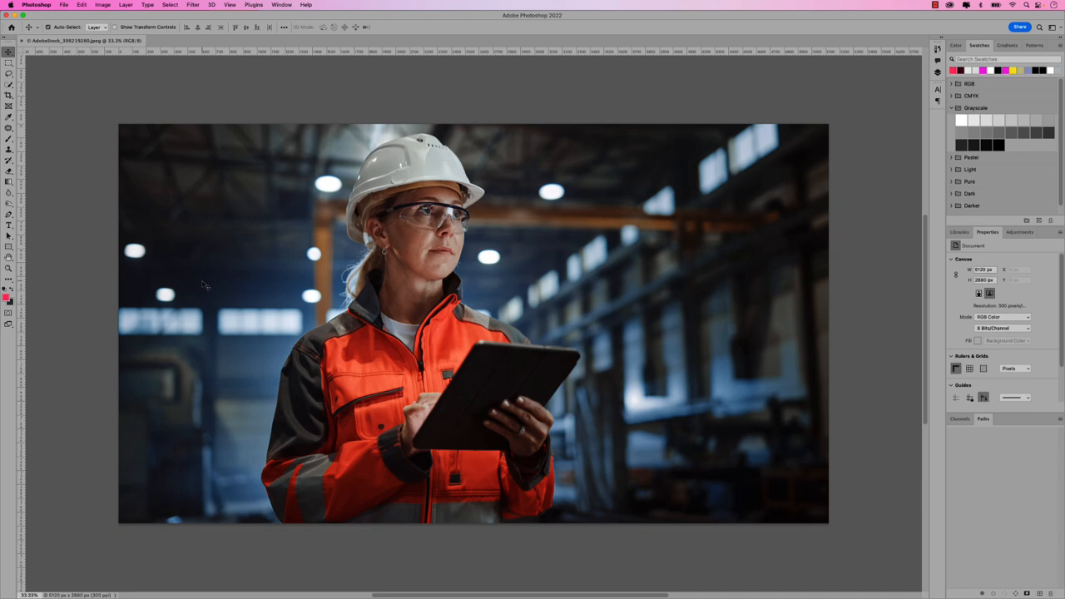
mouse_move(208, 286)
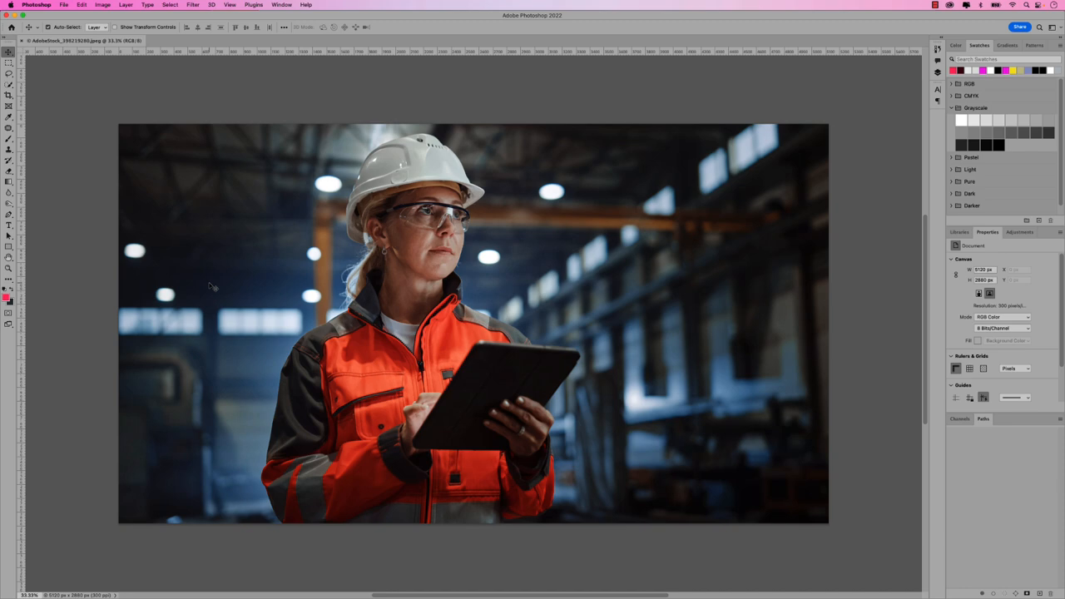
mouse_move(909, 82)
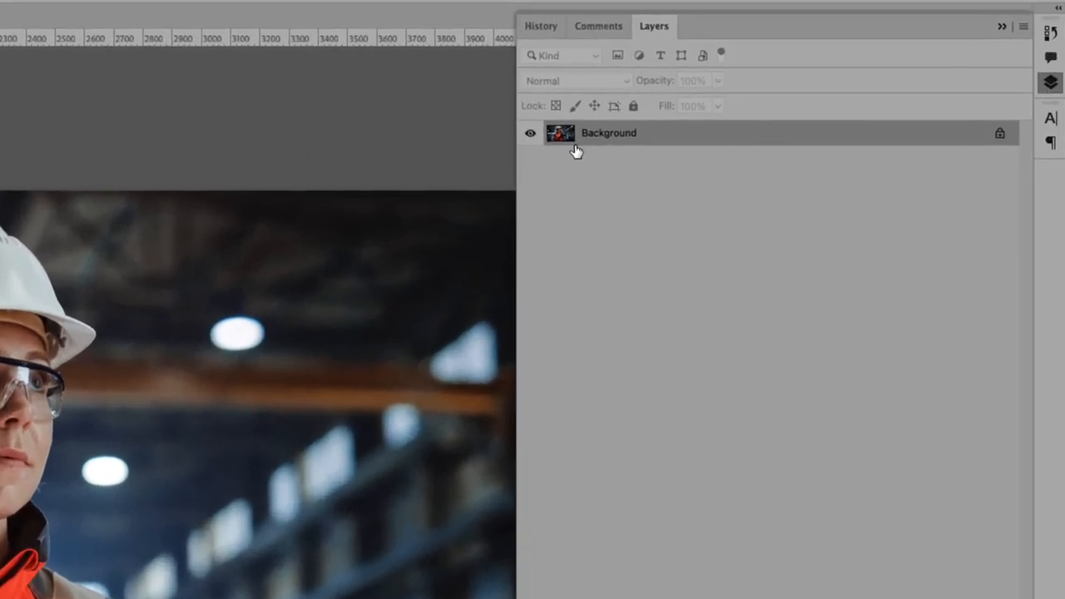
mouse_move(610, 146)
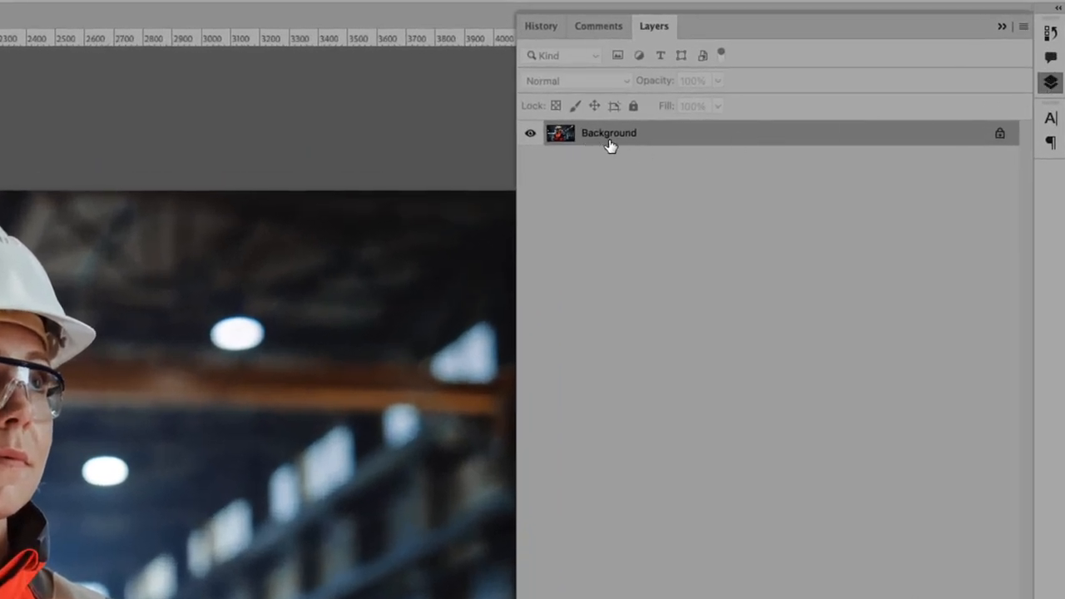
Duplicate the Background layer of the worker photo as a new layer named Main Image
right_click(610, 133)
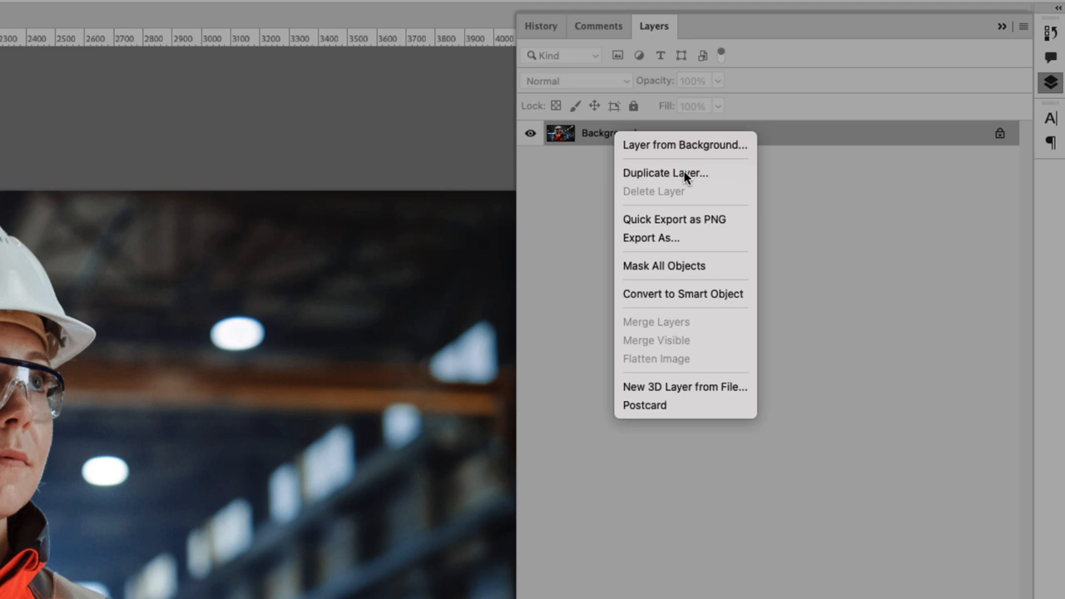
left_click(666, 172)
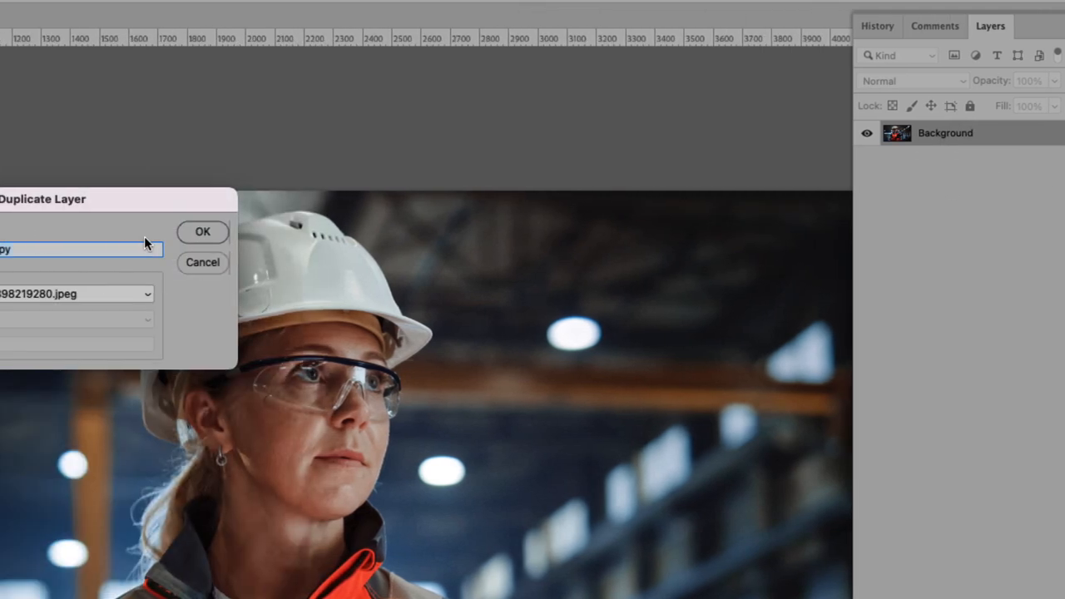
type("Main O")
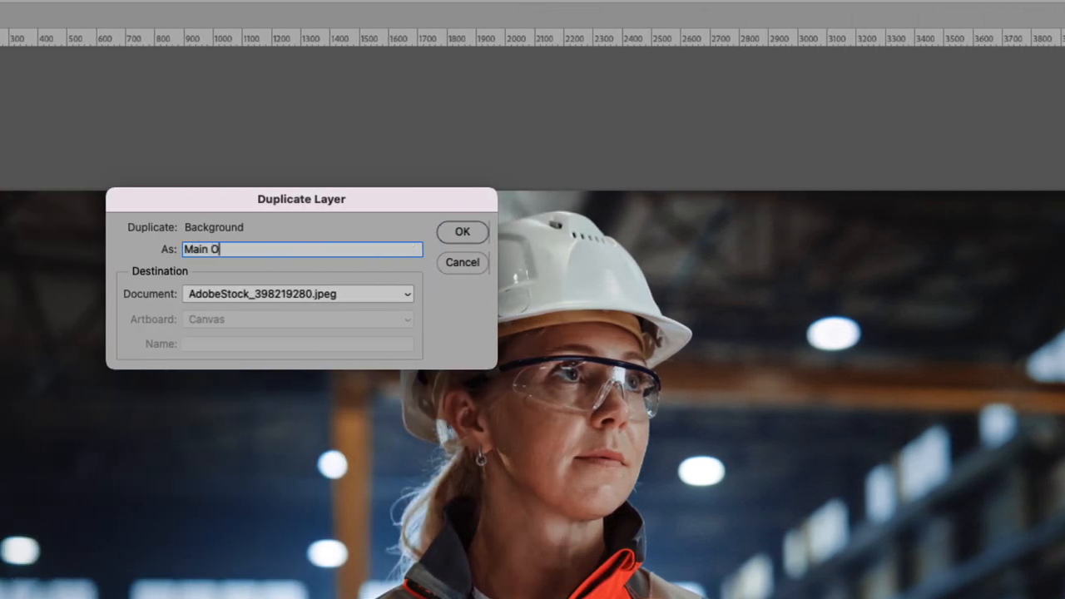
left_click(463, 232)
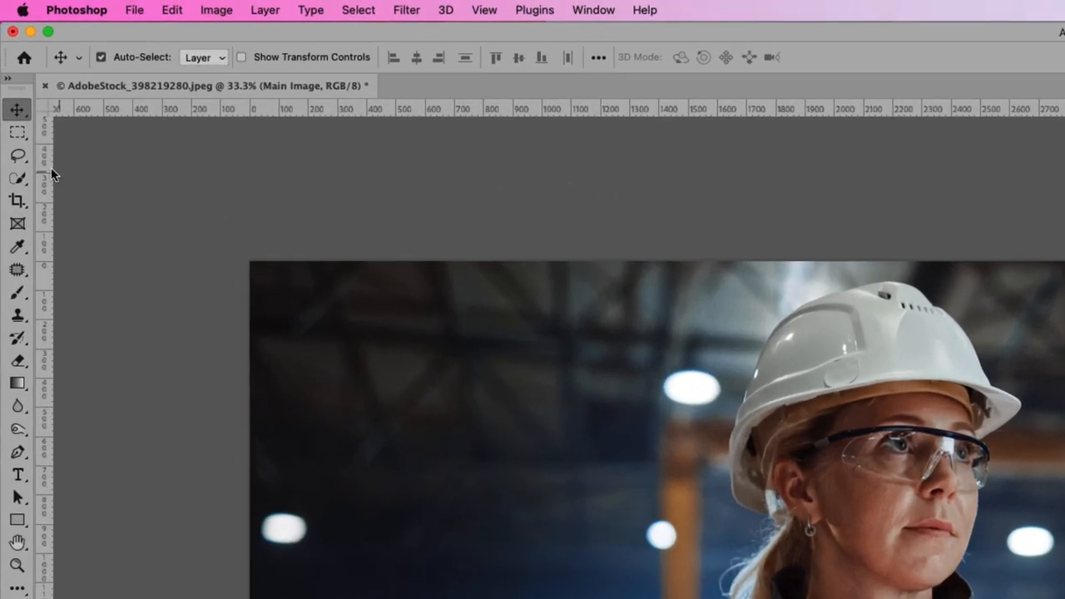
mouse_move(18, 176)
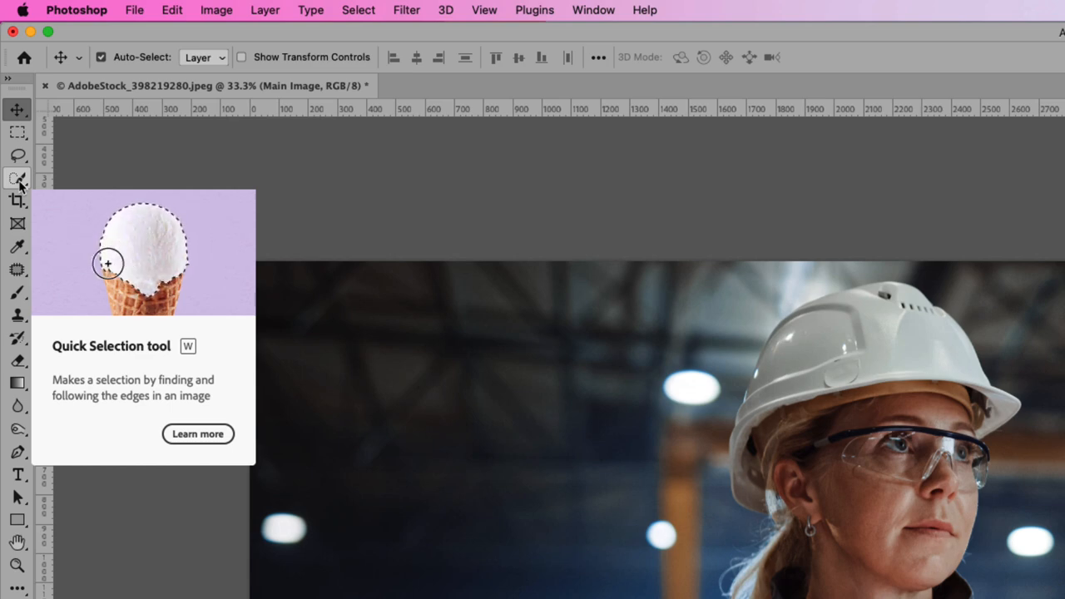
Use the Quick Selection tool's Select Subject to select the worker in the photo
left_click(17, 179)
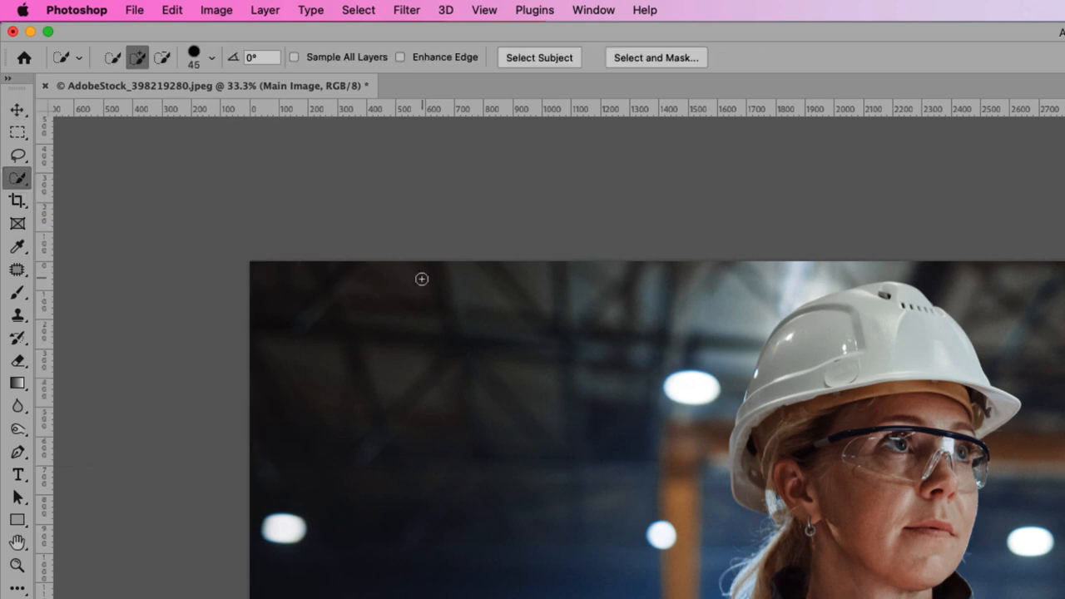
mouse_move(866, 449)
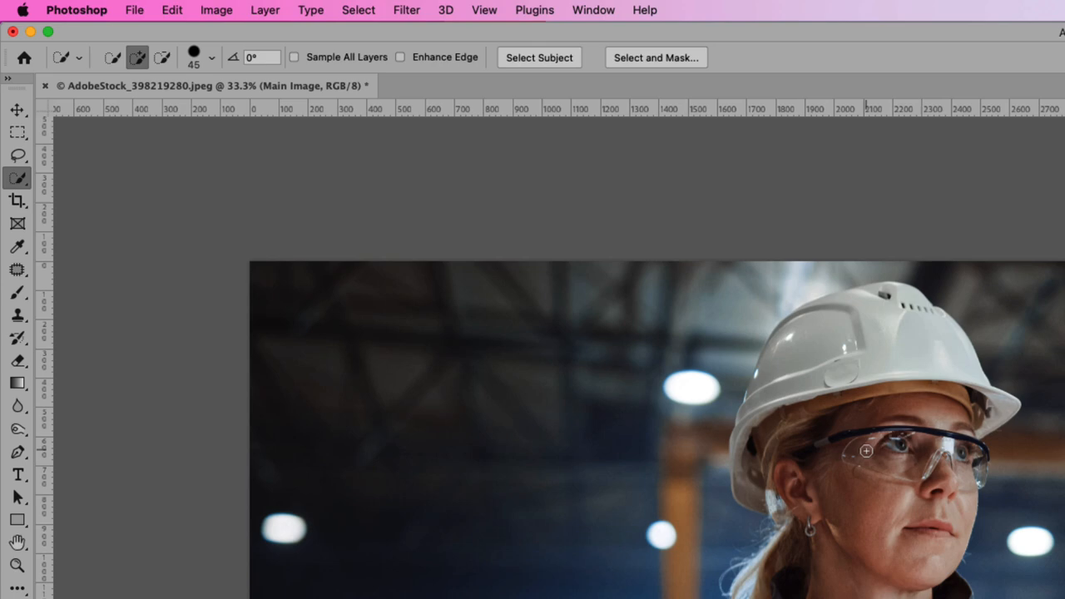
left_click(540, 57)
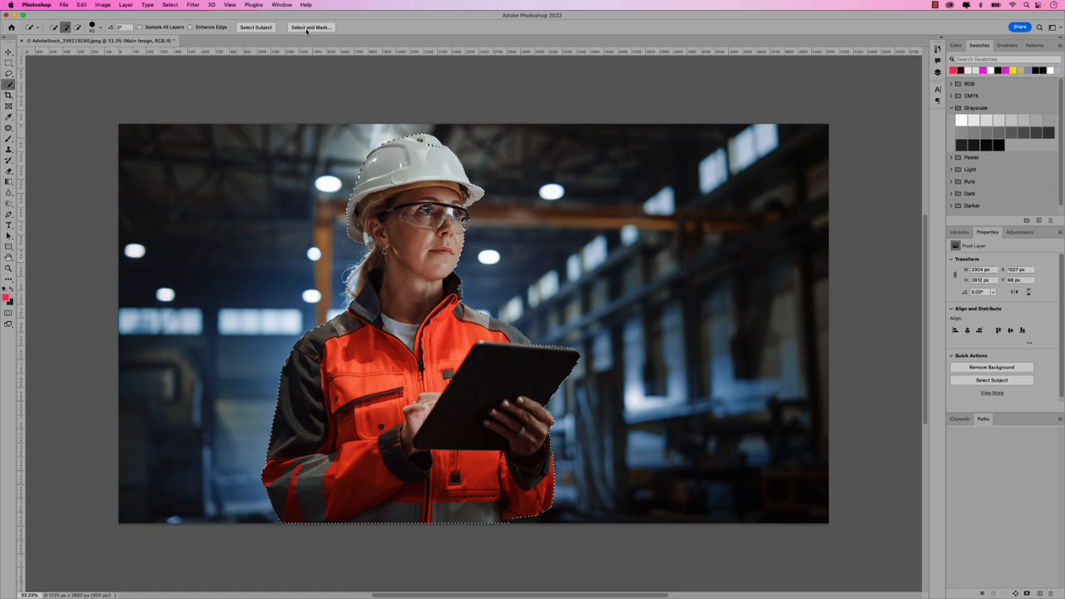
Refine the worker selection's edges around her hair and hat in Select and Mask
left_click(310, 27)
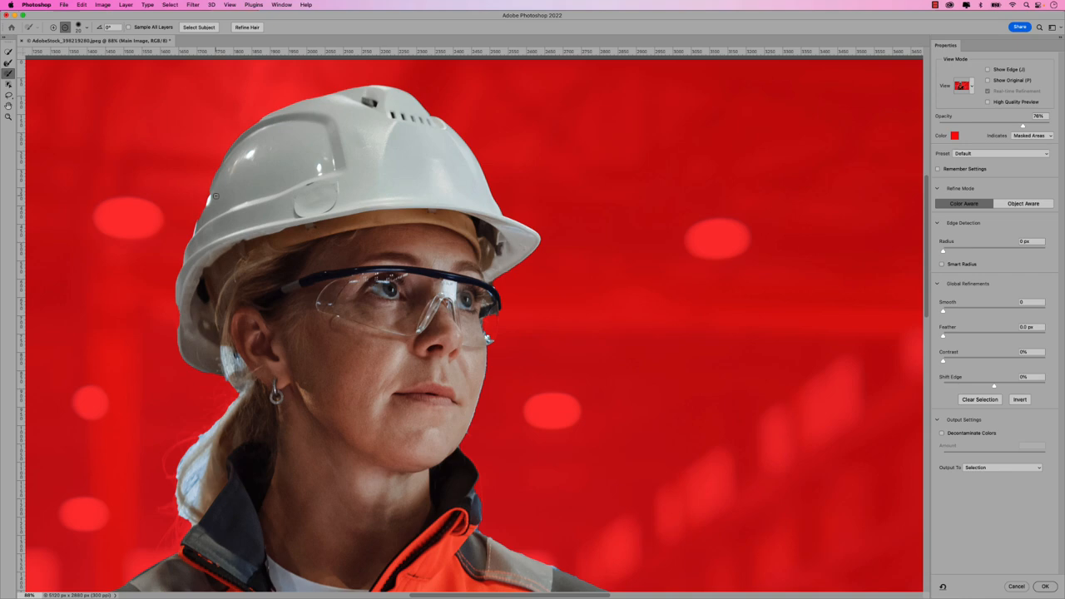
mouse_move(220, 173)
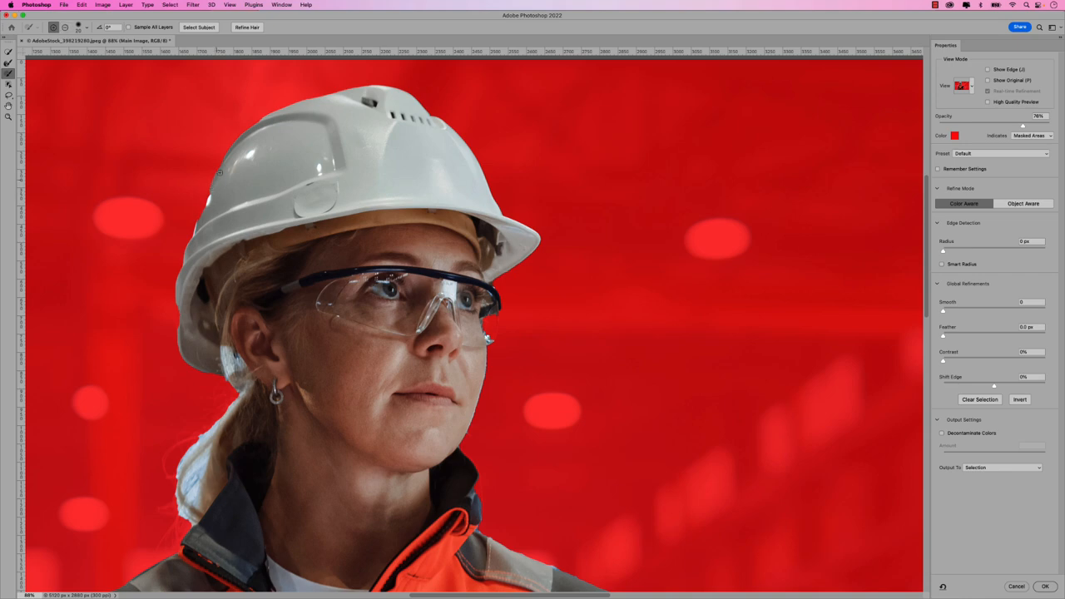
left_click_drag(220, 171, 276, 113)
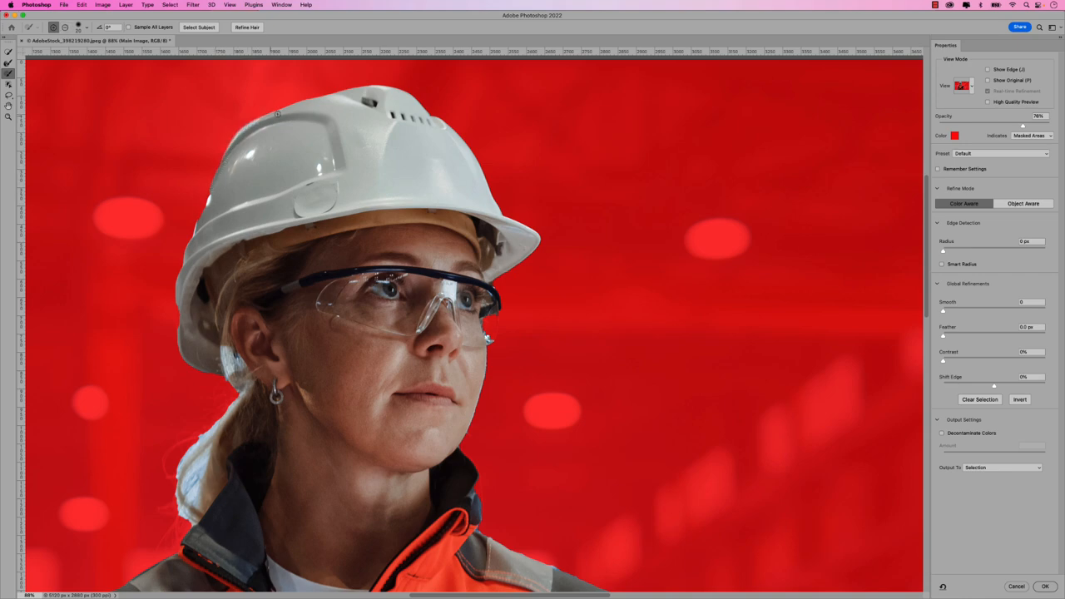
left_click_drag(276, 113, 330, 96)
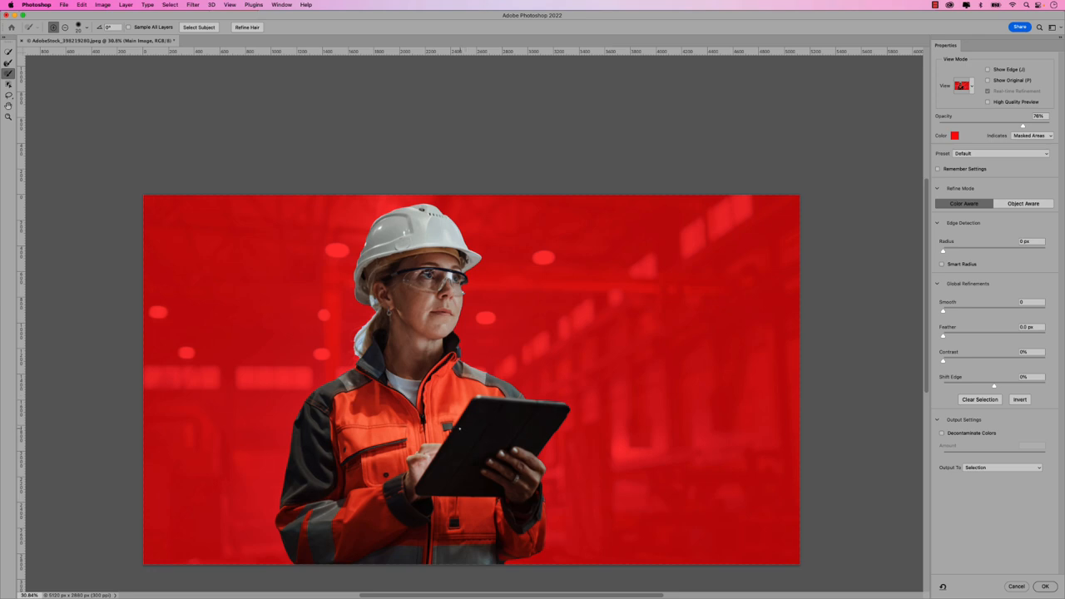
Accept the refined selection and add it as a layer mask on the Main Image layer
left_click(1045, 586)
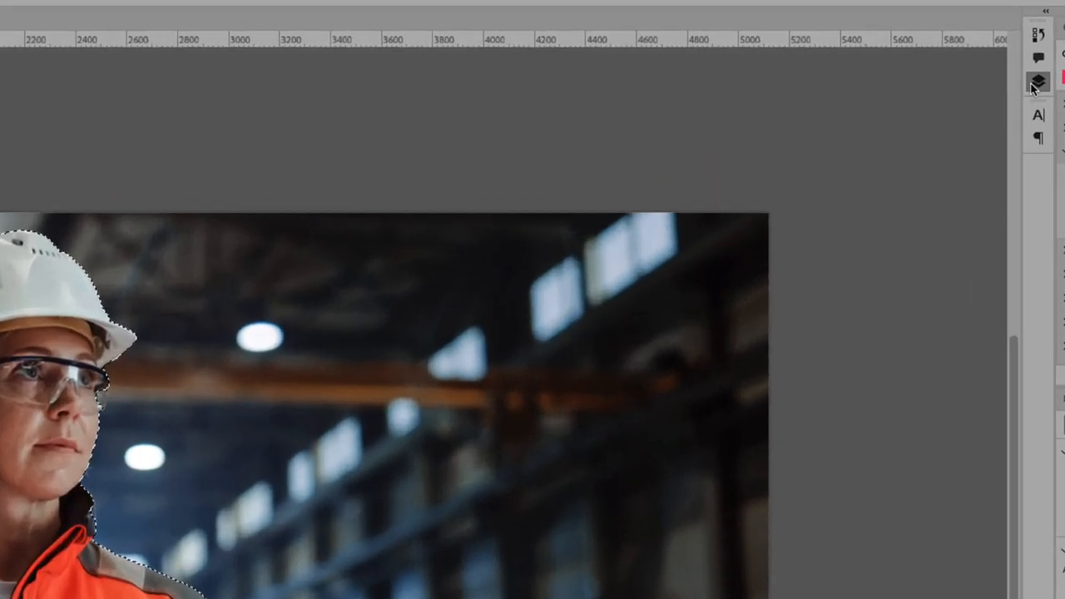
left_click(1039, 80)
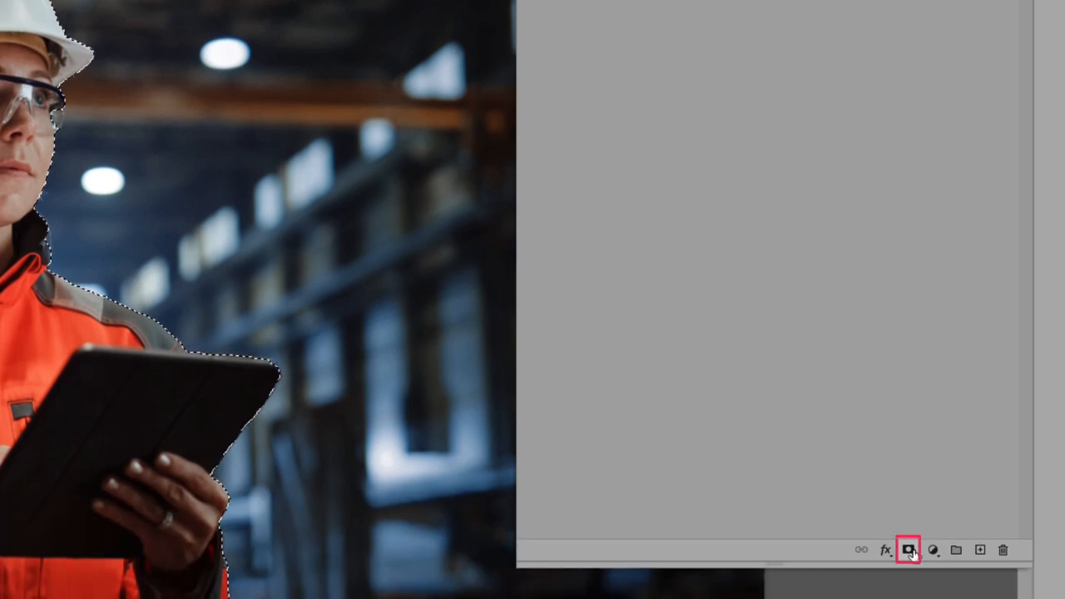
left_click(908, 550)
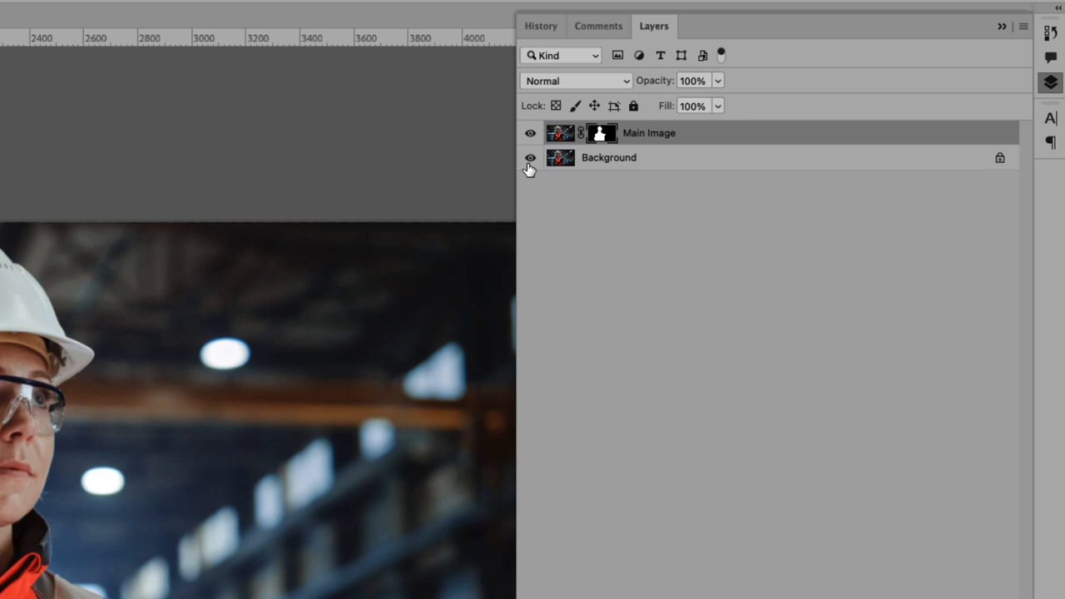
Toggle the Background layer's visibility to check the worker cutout, leaving it shown
left_click(529, 158)
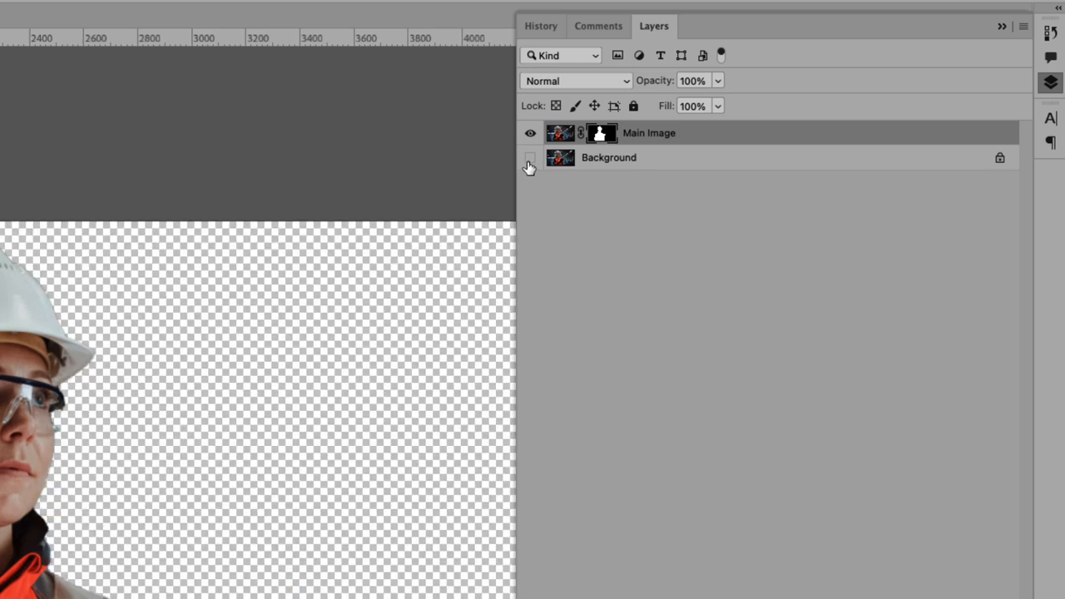
left_click(530, 156)
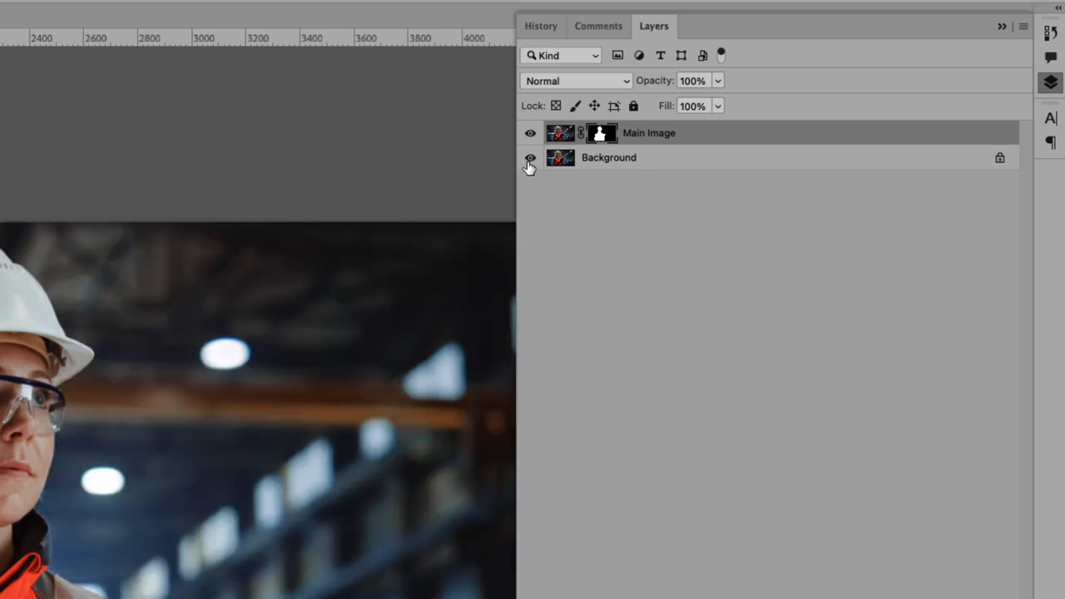
left_click(529, 156)
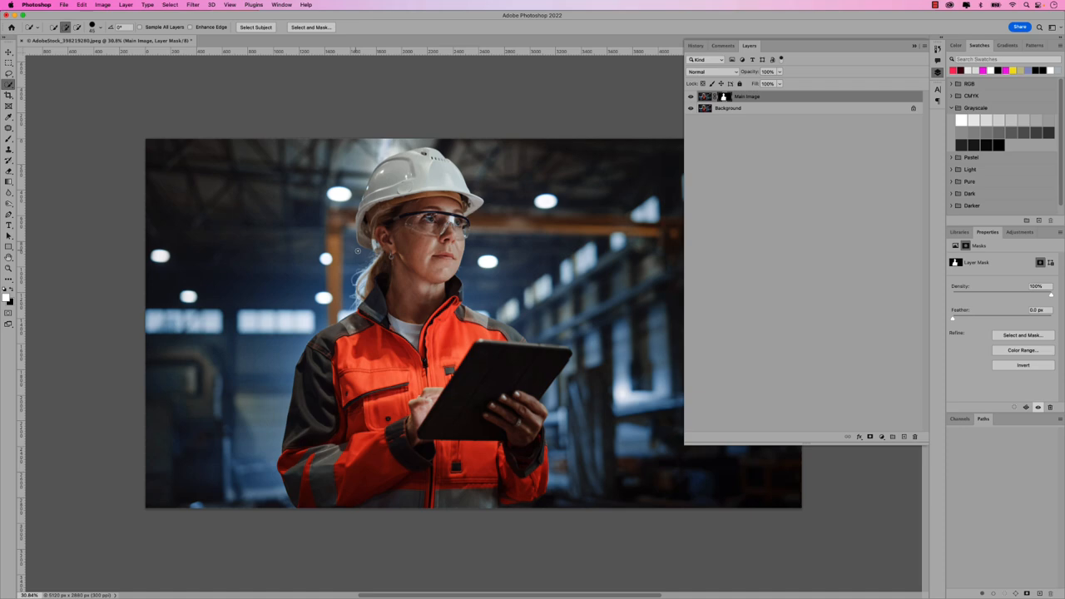
mouse_move(269, 286)
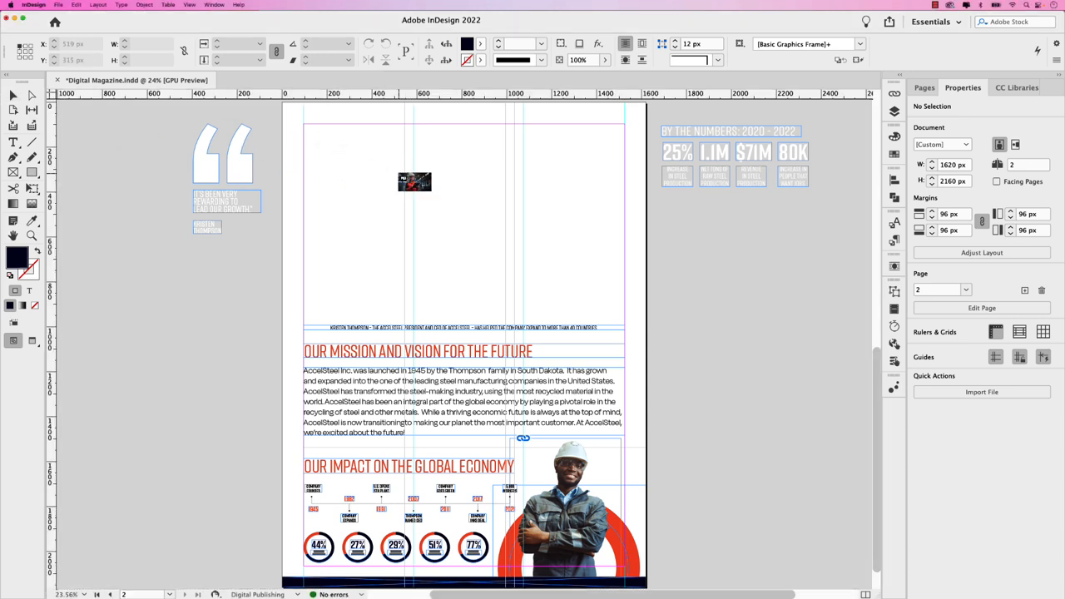
Place the layered worker photo in a frame across the page top, fit it and reposition the content
left_click_drag(415, 182, 301, 117)
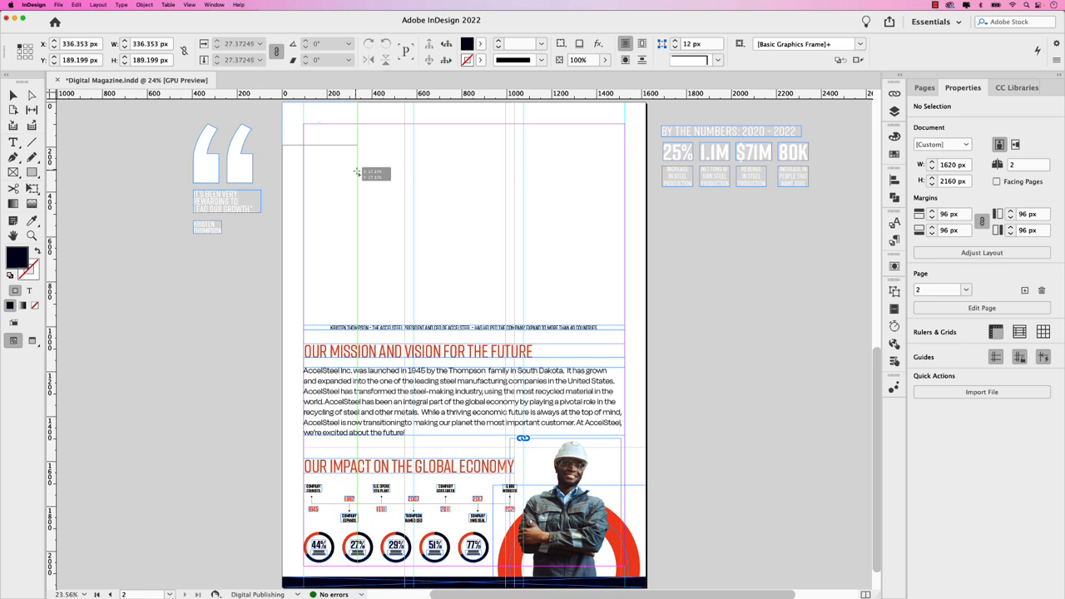
left_click_drag(358, 173, 633, 318)
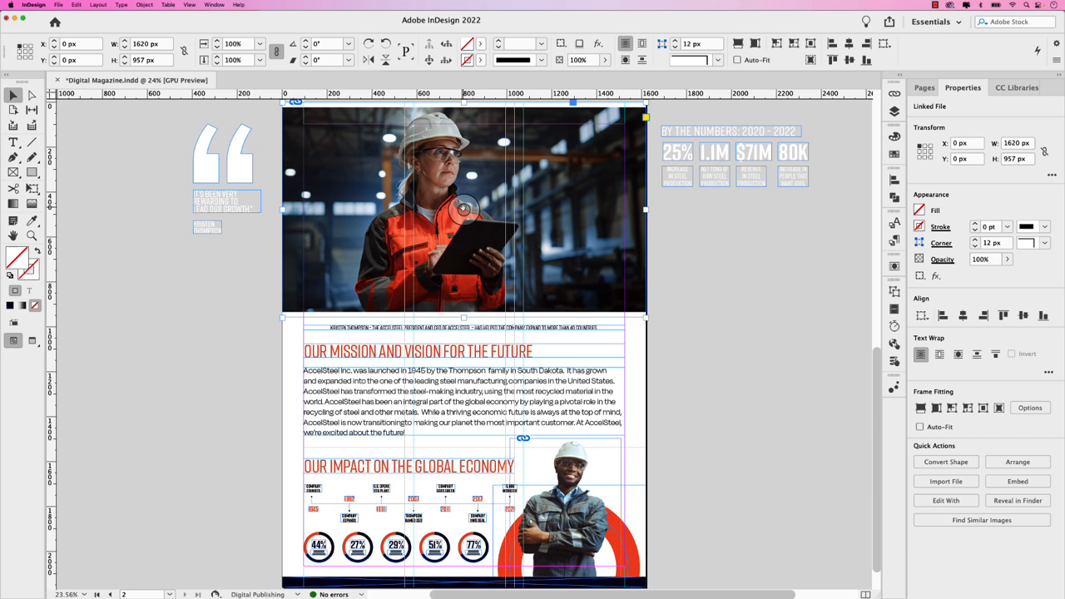
right_click(464, 208)
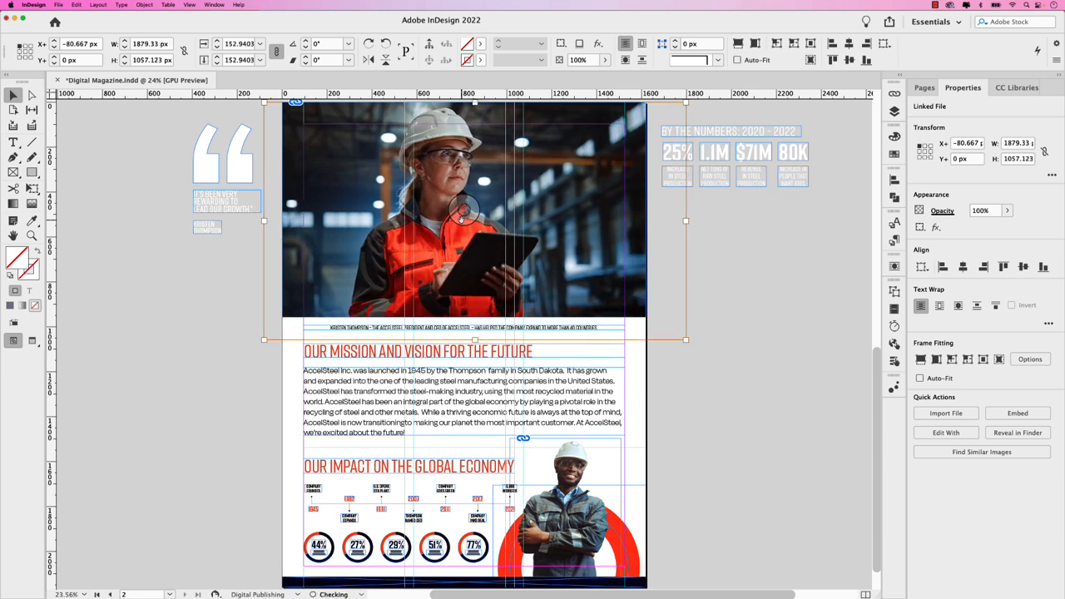
left_click_drag(466, 213, 416, 213)
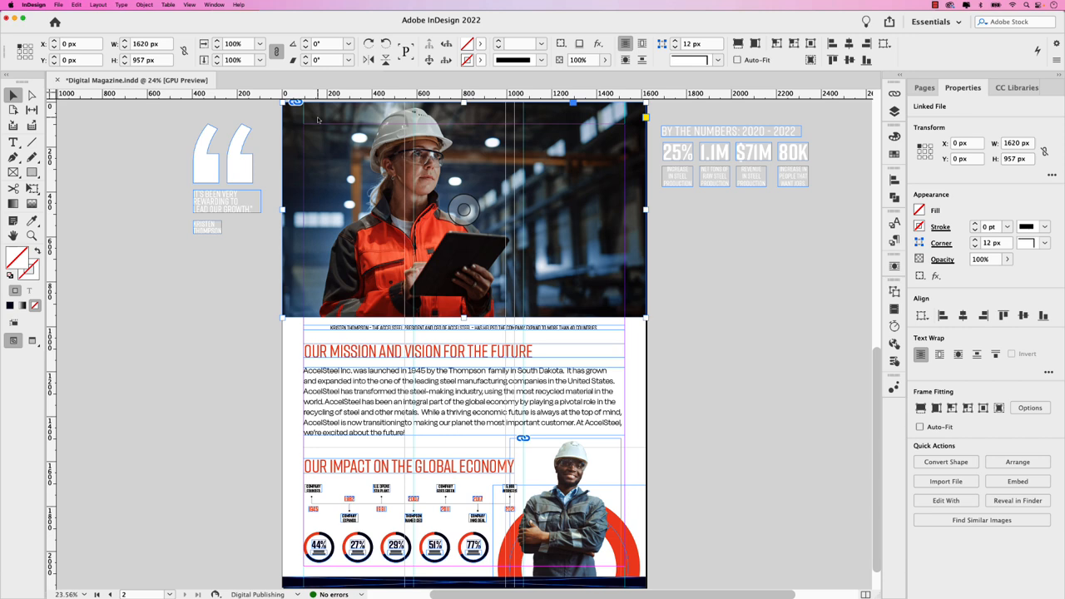
Paste a copy of the worker photo and position it over the original at the page top
left_click(76, 5)
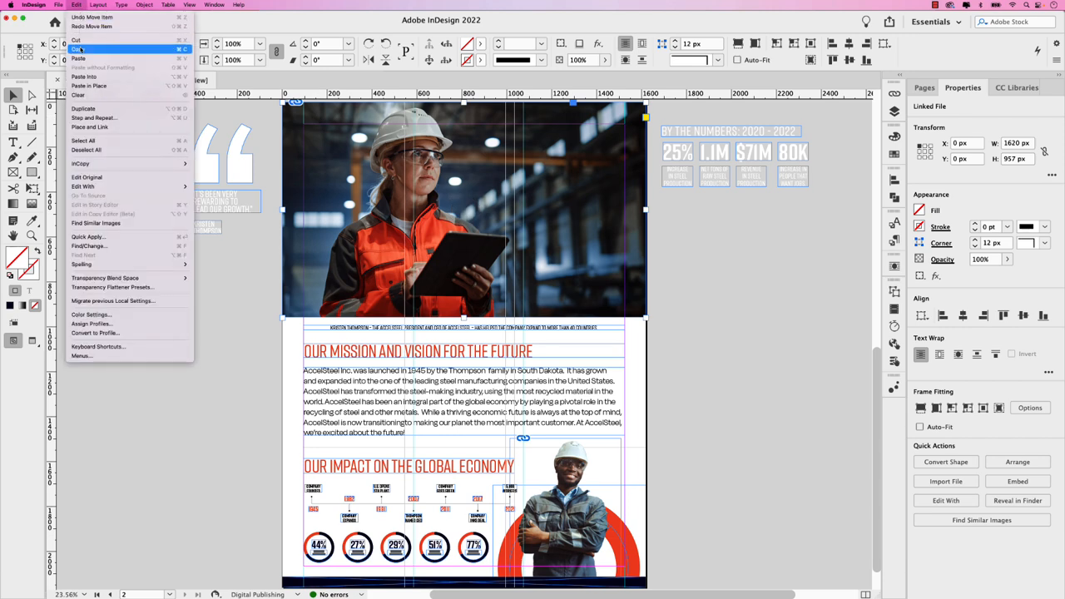
mouse_move(83, 77)
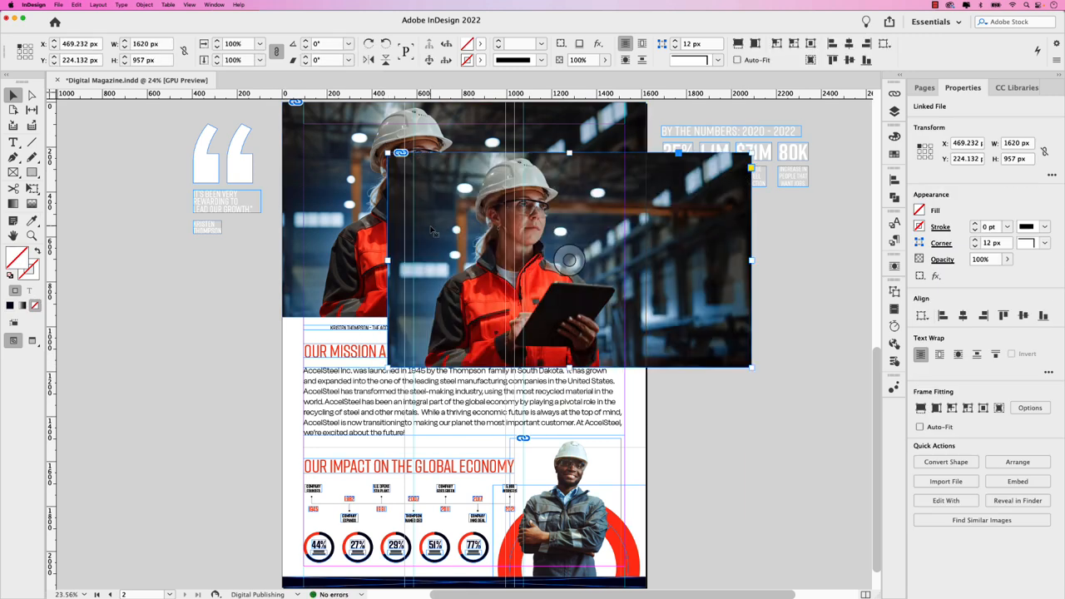
left_click_drag(569, 259, 466, 208)
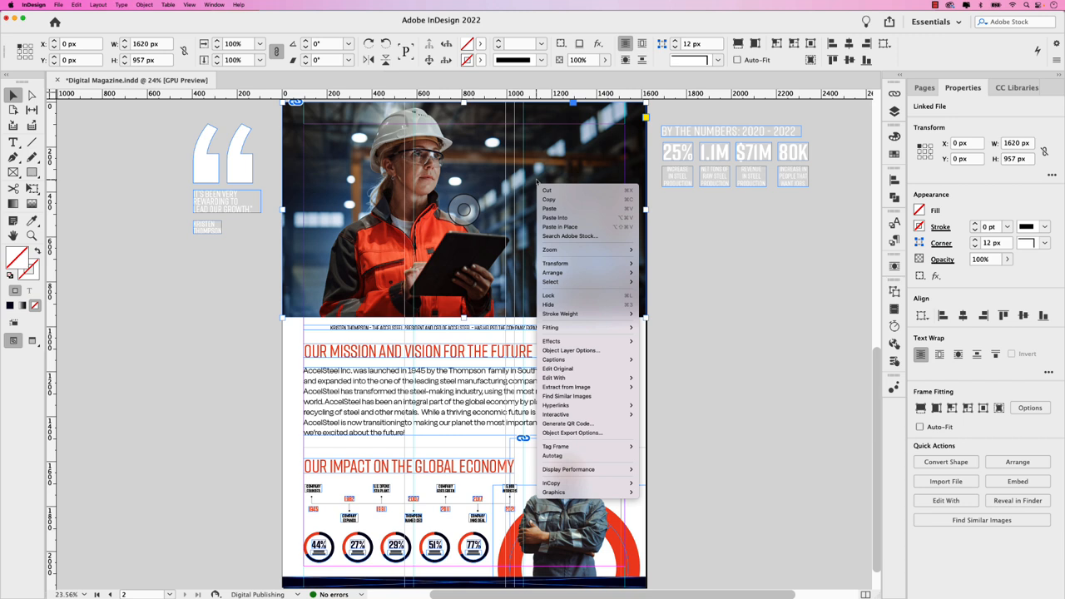
mouse_move(569, 350)
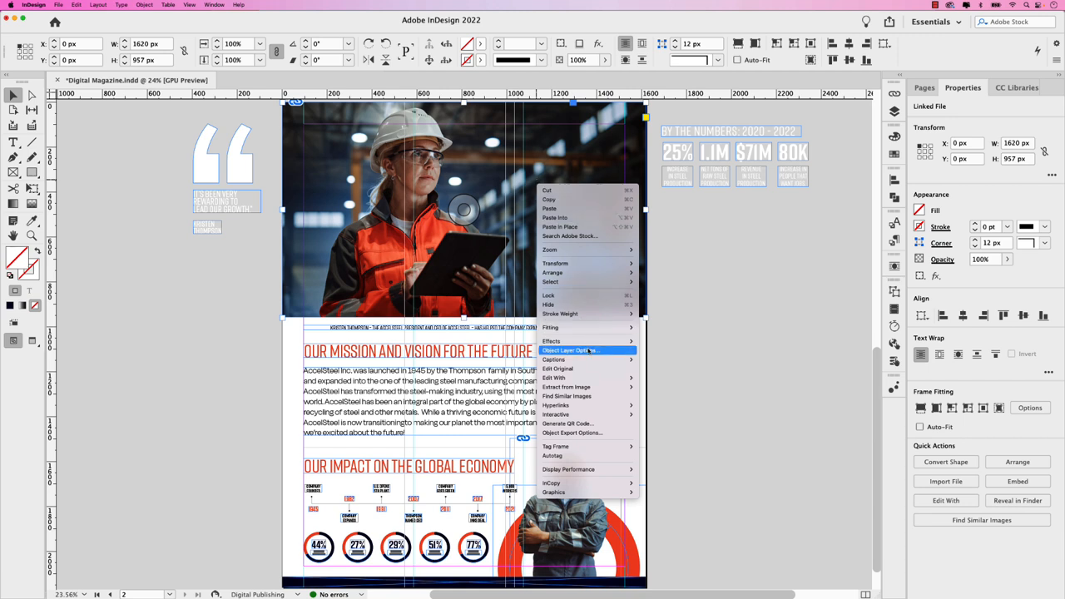
Hide the copy's Background layer in Object Layer Options so only the woman shows
left_click(571, 349)
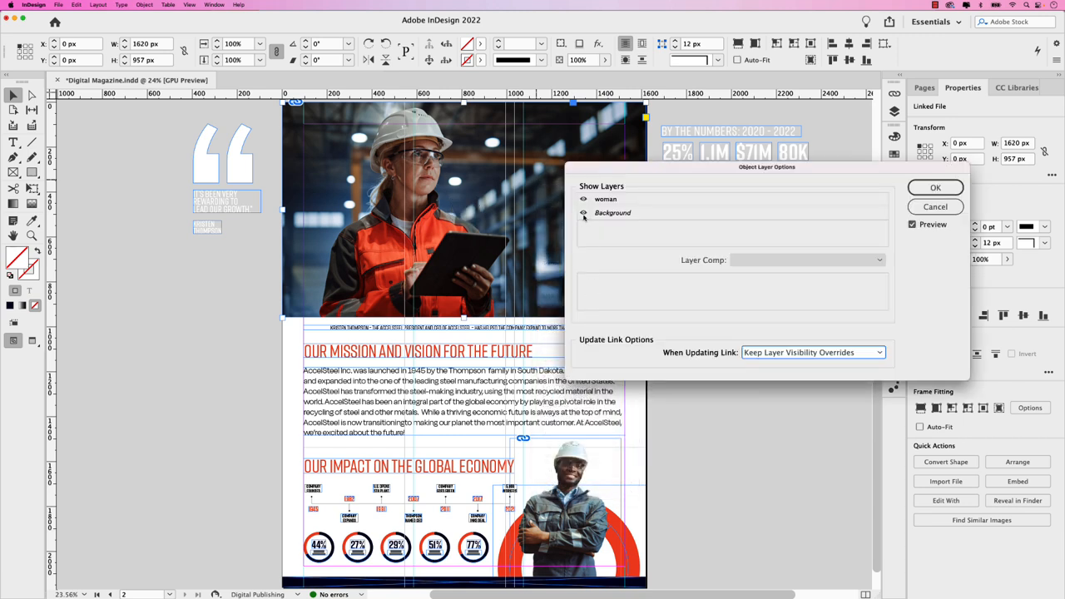
left_click(582, 213)
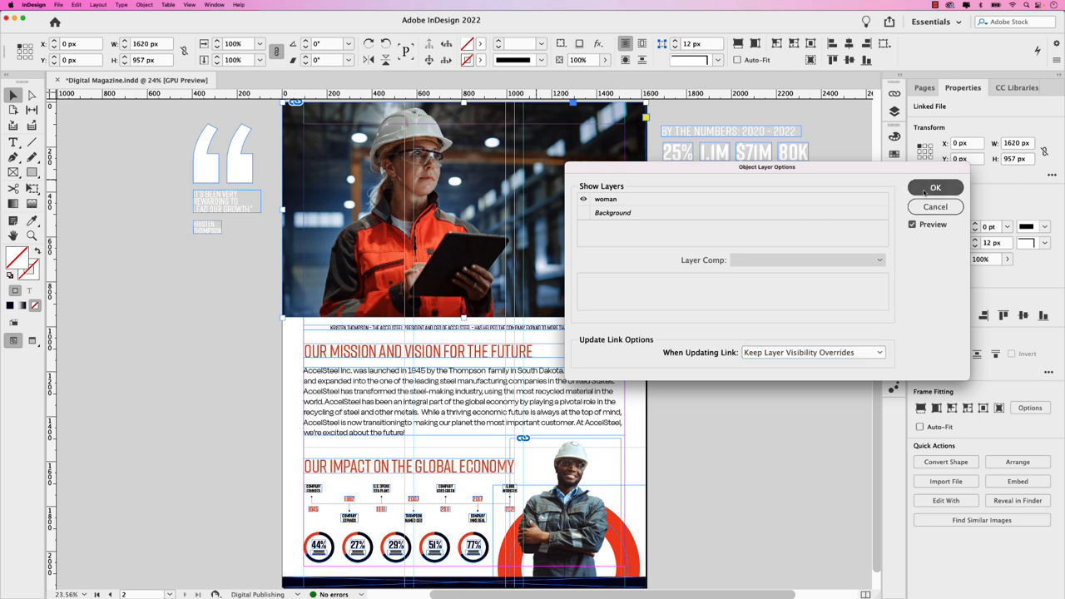
left_click(936, 186)
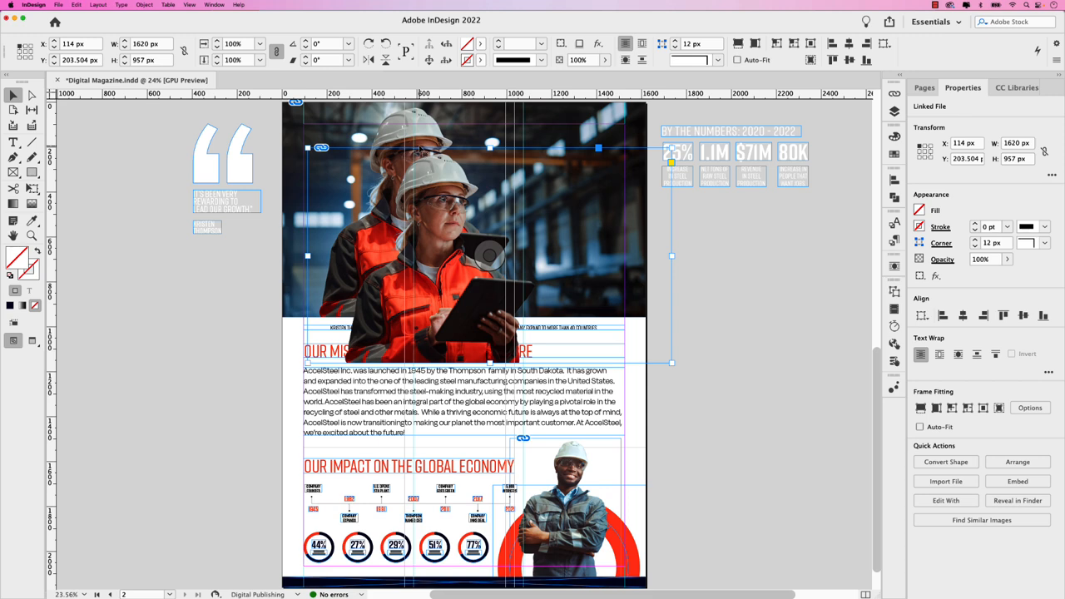
mouse_move(436, 185)
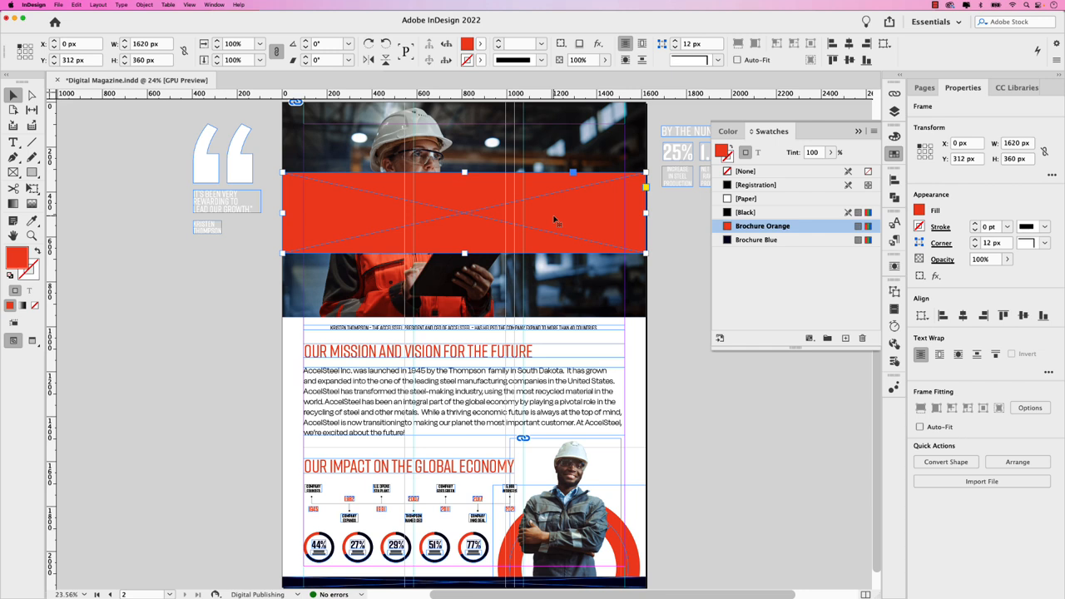
Send the Brochure Orange rectangle backward so it sits behind the woman cutout
key("cmd+[")
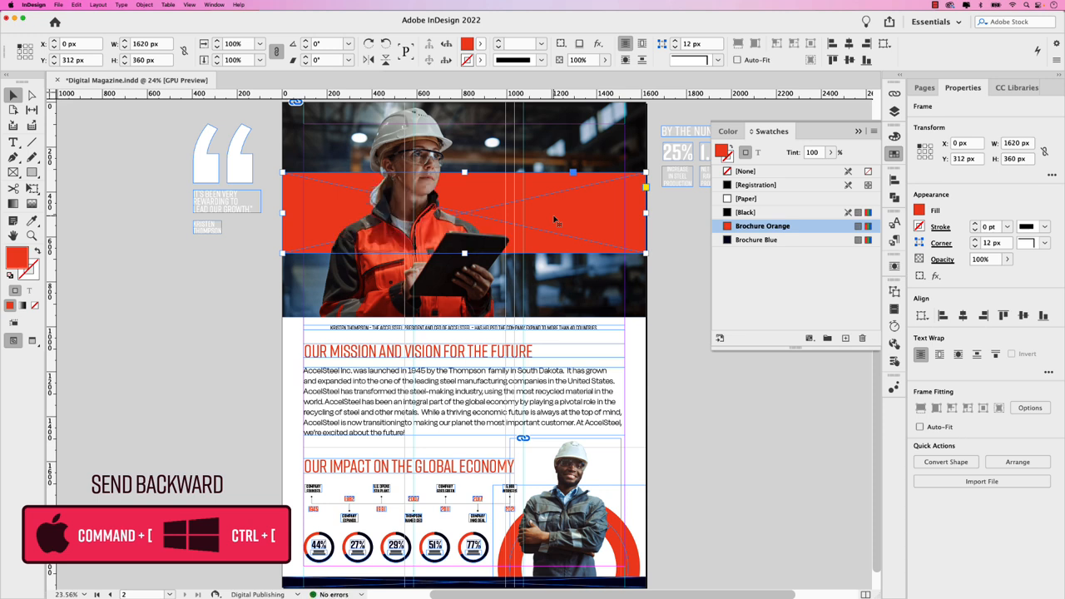
left_click(145, 7)
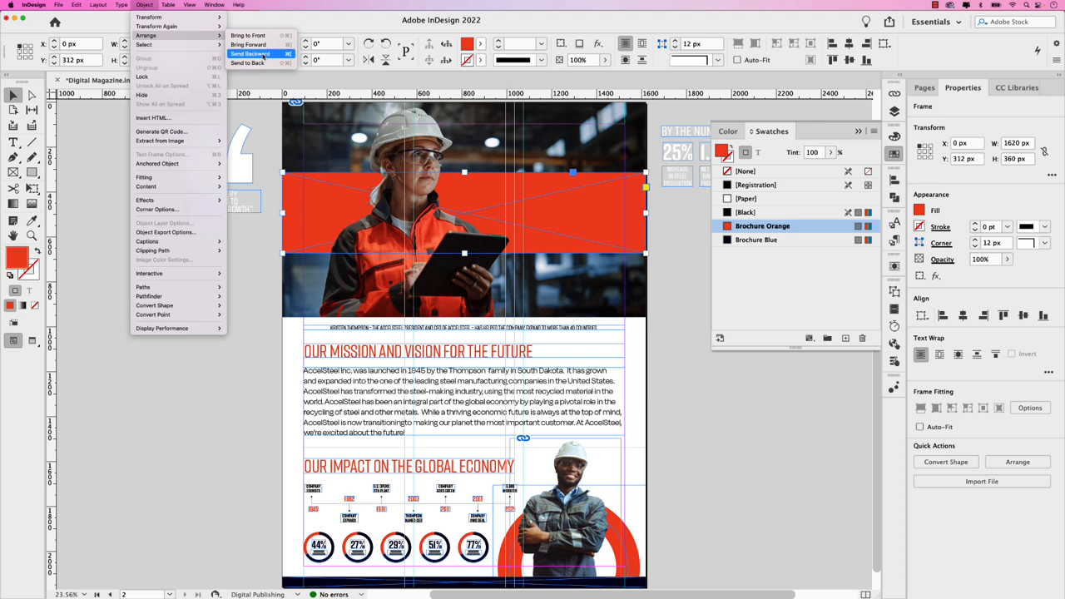
mouse_move(148, 17)
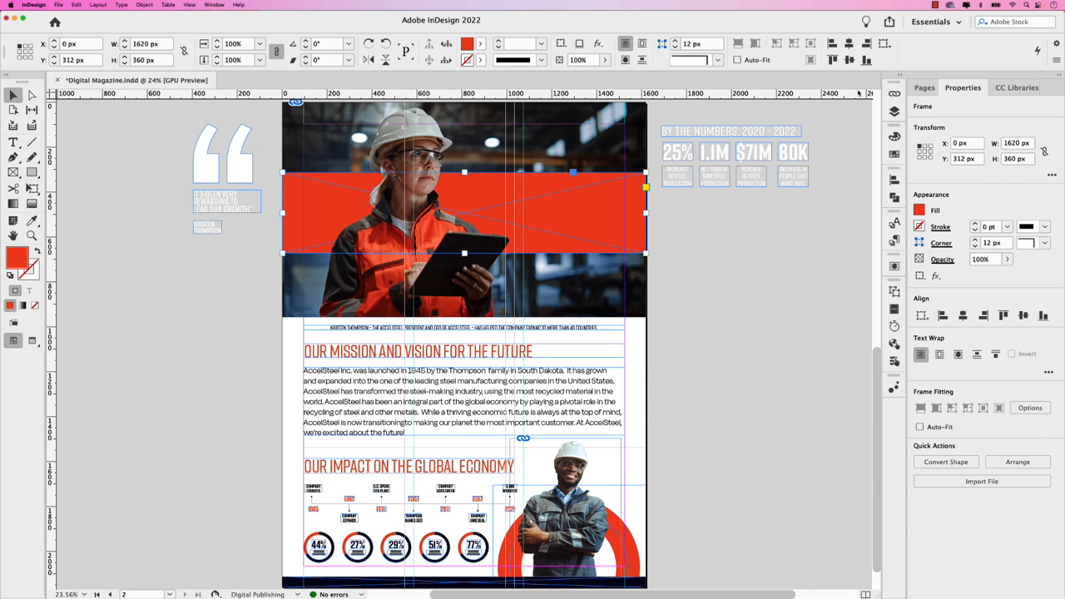
Set the orange band's opacity to 70% in Properties
left_click(985, 260)
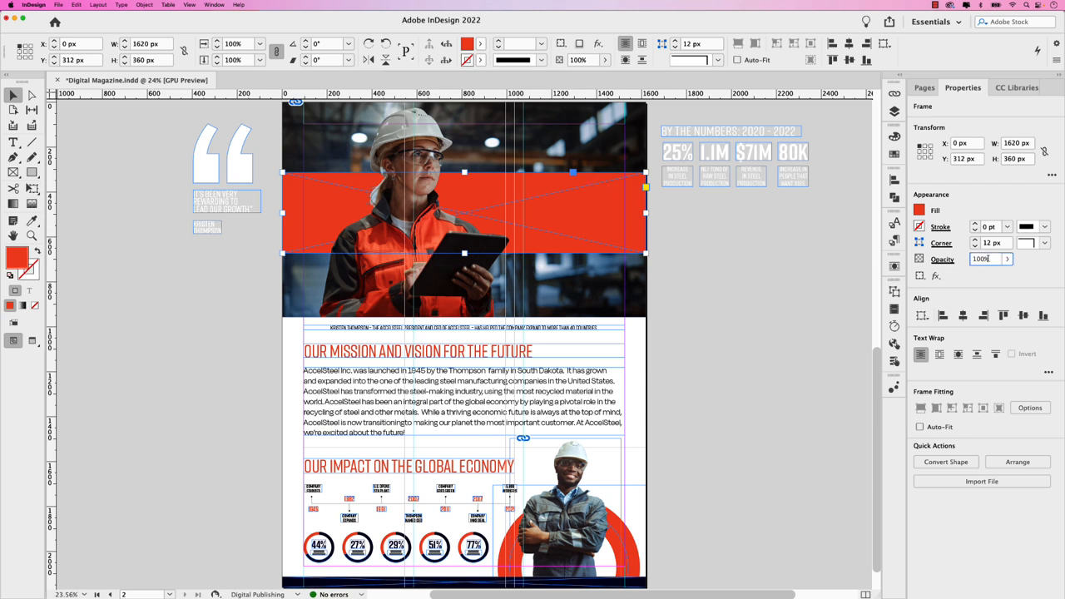
triple_click(983, 260)
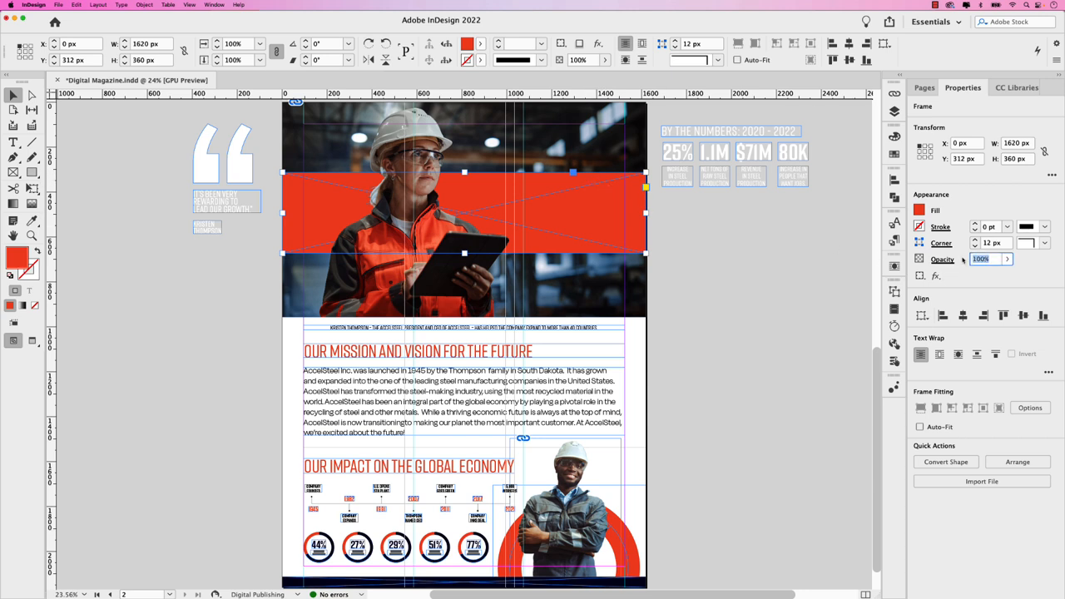
type("70")
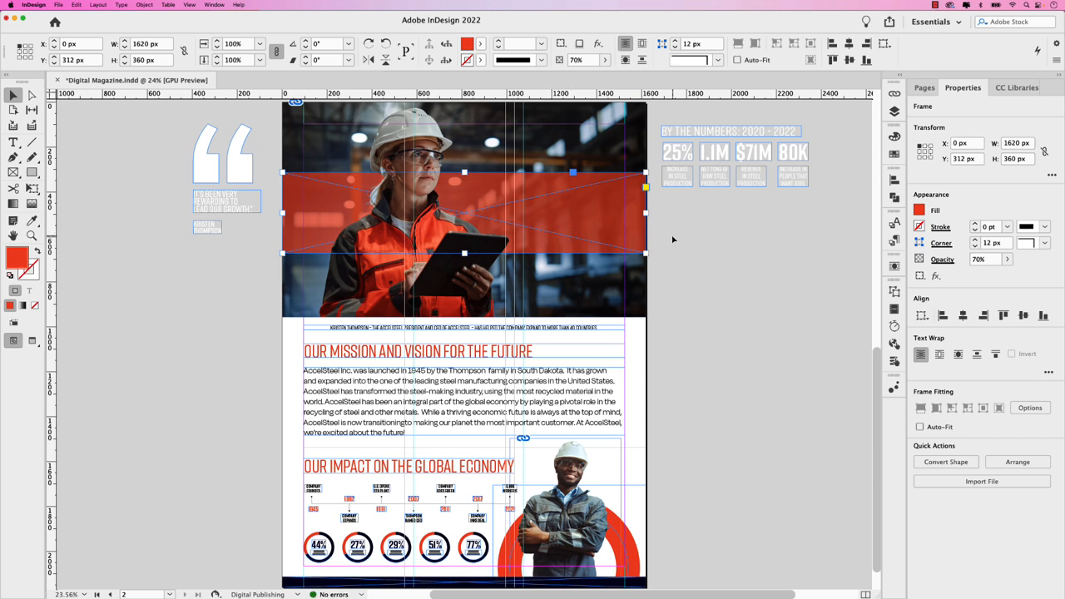
mouse_move(692, 226)
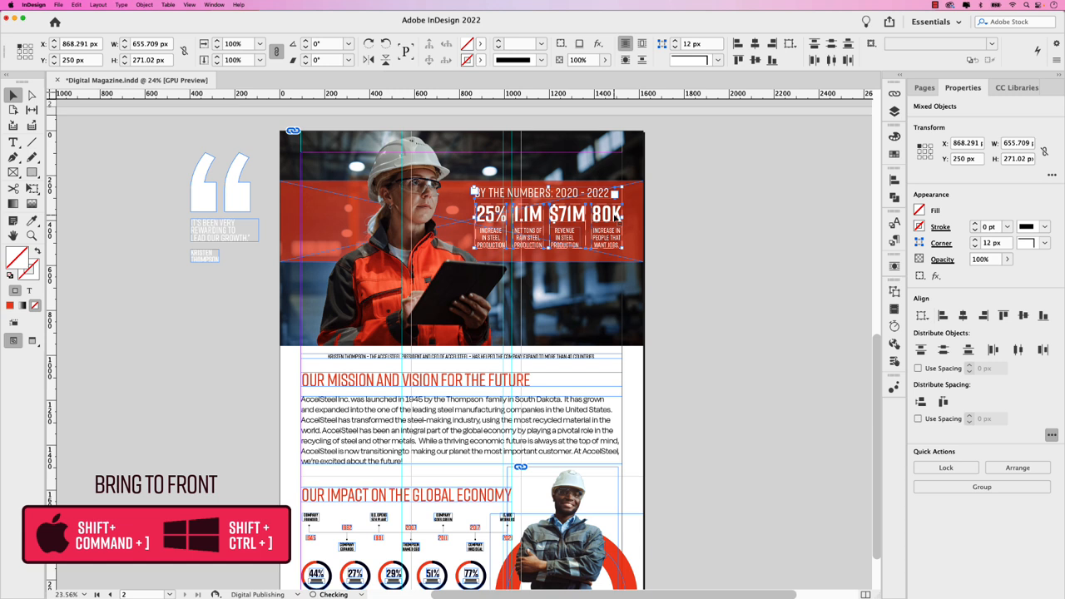
Deselect the stats group on the band and select the quote text on the pasteboard
left_click(145, 3)
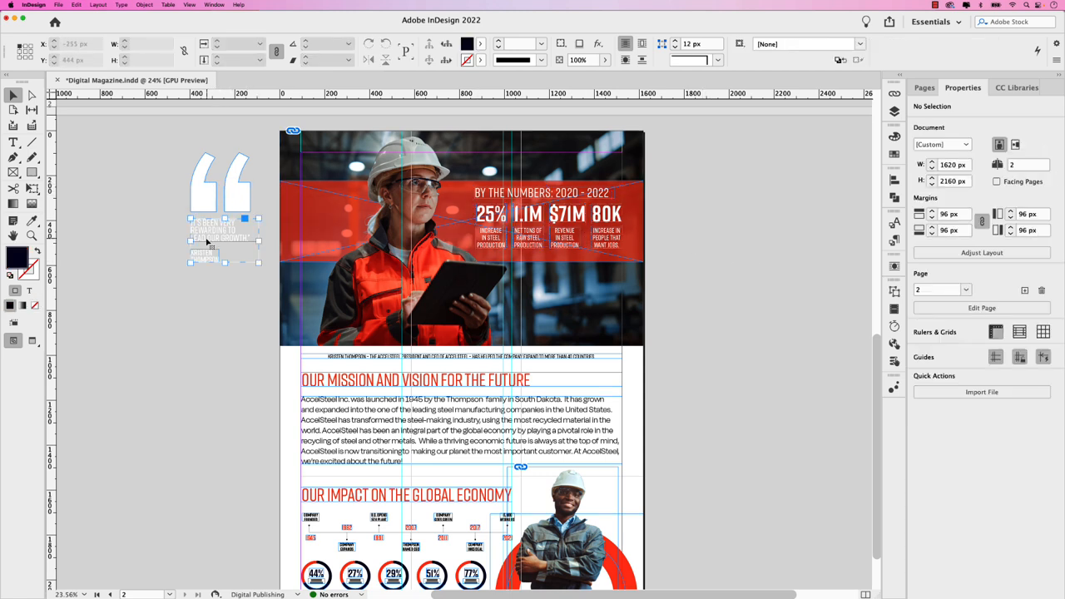
left_click(224, 234)
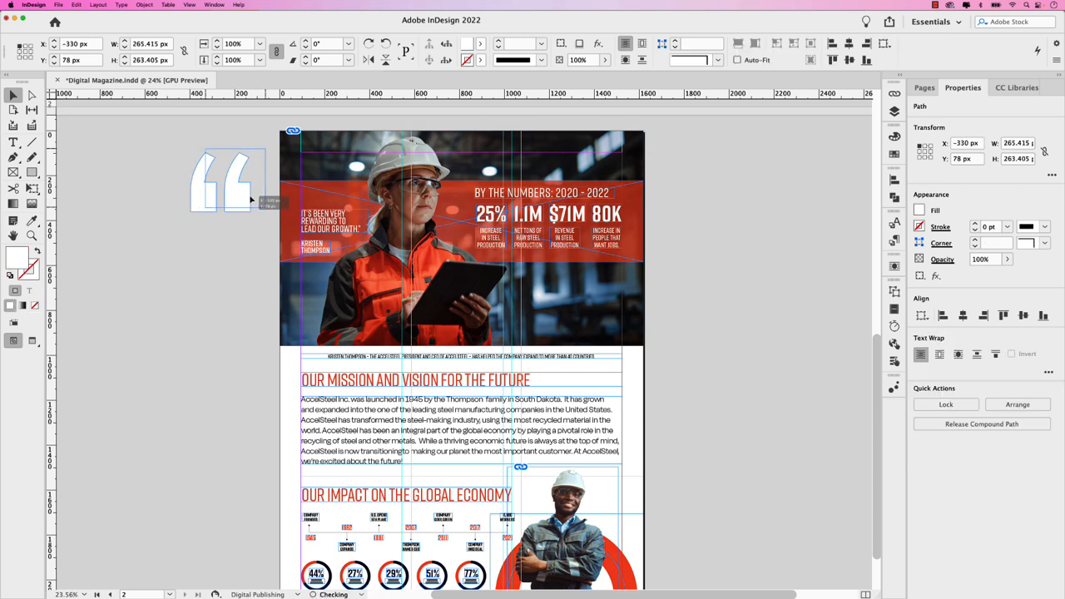
Move the large quotation mark graphic onto the photo above the quote text
left_click_drag(230, 180, 219, 182)
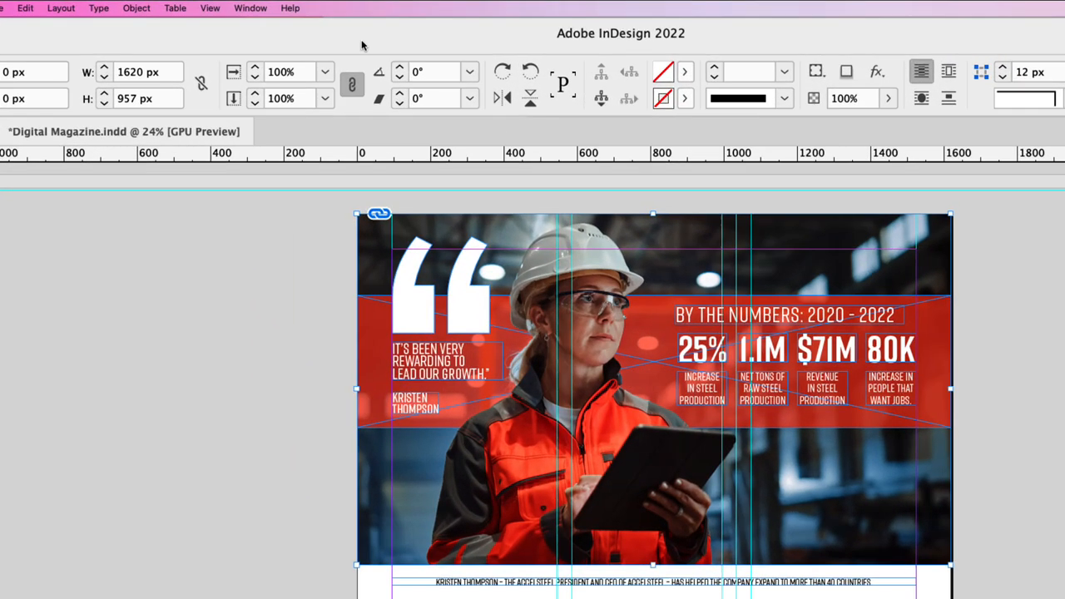
Show the Animation panel for the selected orange rectangle via Window > Interactive
left_click(250, 7)
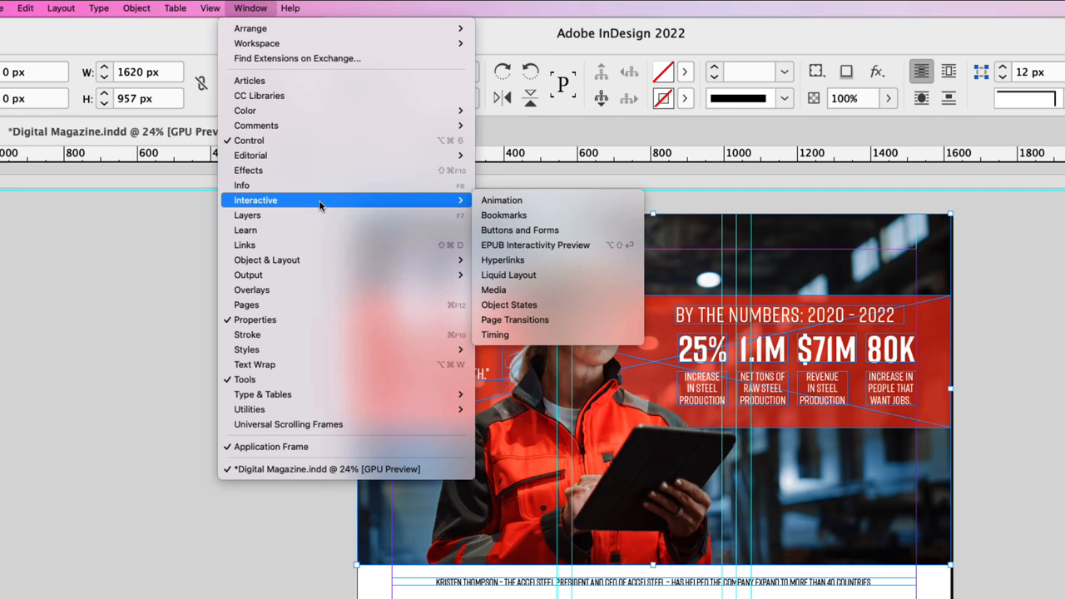
left_click(501, 199)
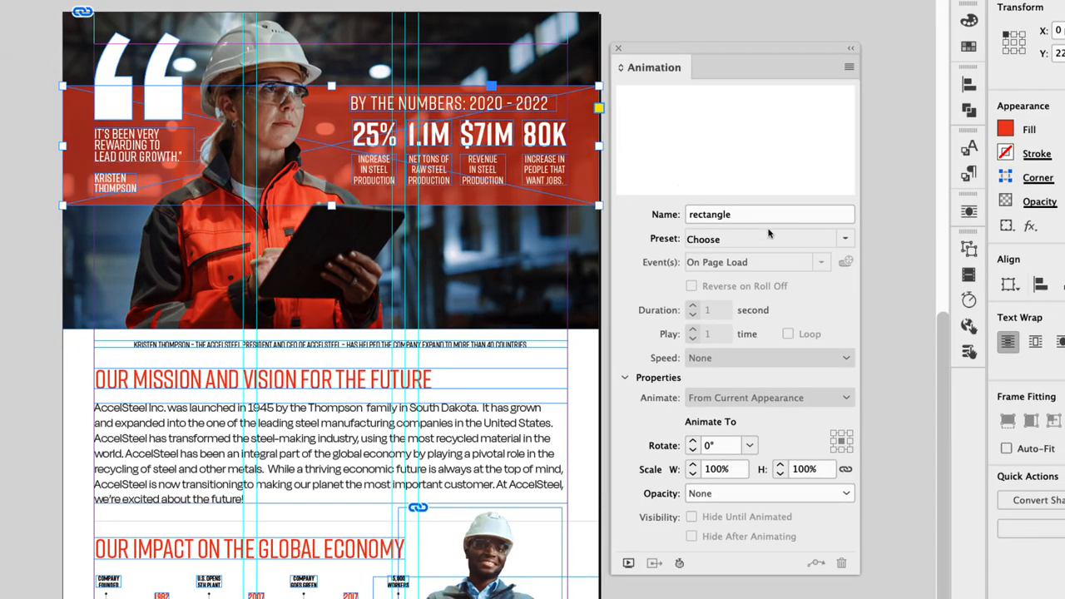
Give the orange rectangle the Fly in from Left preset with a 0.5 s duration
left_click(846, 239)
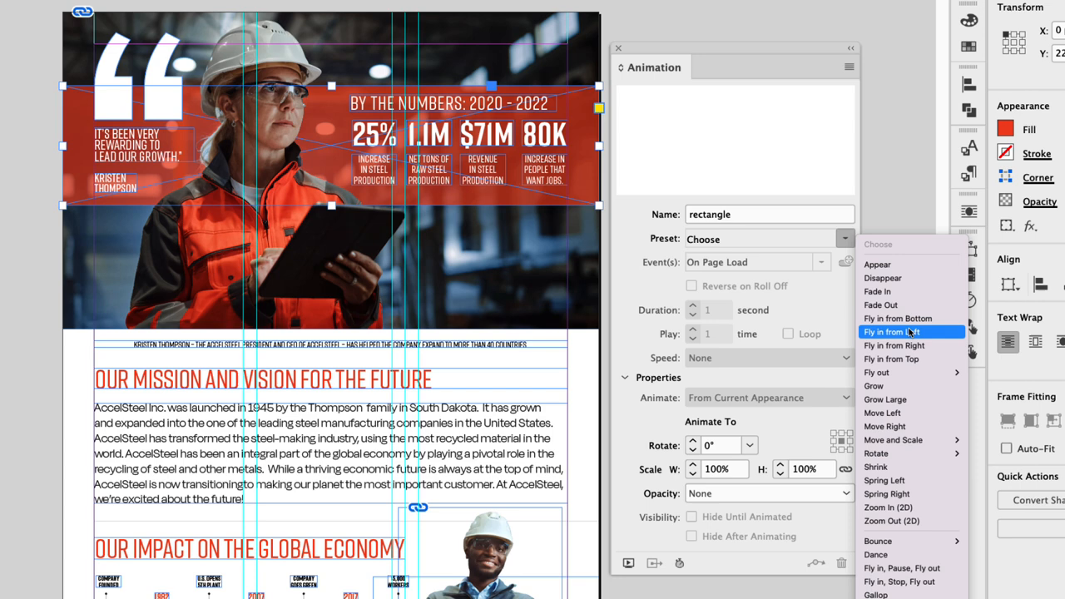
left_click(892, 333)
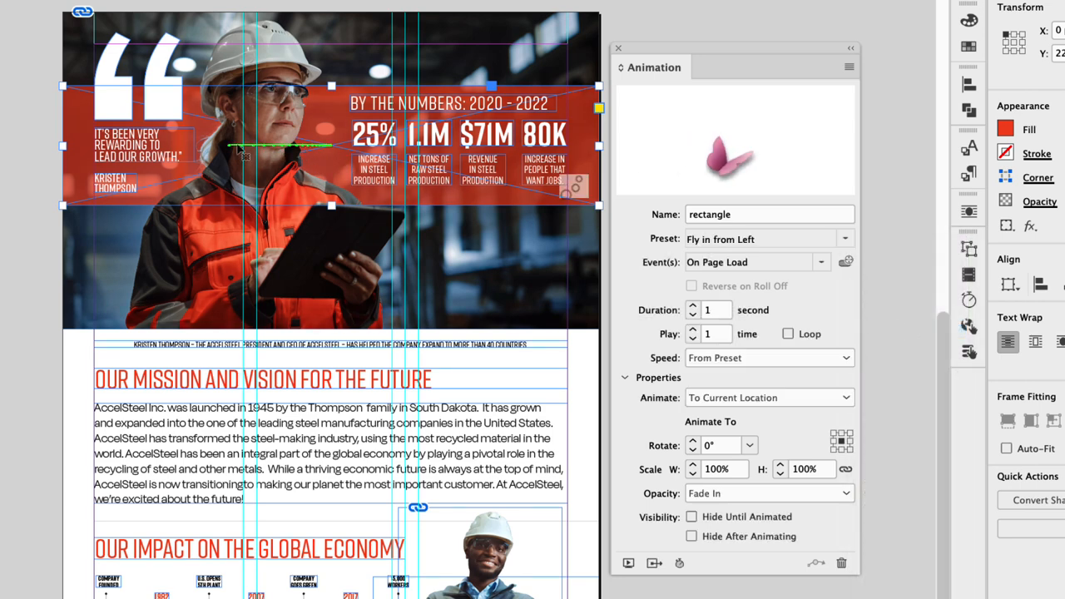
mouse_move(308, 146)
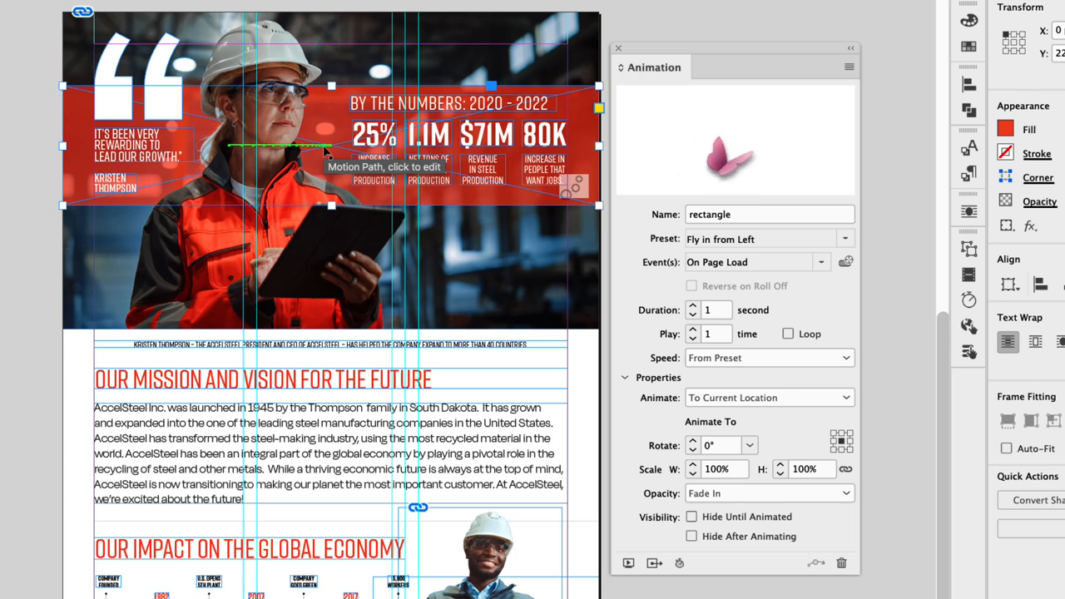
left_click(716, 310)
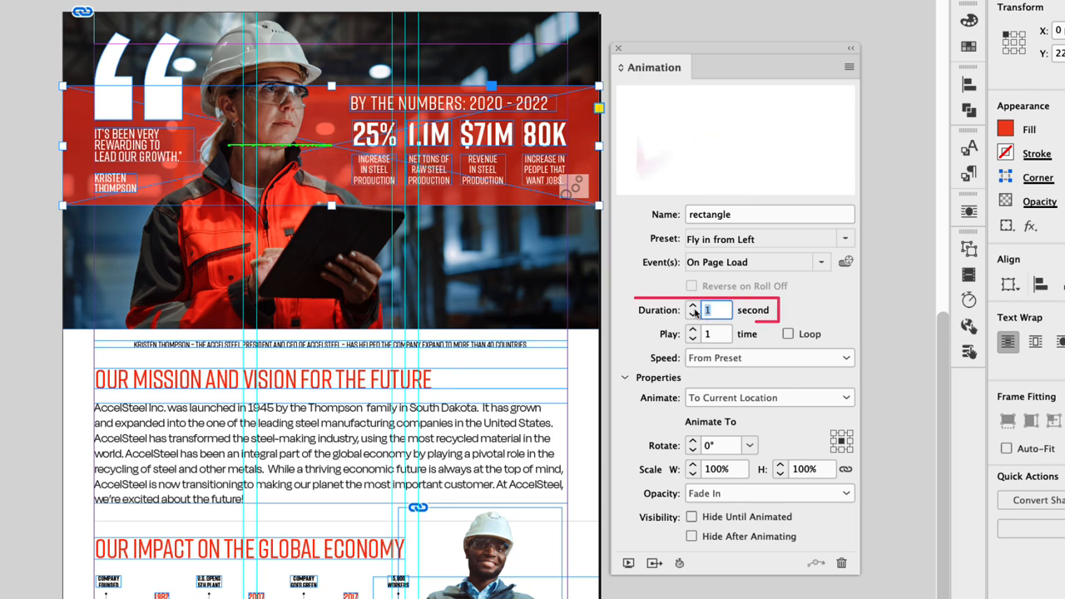
type(".5")
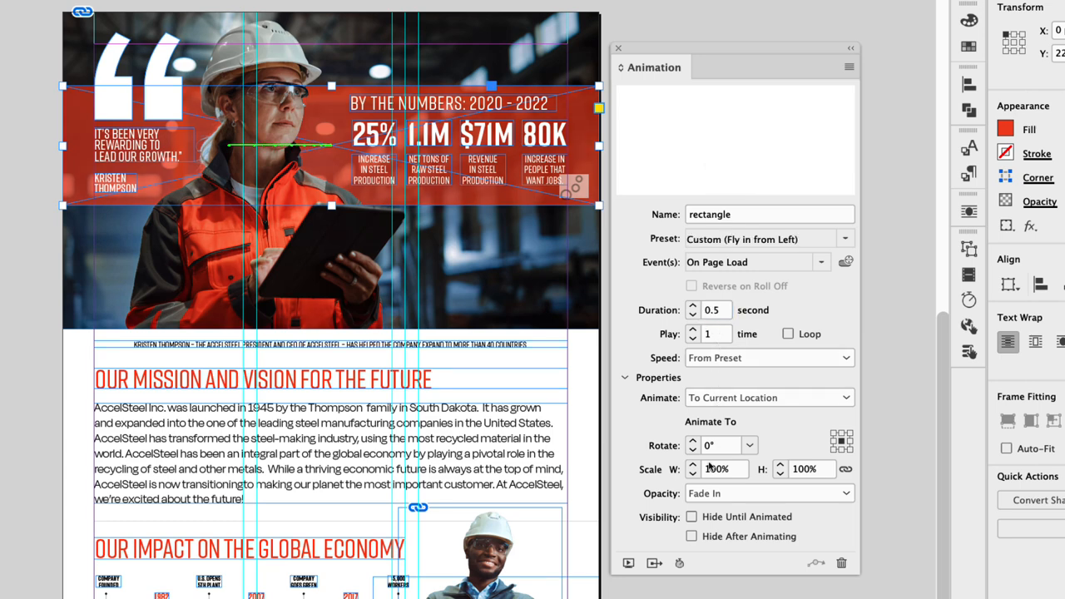
Set the rectangle's animation Opacity to None and enable Hide Until Animated
left_click(767, 493)
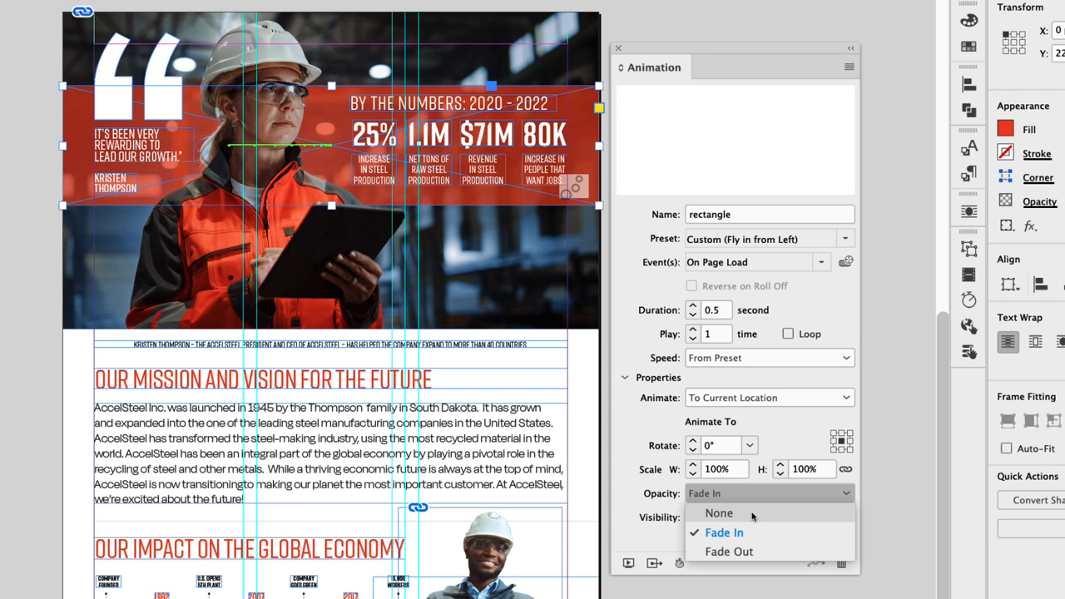
left_click(720, 513)
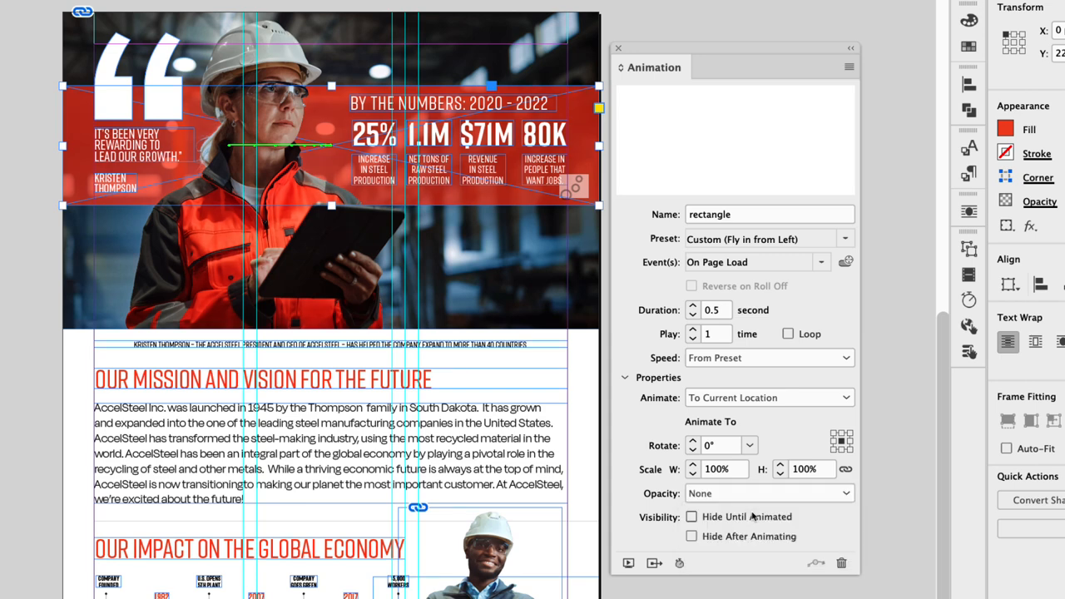
left_click(692, 516)
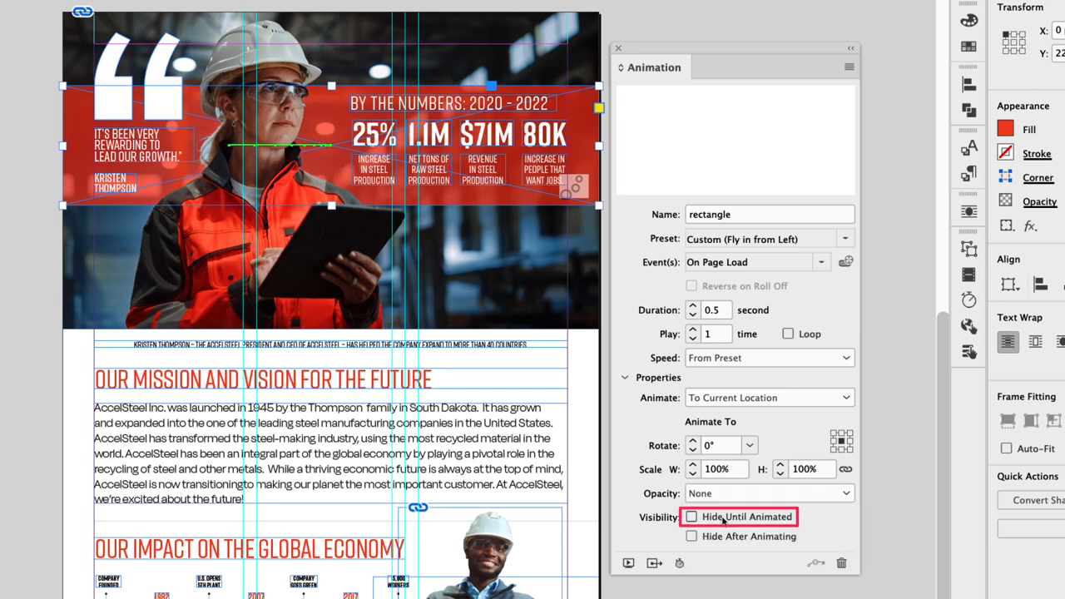
left_click(692, 516)
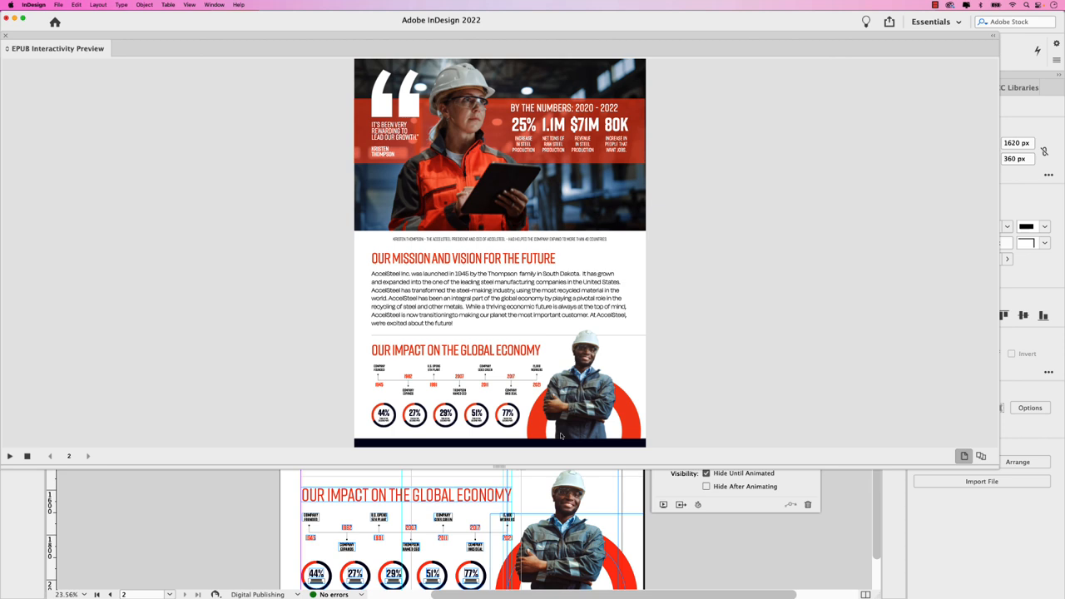
mouse_move(10, 456)
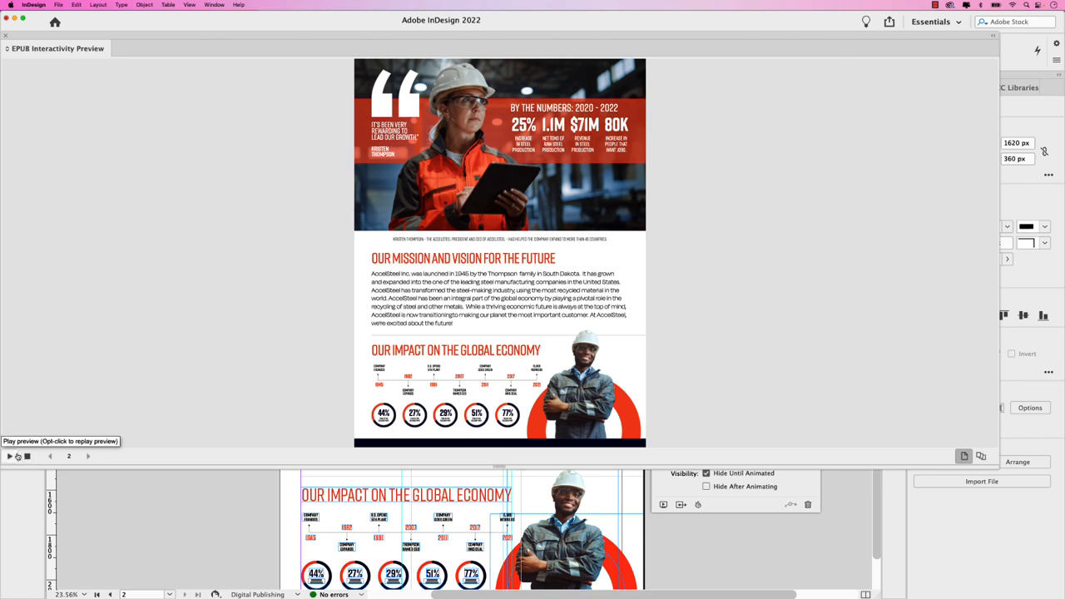
Play the page's EPUB interactivity preview to check the rectangle's fly-in
left_click(11, 456)
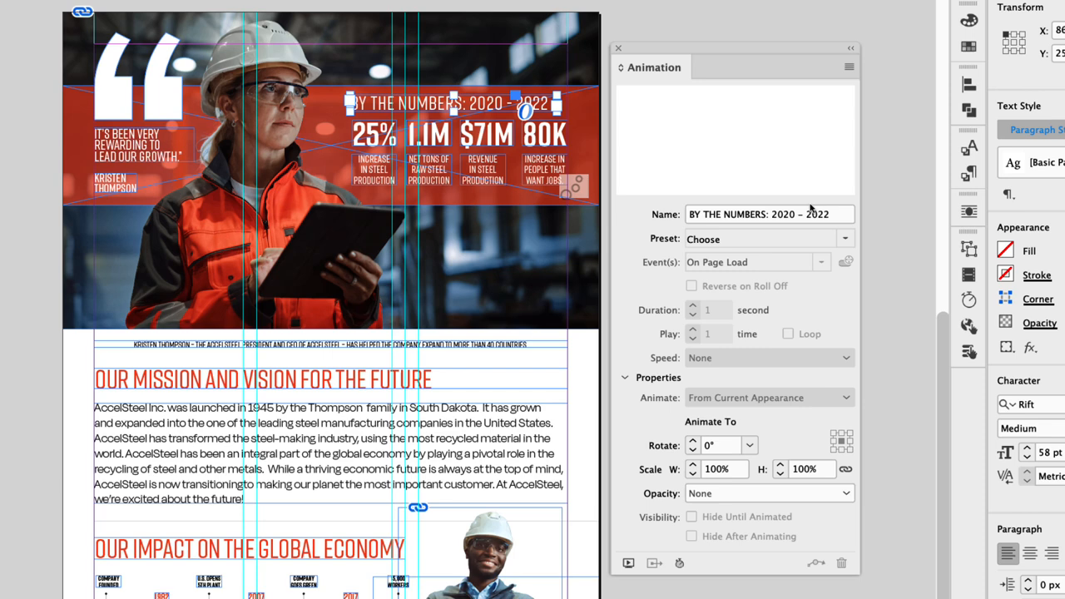
Give the BY THE NUMBERS heading Fly in from Right, 0.5 s duration, Hide Until Animated
left_click(846, 240)
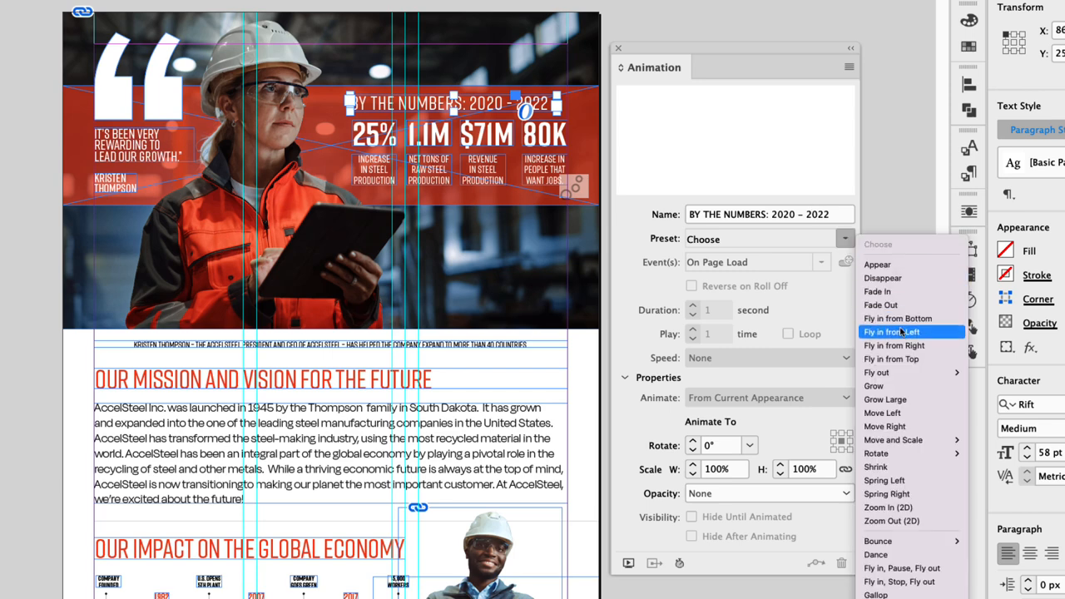
left_click(894, 344)
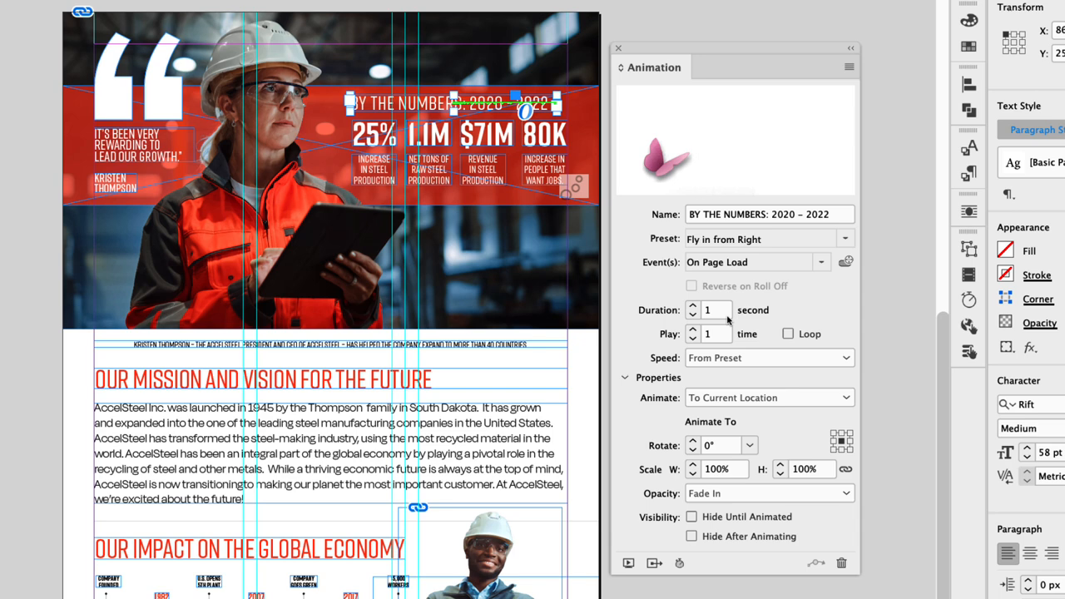
left_click(716, 309)
type("0.5")
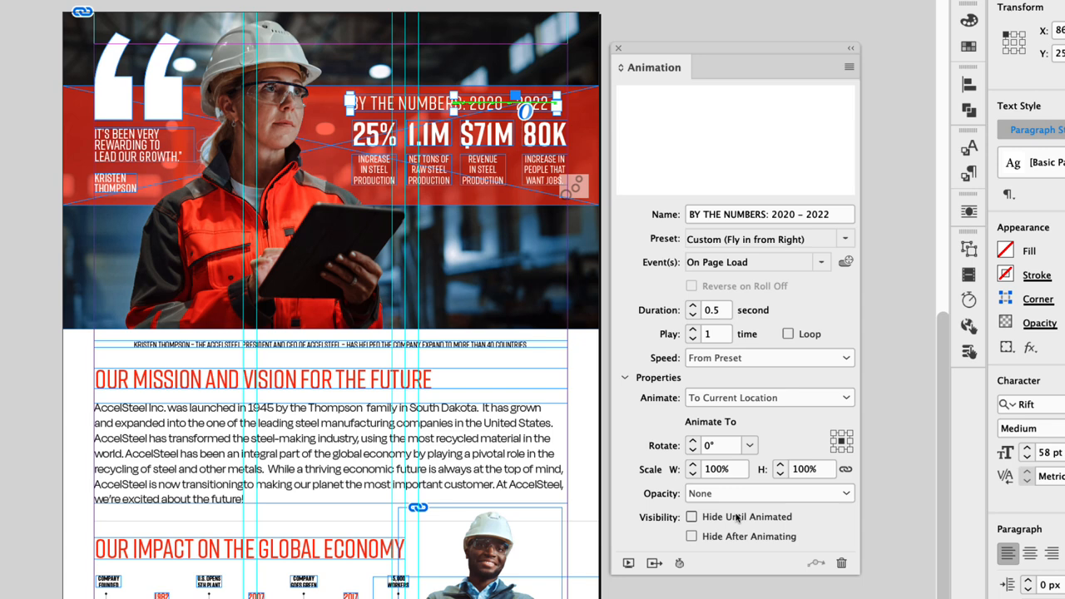
left_click(693, 516)
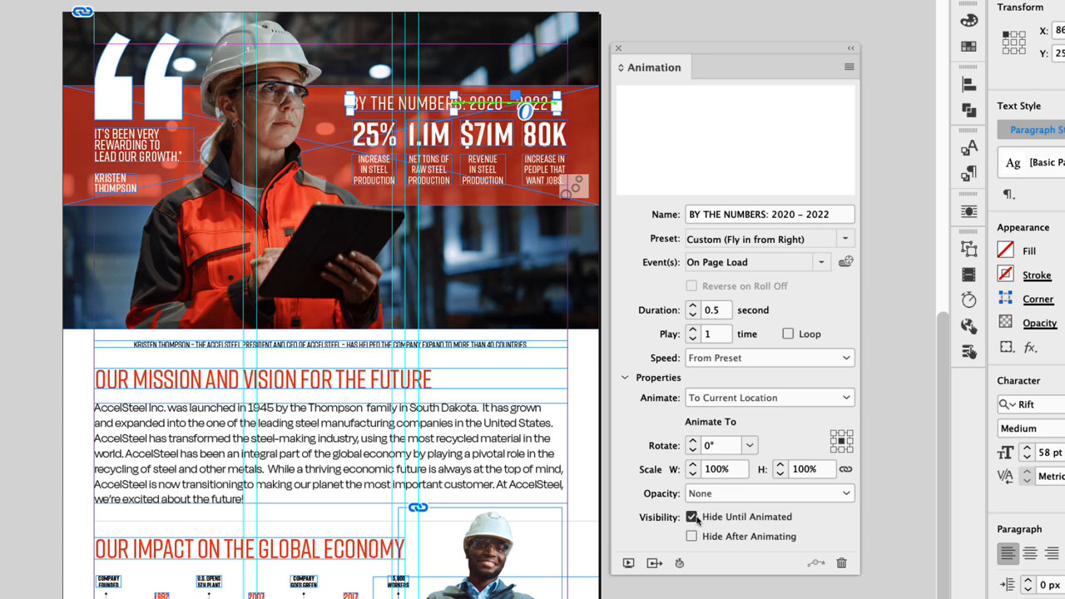
left_click(693, 516)
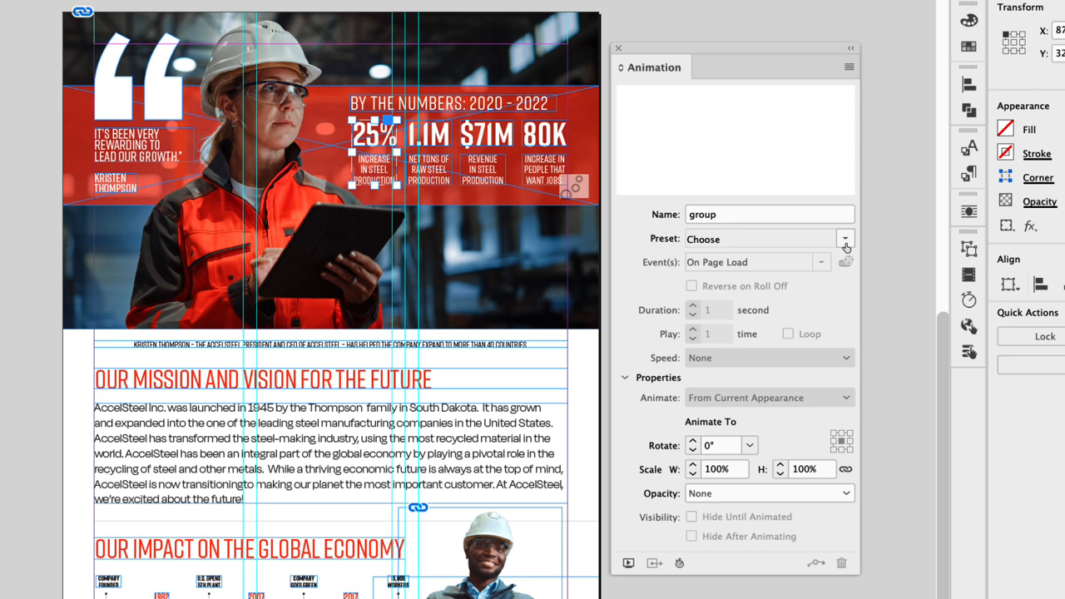
Give the 25% stat a Fade In named '25% Animation' with a 0.5 s duration
left_click(845, 240)
type("2")
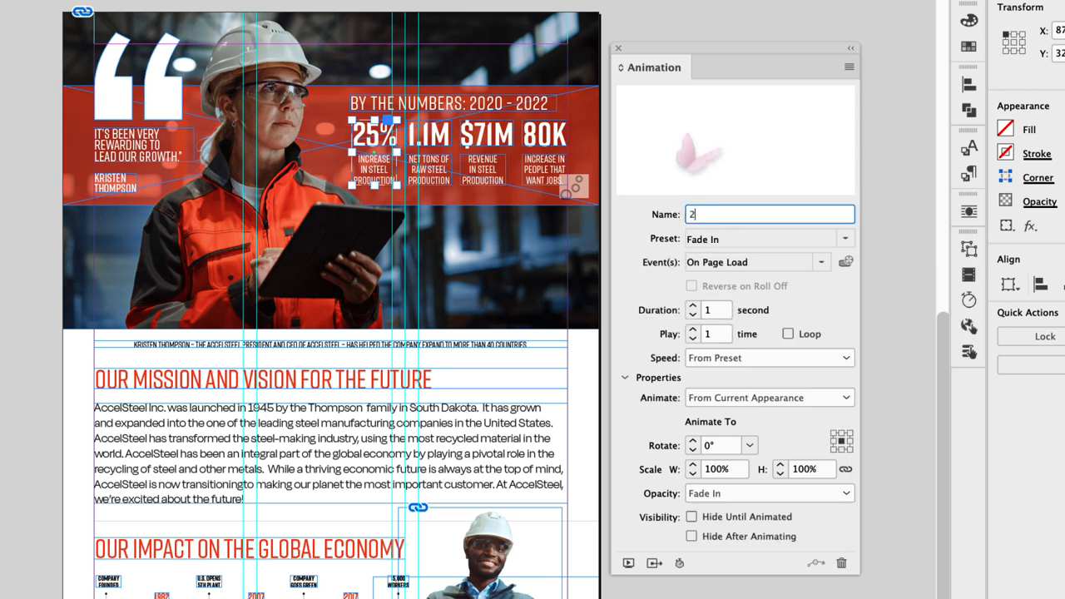
type("5% Animat")
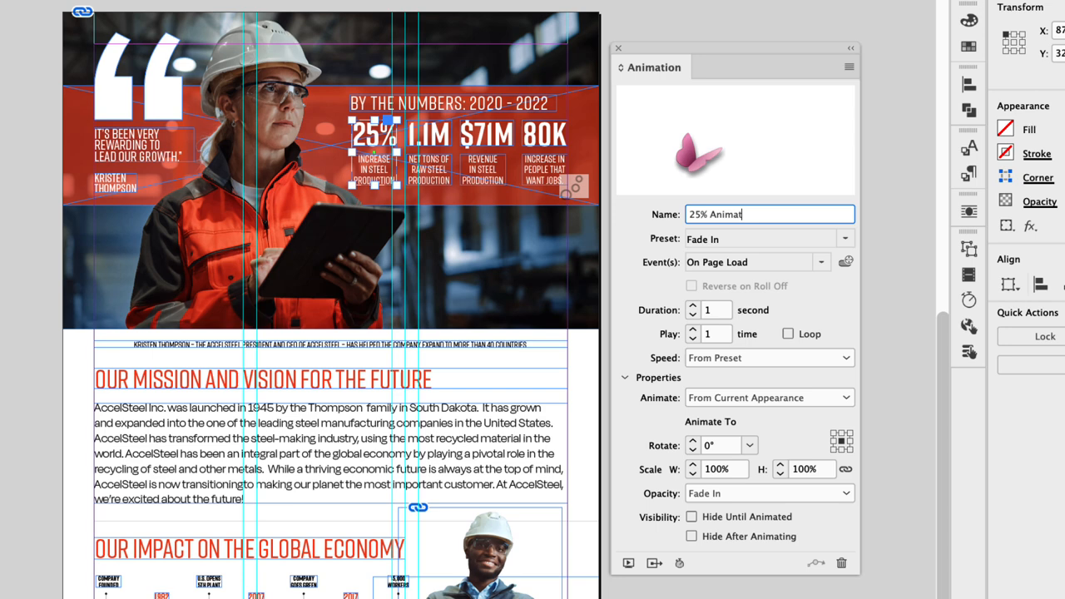
type("ion")
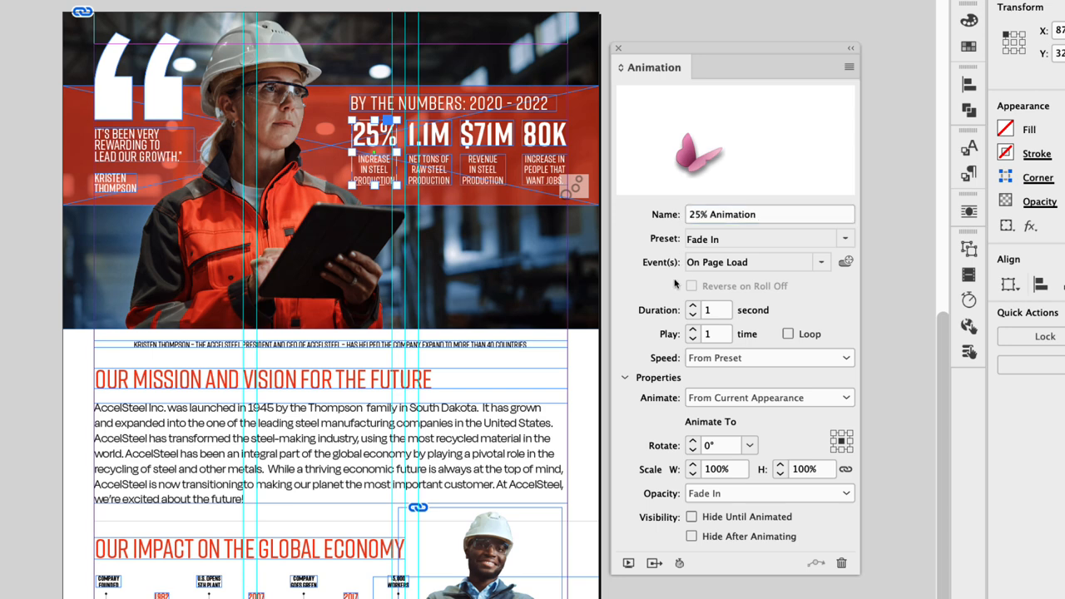
left_click(718, 310)
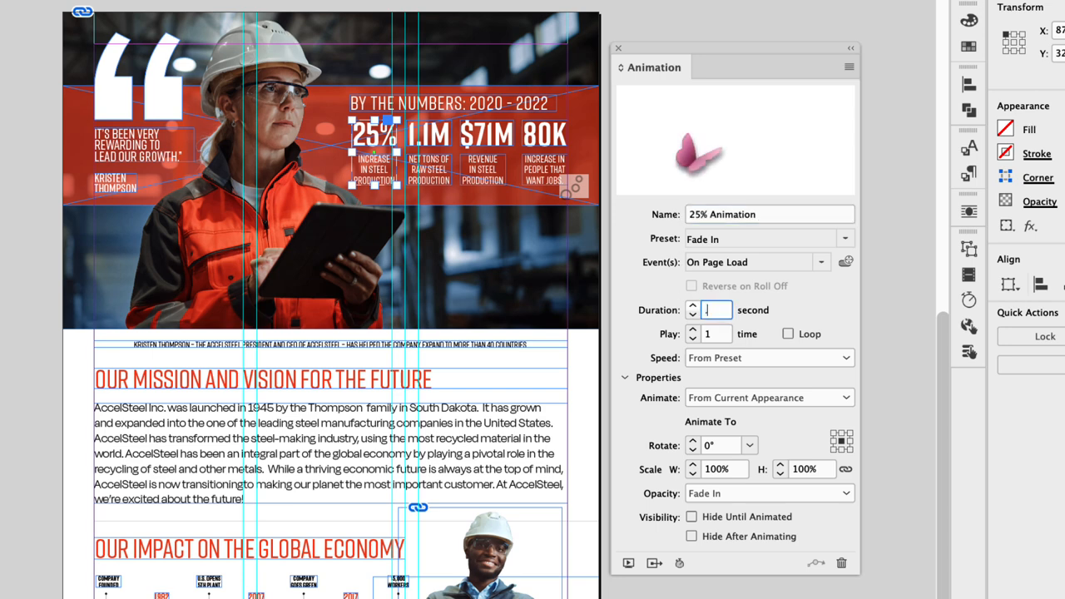
type("0.5")
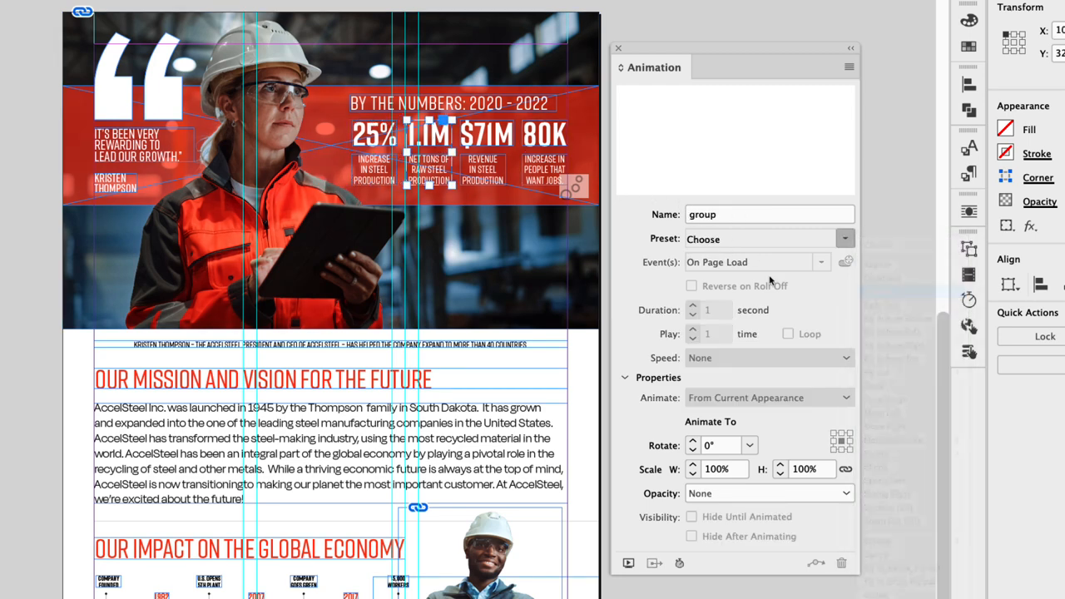
Give the 1.1M stat a Fade In named '1.1M Animation'
left_click(757, 239)
type("1.1M")
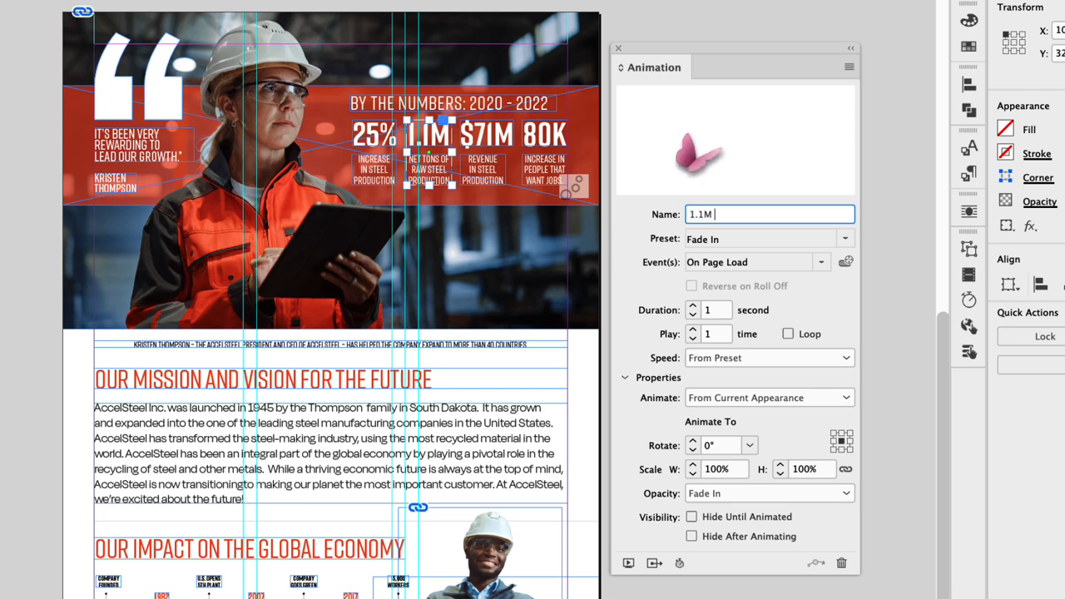
type("Animation")
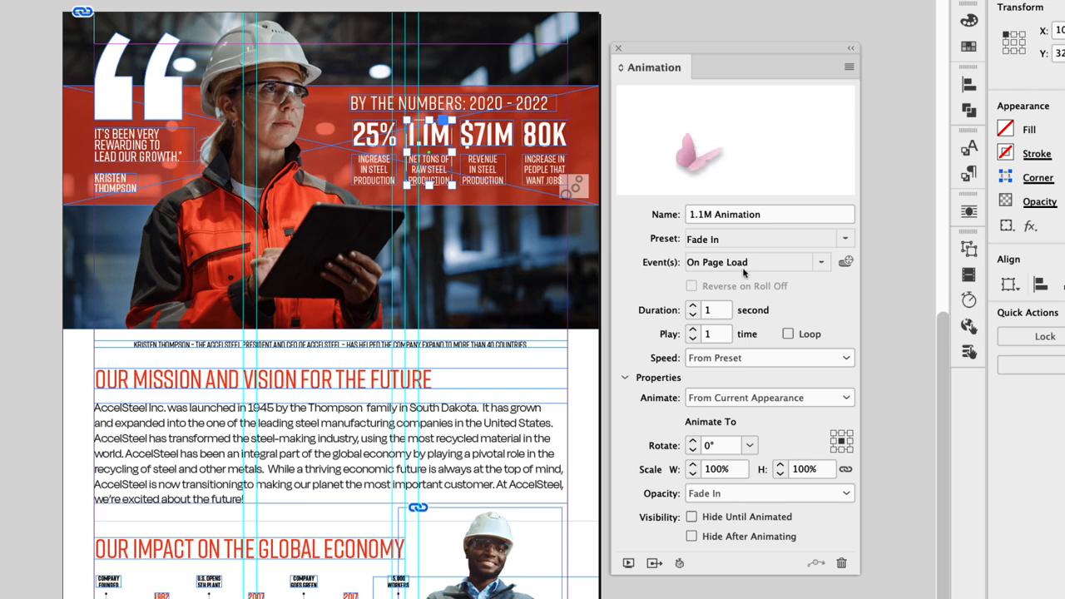
mouse_move(744, 273)
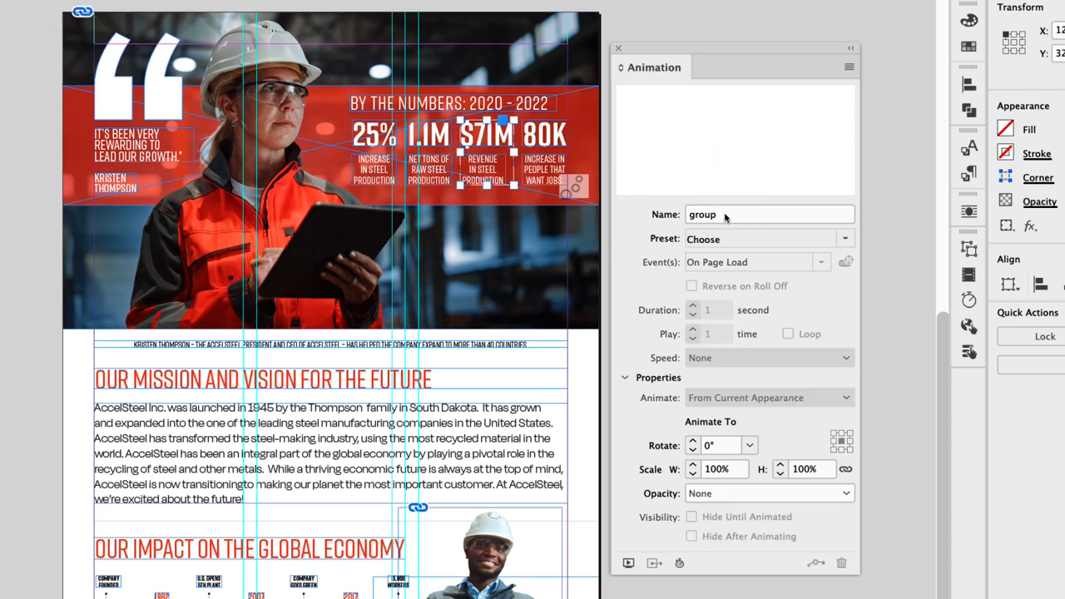
Give the $71M stat a Fade In named '71M Animation' lasting 0.5 s
left_click(846, 240)
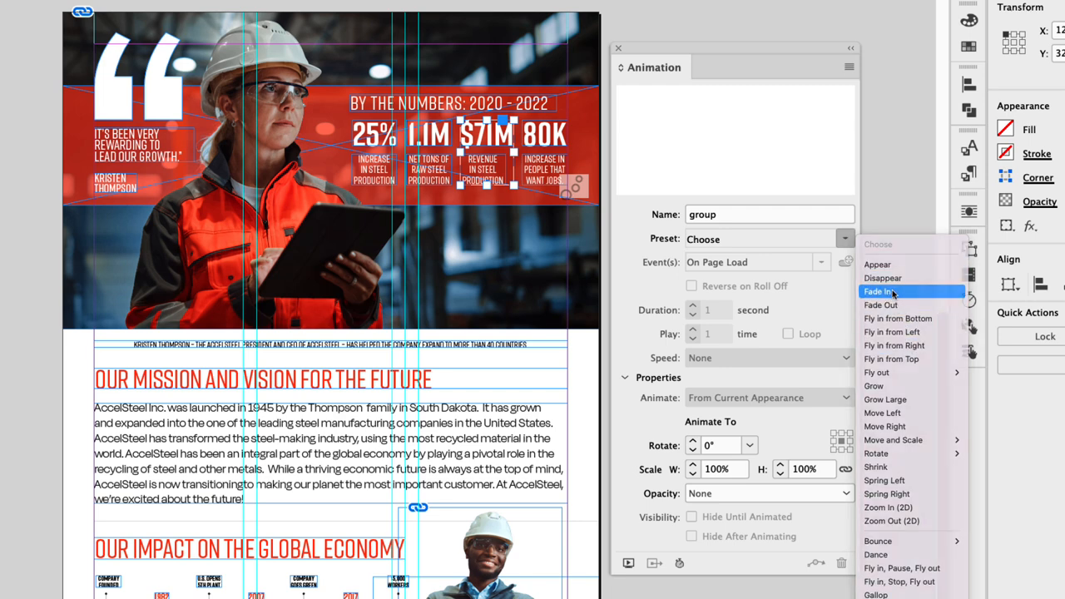
left_click(879, 292)
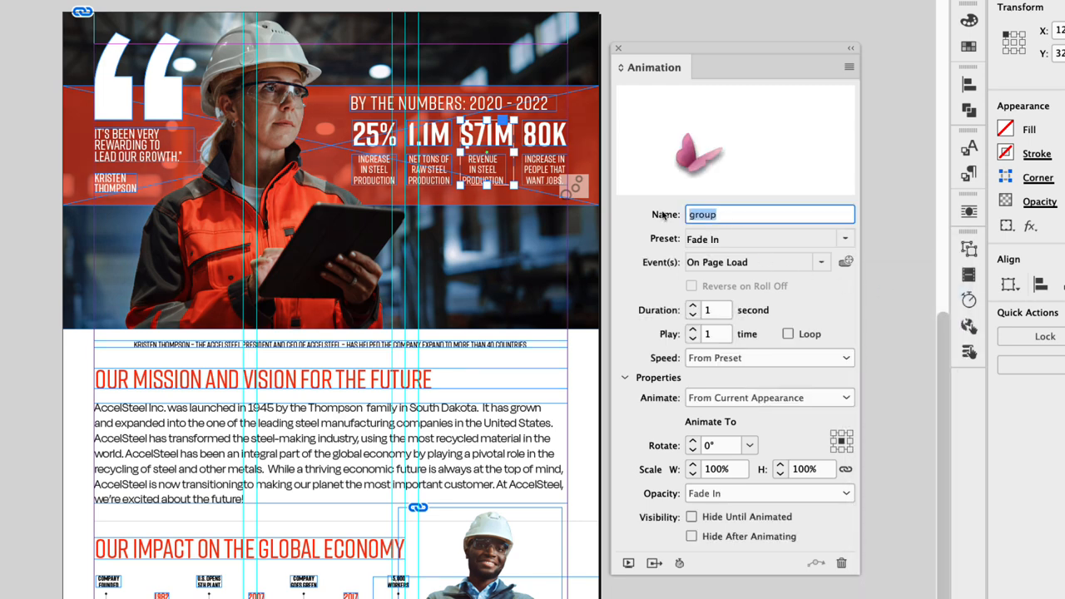
type("71M Animation")
left_click(708, 310)
type("0.5")
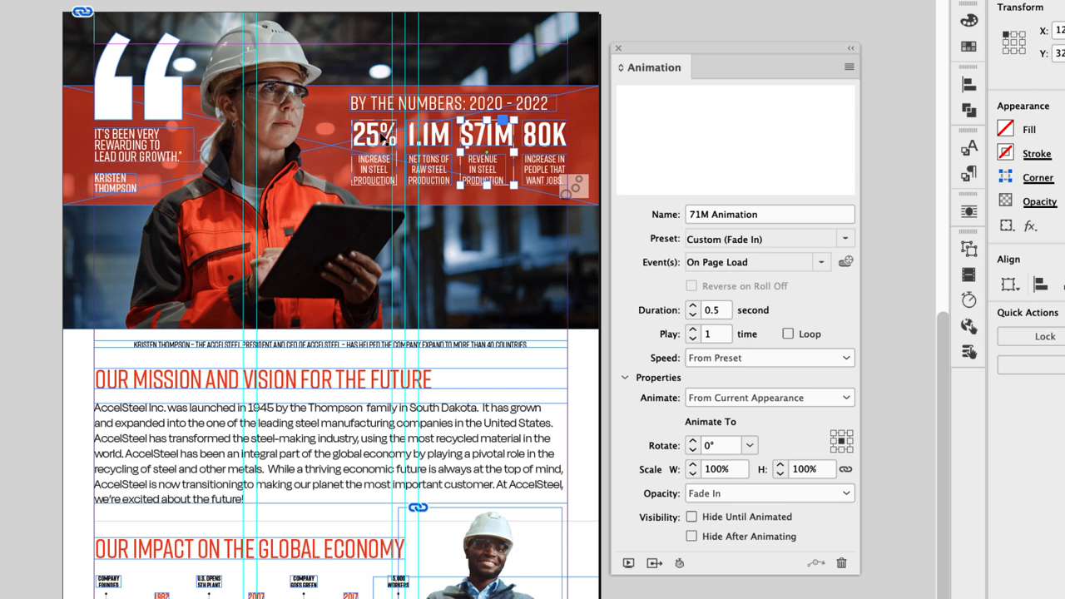
left_click(373, 133)
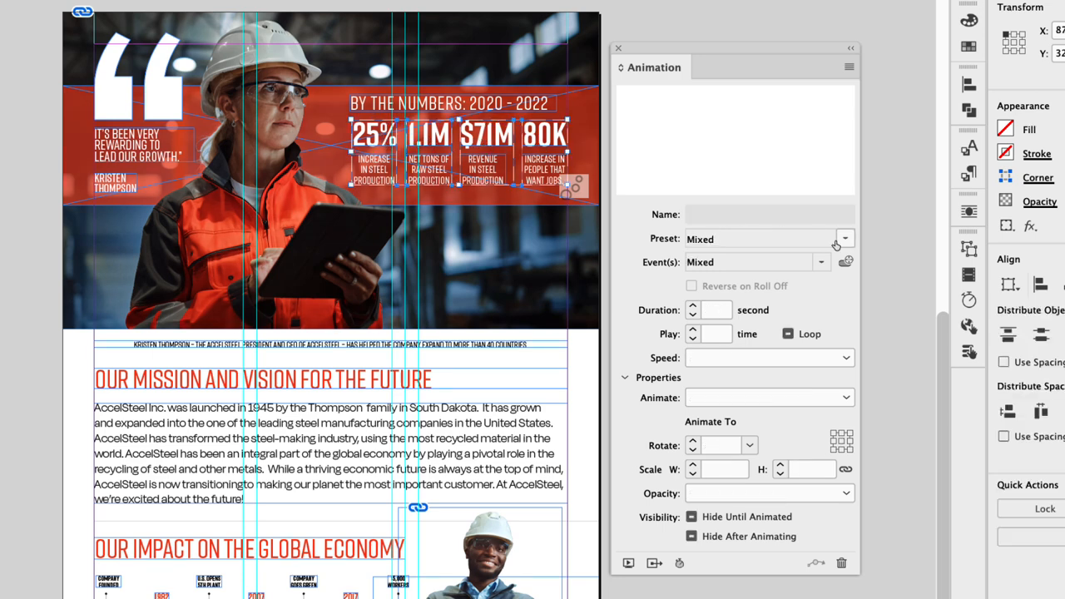
left_click(845, 240)
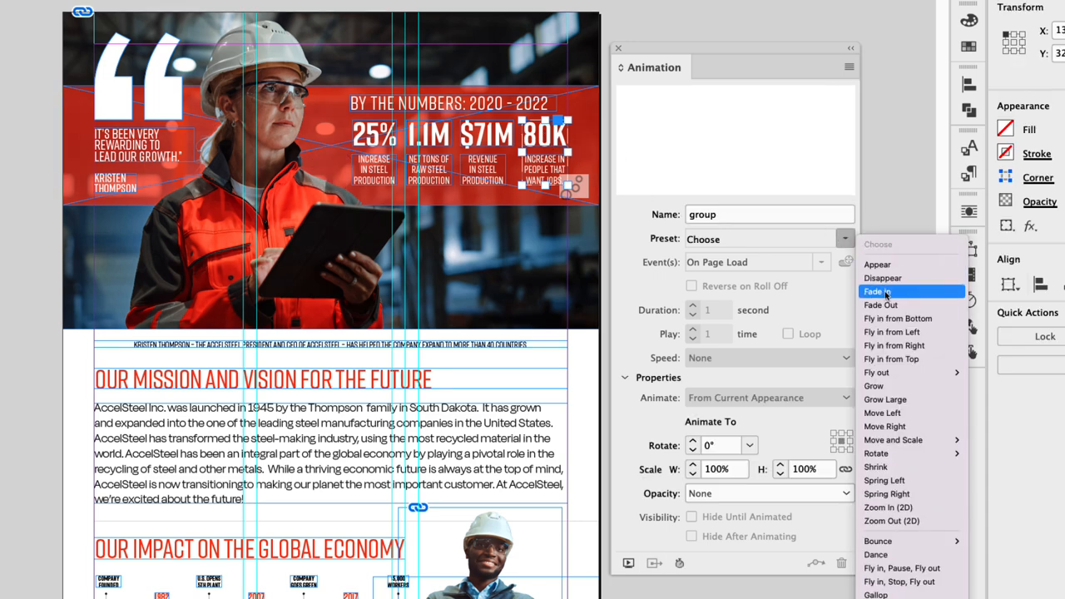
Give the 80K stat a Fade In with a 0.5 s duration
left_click(876, 291)
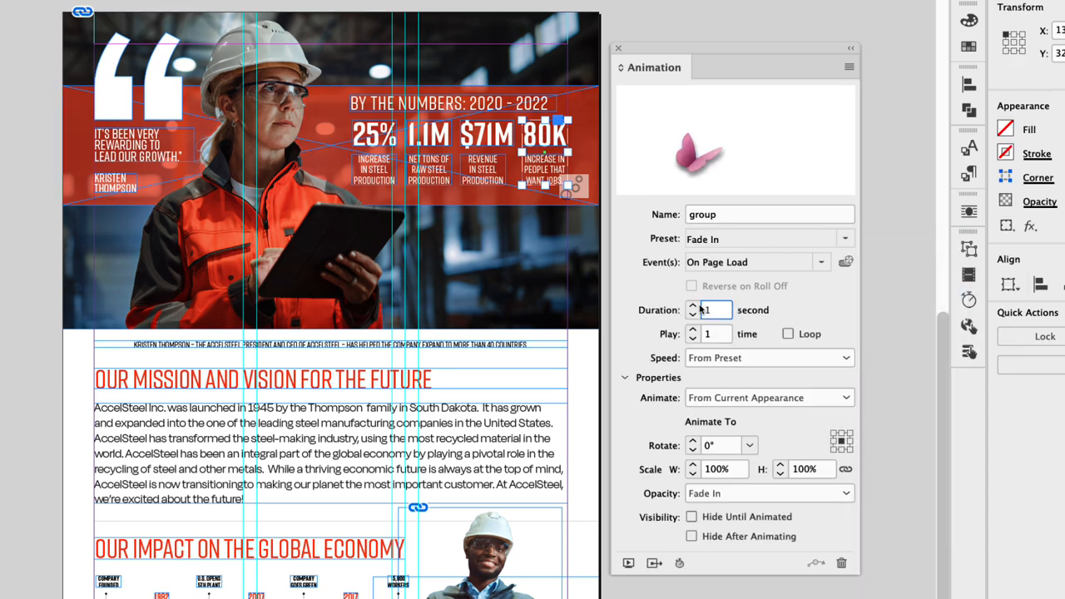
type("0.5")
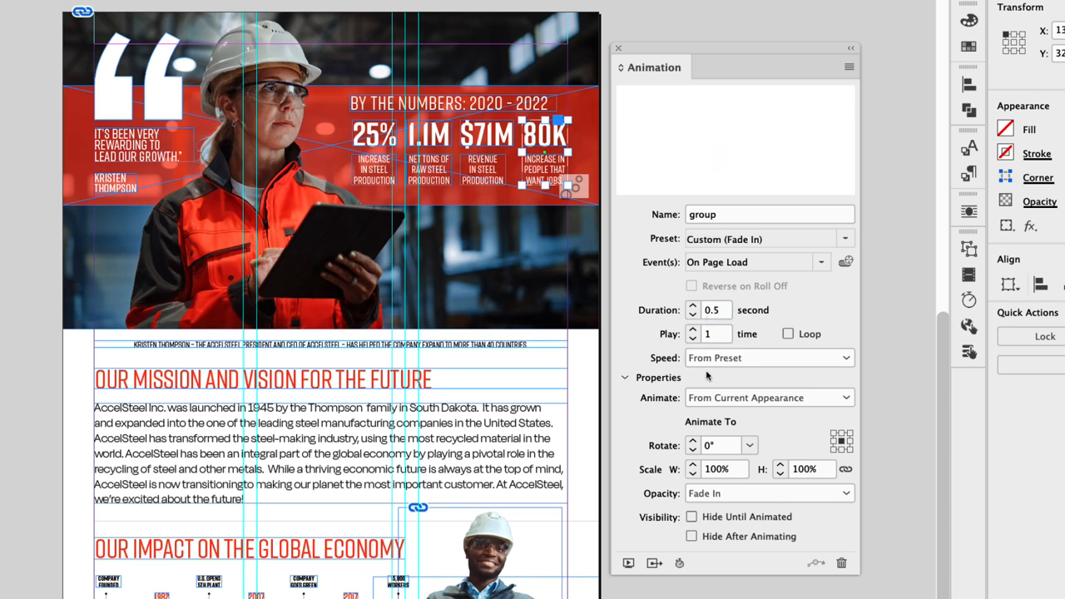
mouse_move(706, 373)
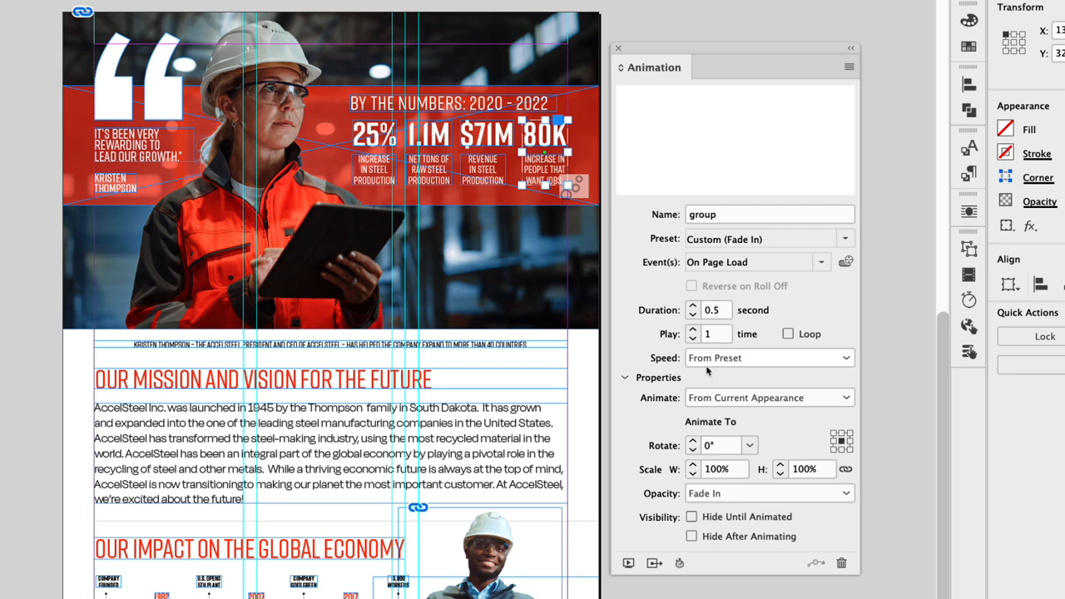
mouse_move(706, 372)
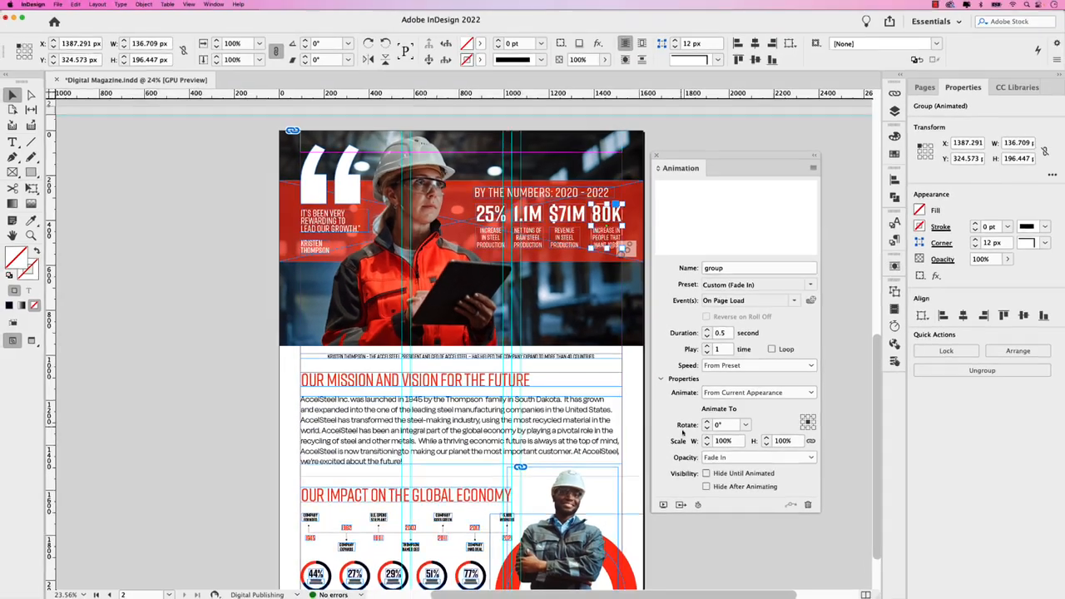
left_click(662, 504)
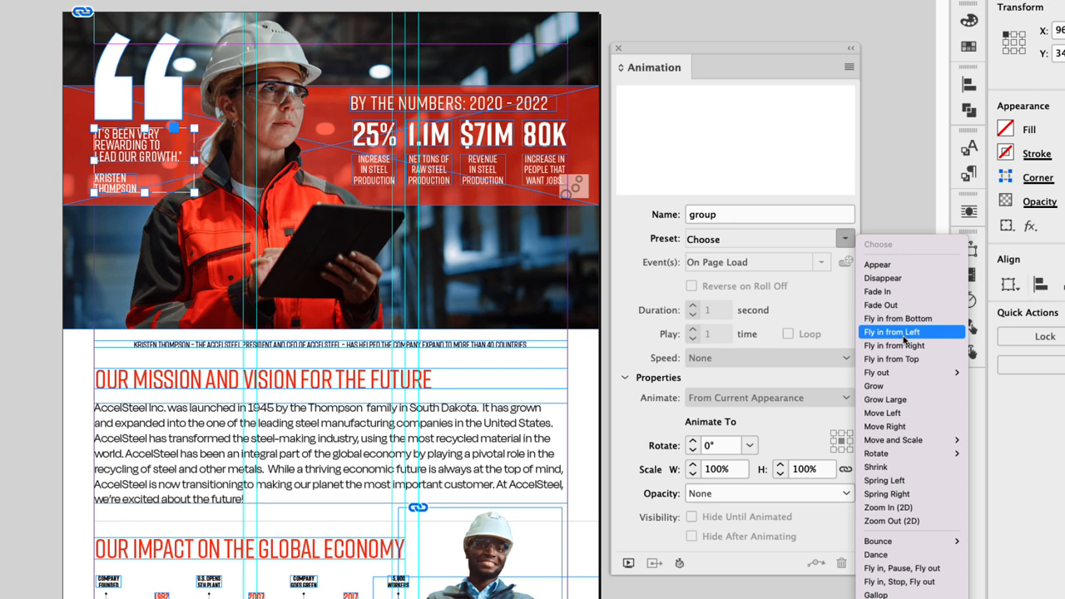
Give the quote text Fly in from Left, 0.5 s, Opacity None; name the quotation mark 'Quote Symbol'
left_click(892, 332)
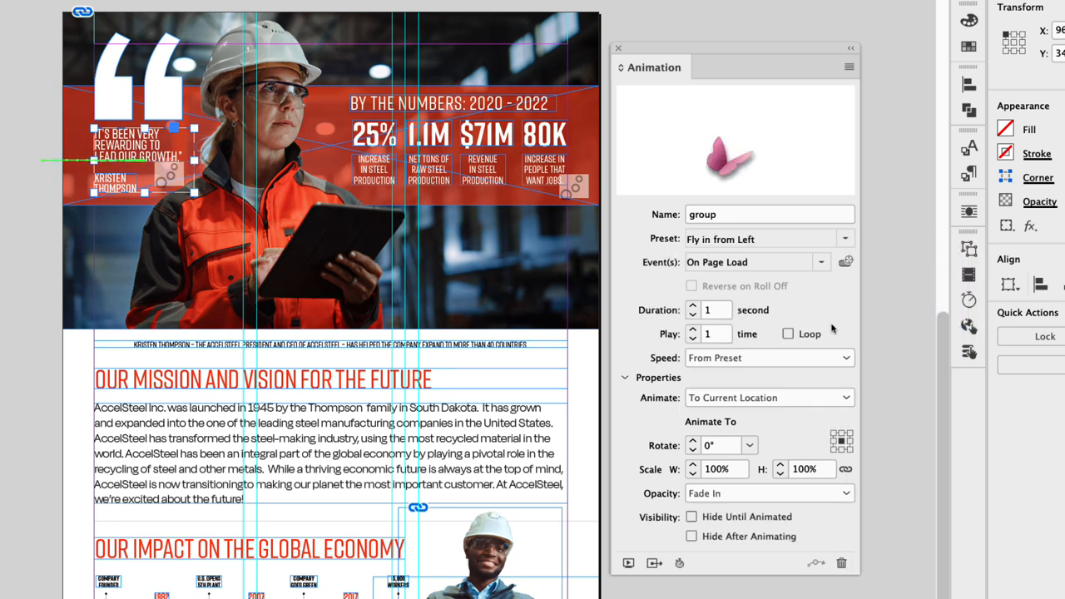
type(".5")
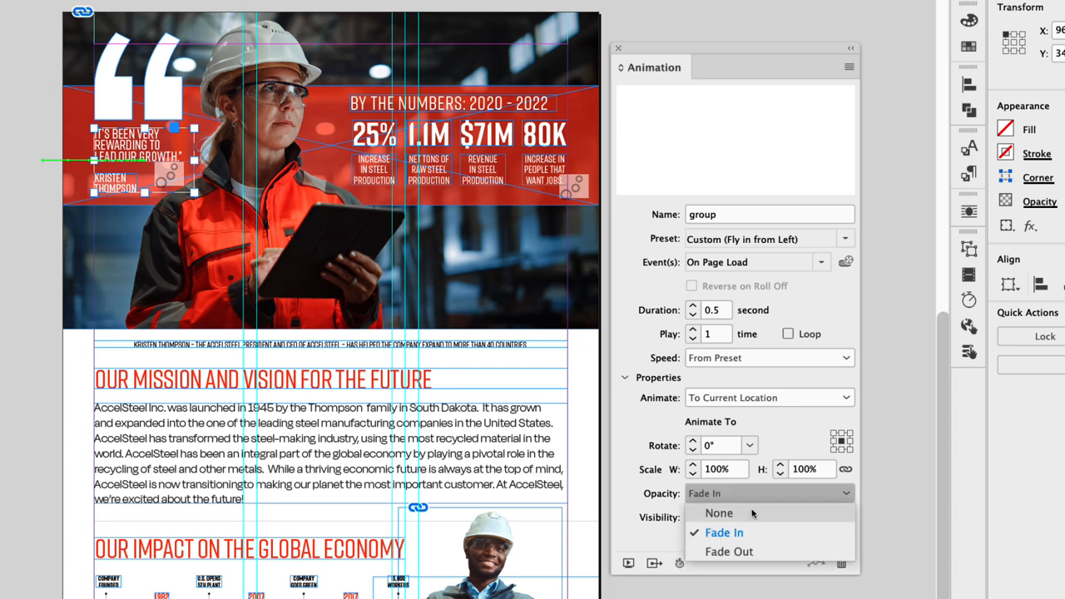
left_click(719, 513)
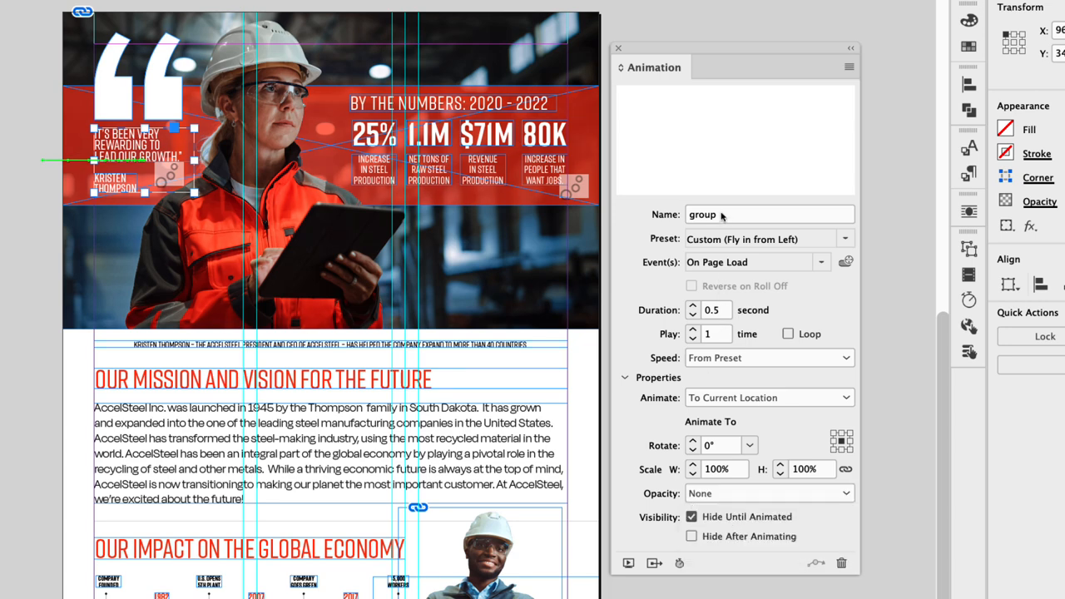
type("Quote Symbol")
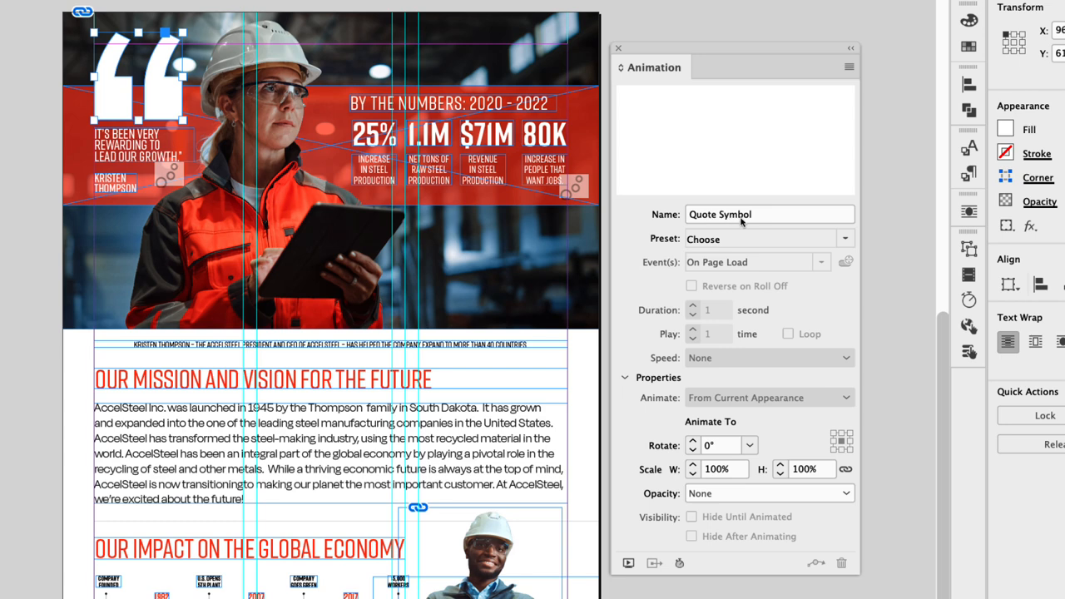
Give the Quote Symbol Fly in from Top for 0.5 s and reduce its opacity to 30%
left_click(846, 239)
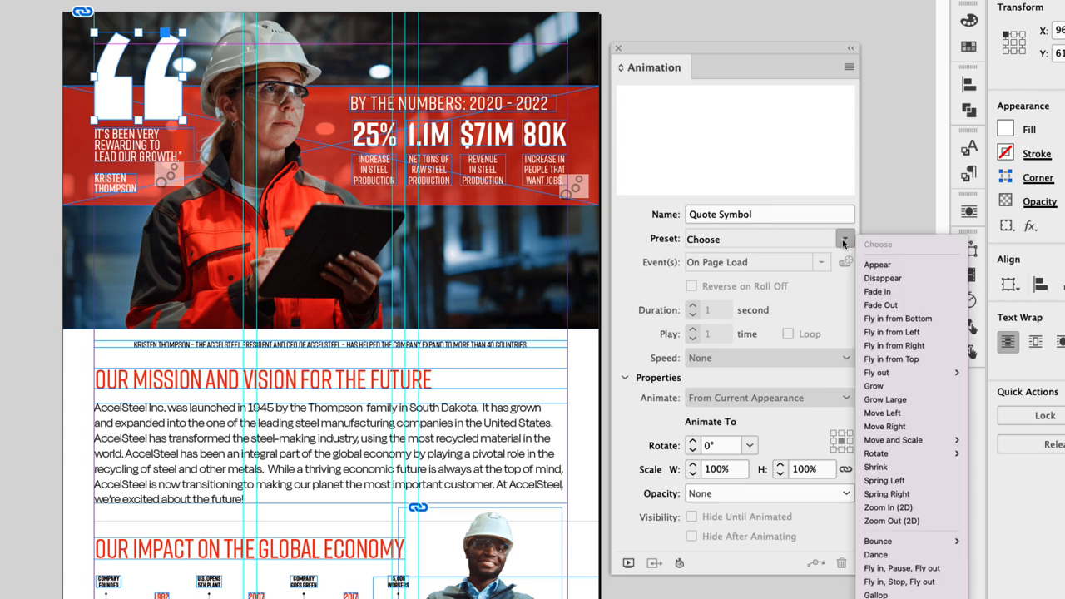
mouse_move(896, 360)
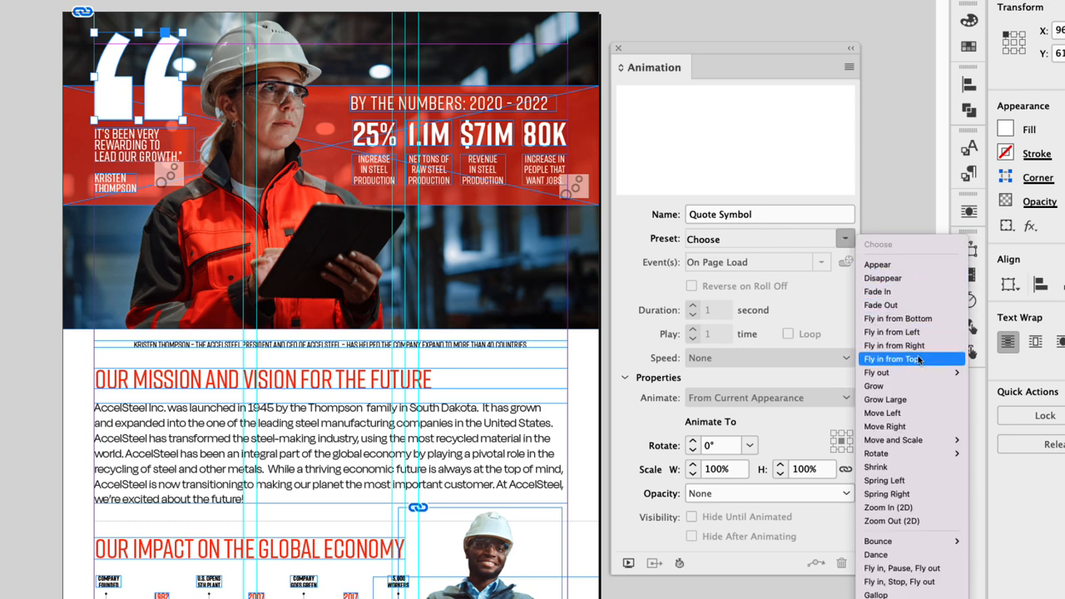
left_click(892, 359)
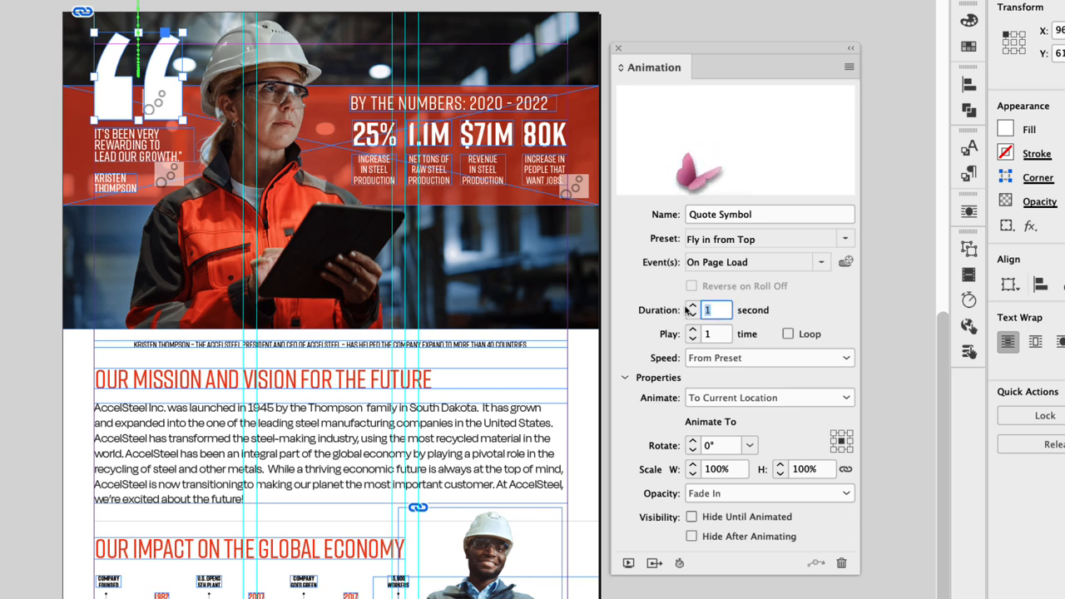
type("0.5")
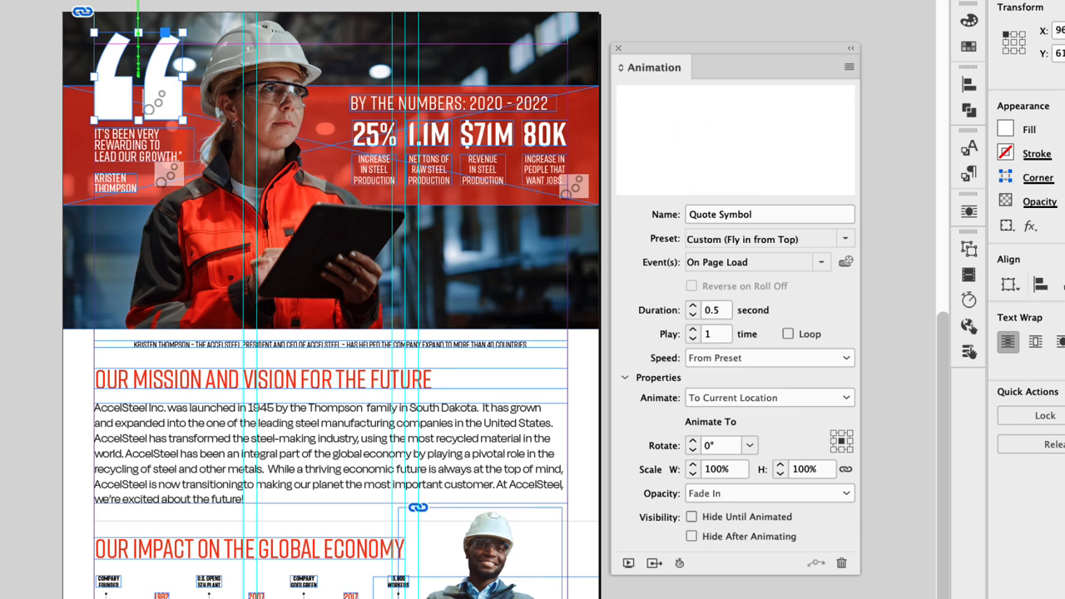
left_click(693, 516)
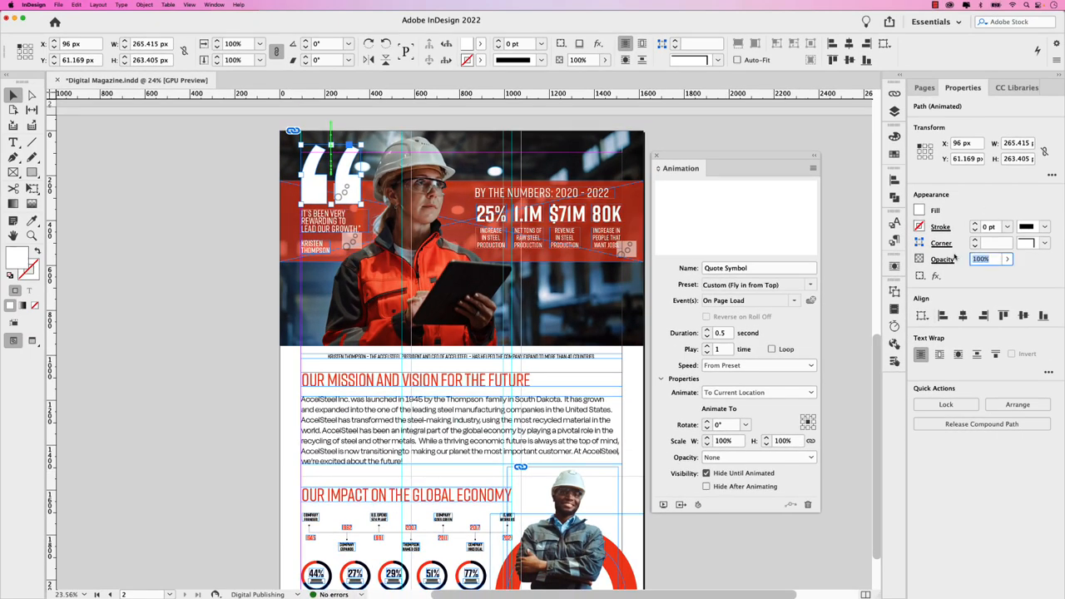
type("30%")
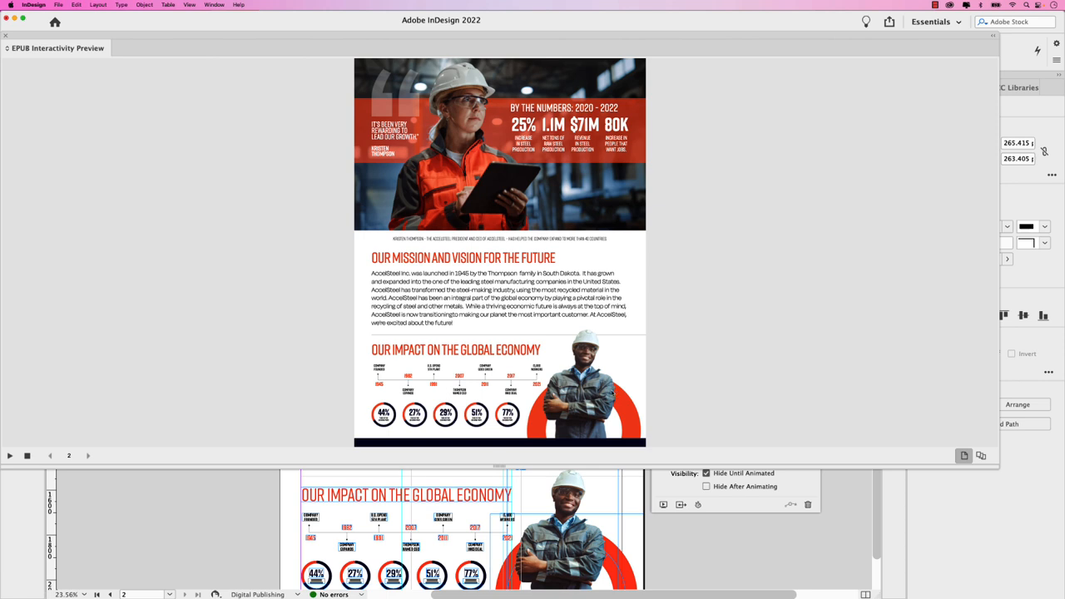
mouse_move(10, 456)
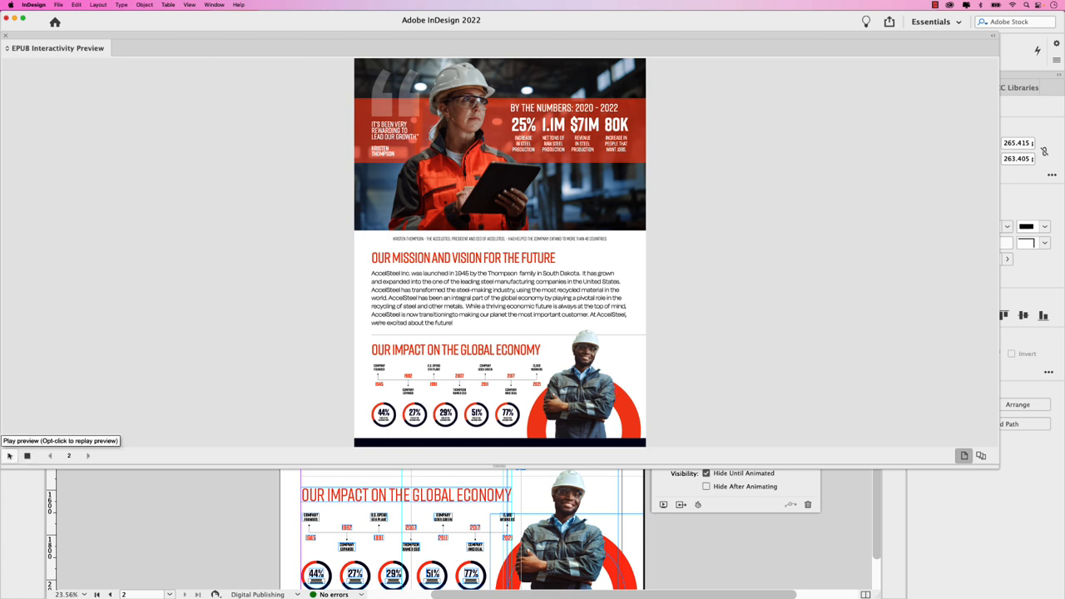
Play back the page's animations in the EPUB Interactivity Preview
left_click(10, 456)
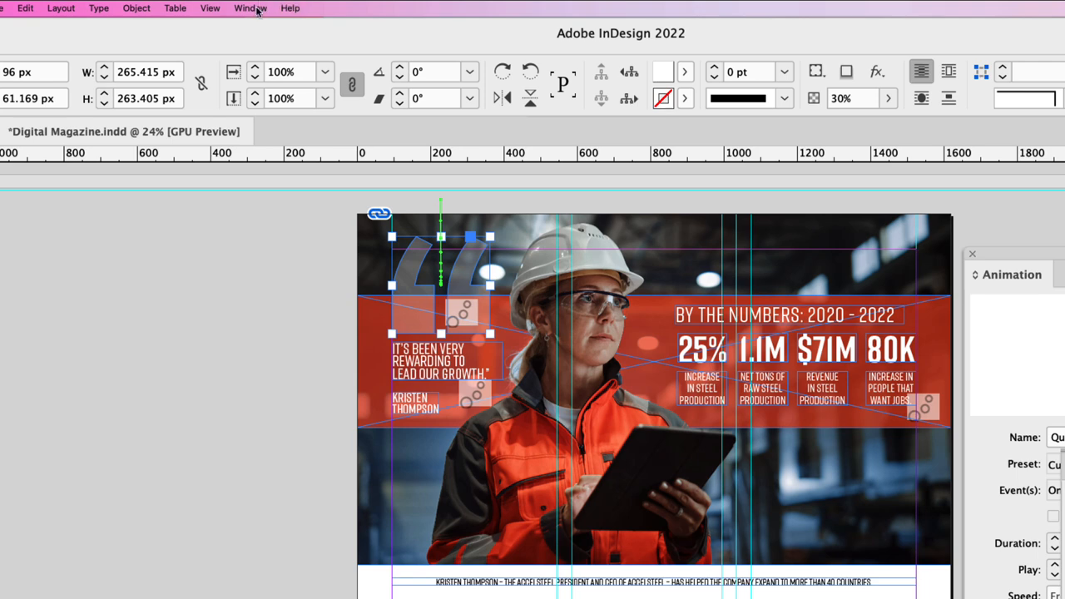
Bring up the Window menu to reach the animation Timing panel
left_click(249, 6)
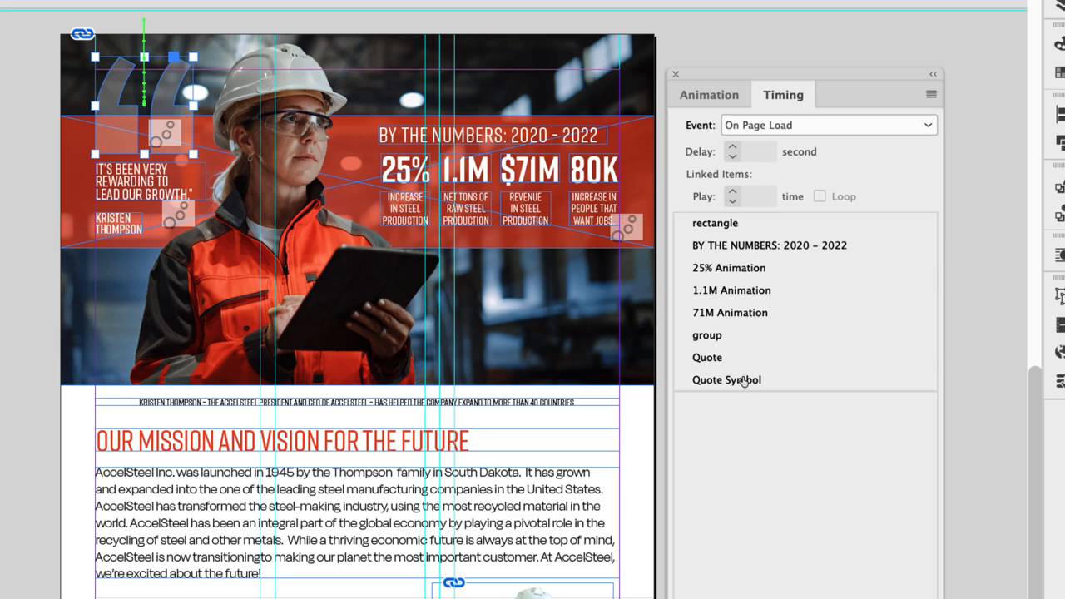
mouse_move(723, 279)
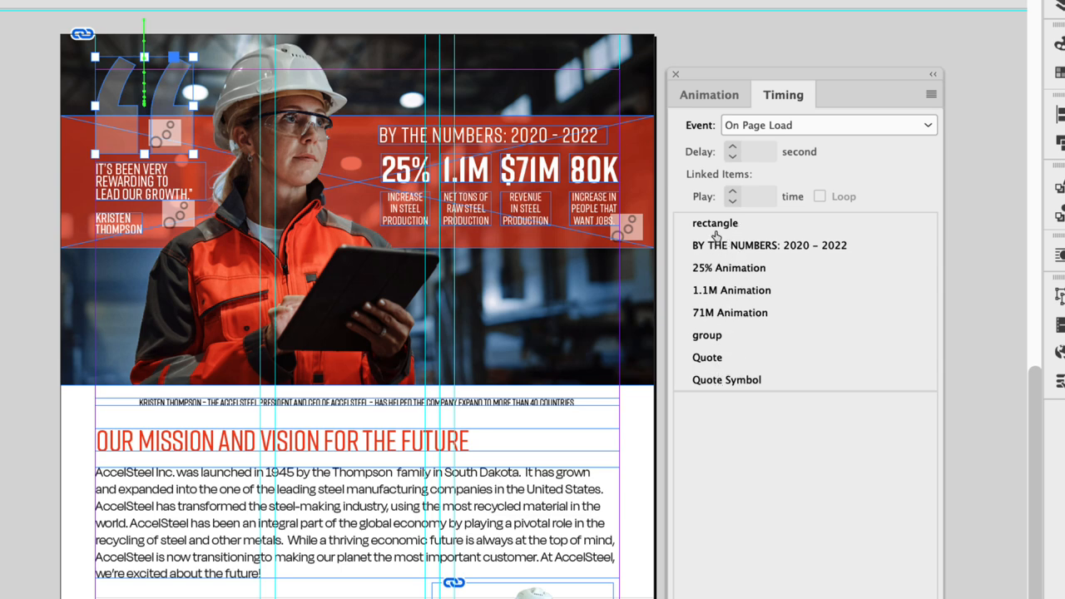
Rename the rectangle's animation to 'Main Shape' and return to the timing order
left_click(709, 93)
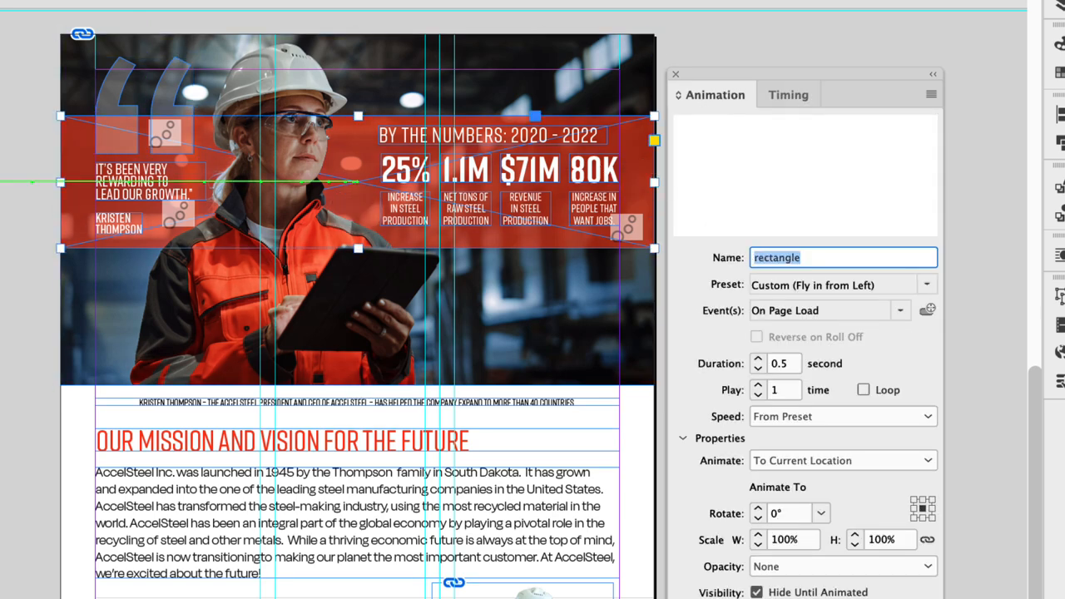
type("Main Shape")
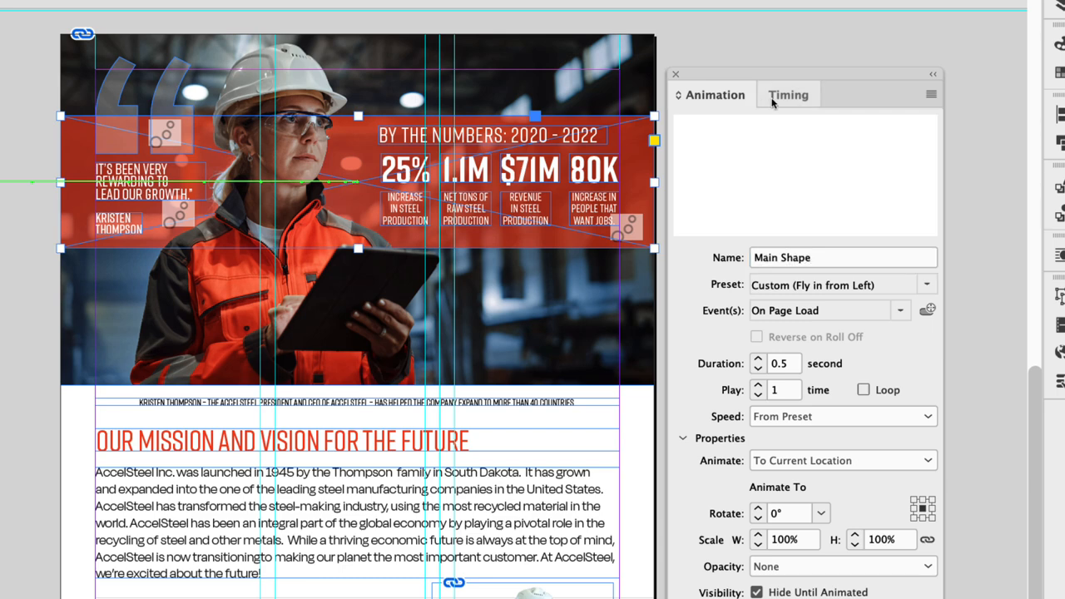
left_click(788, 93)
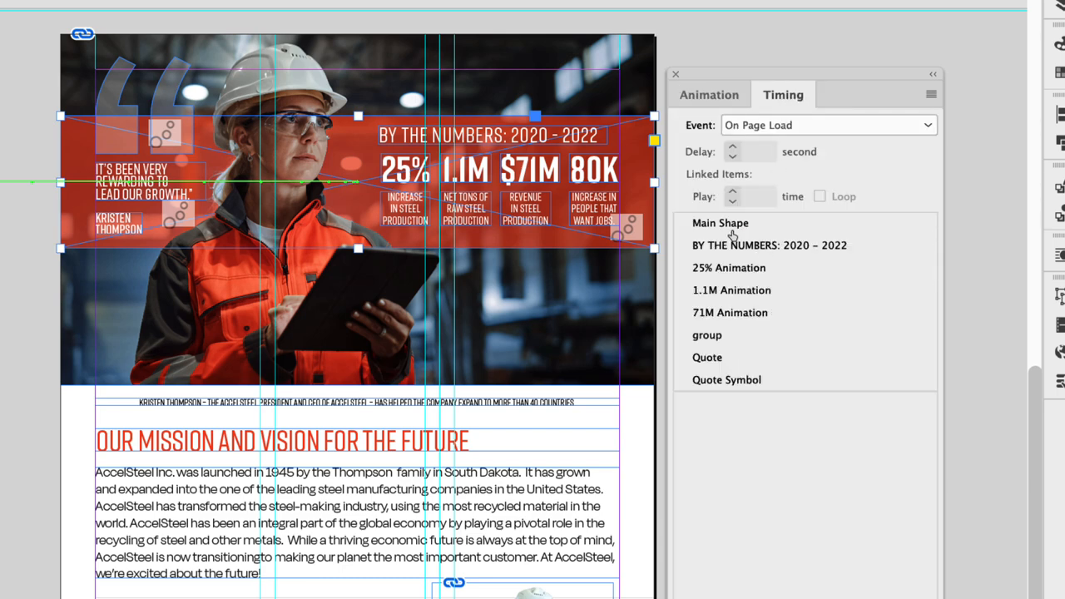
mouse_move(751, 232)
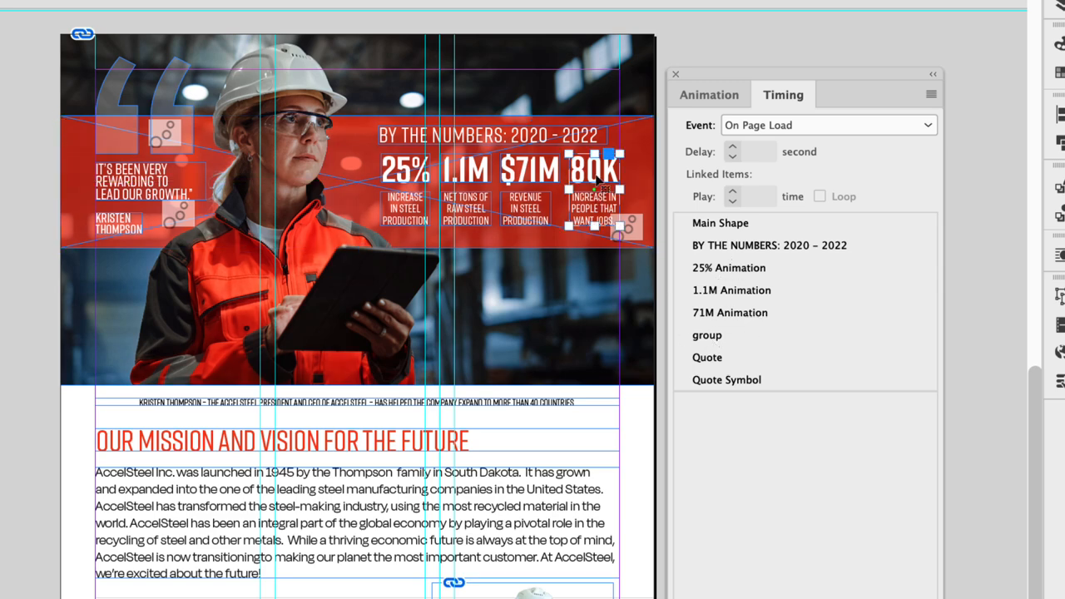
Rename the 80K group's animation to '80K Animation' and return to the timing order
left_click(709, 93)
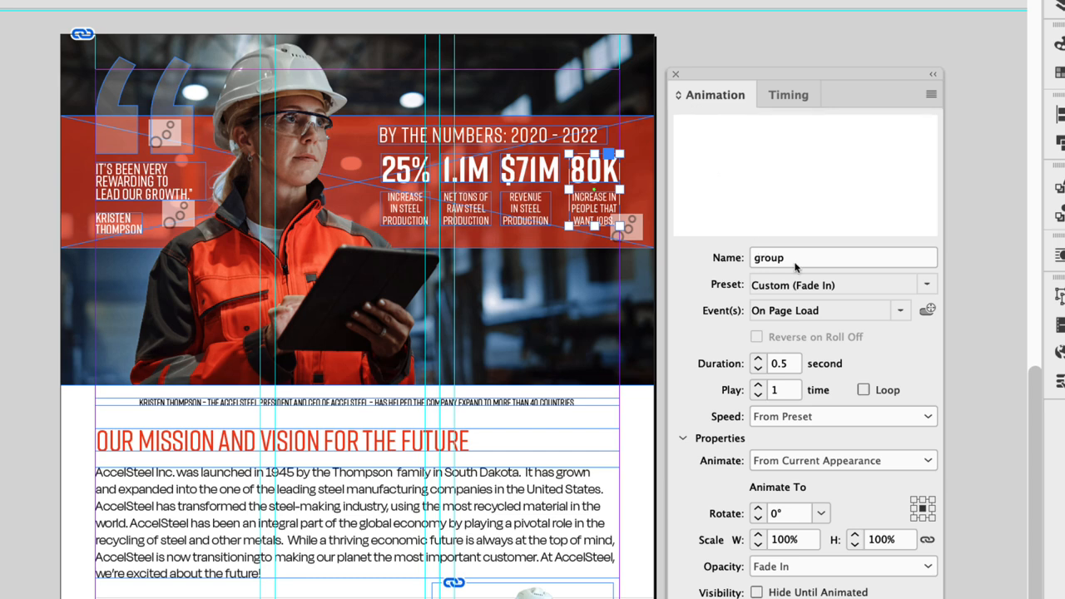
type("80K Animation")
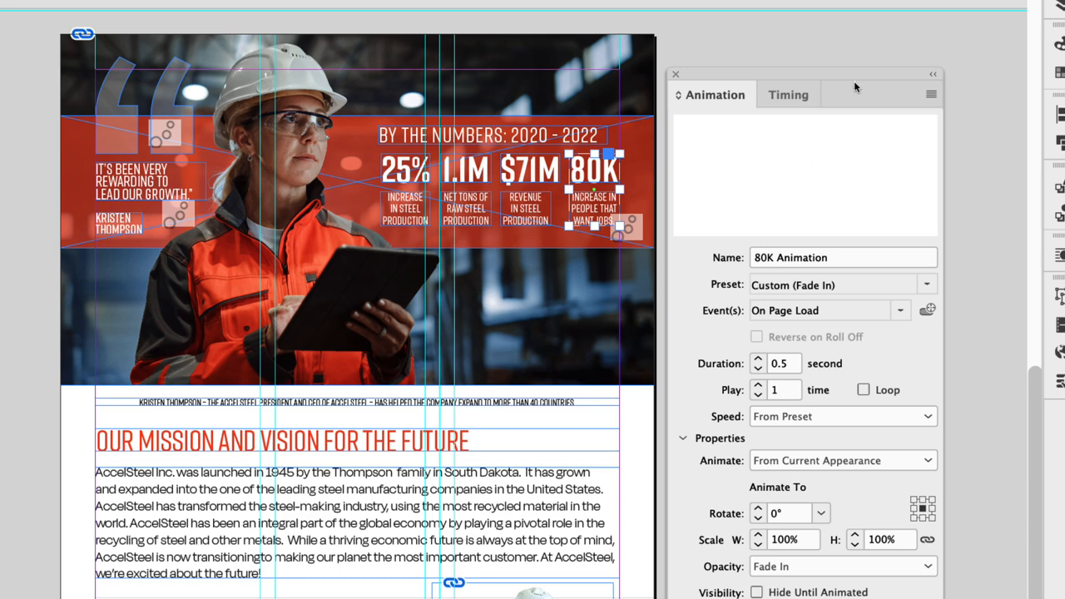
left_click(786, 93)
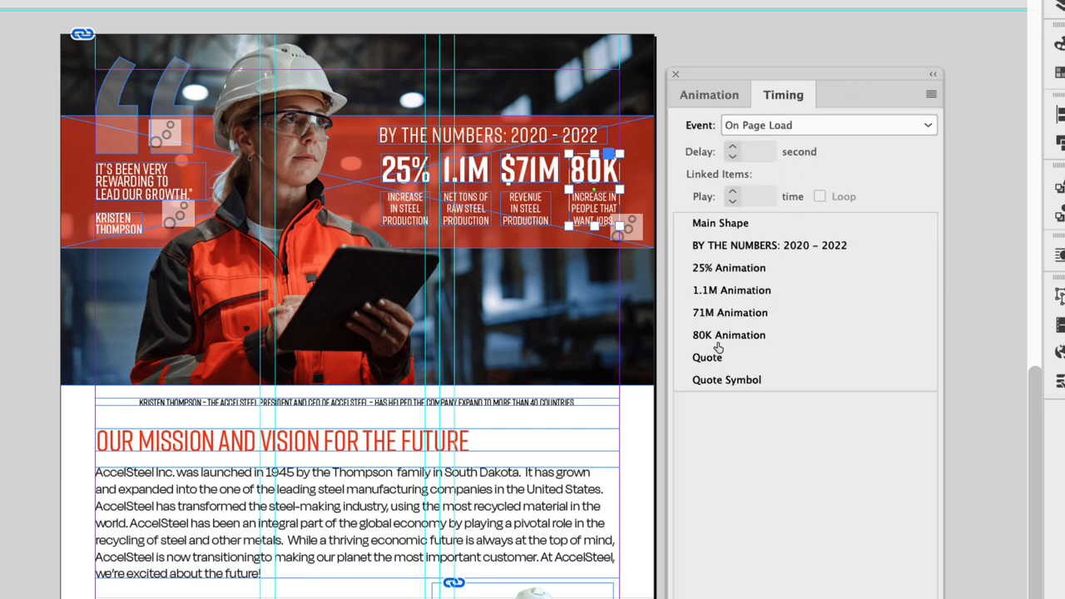
mouse_move(719, 290)
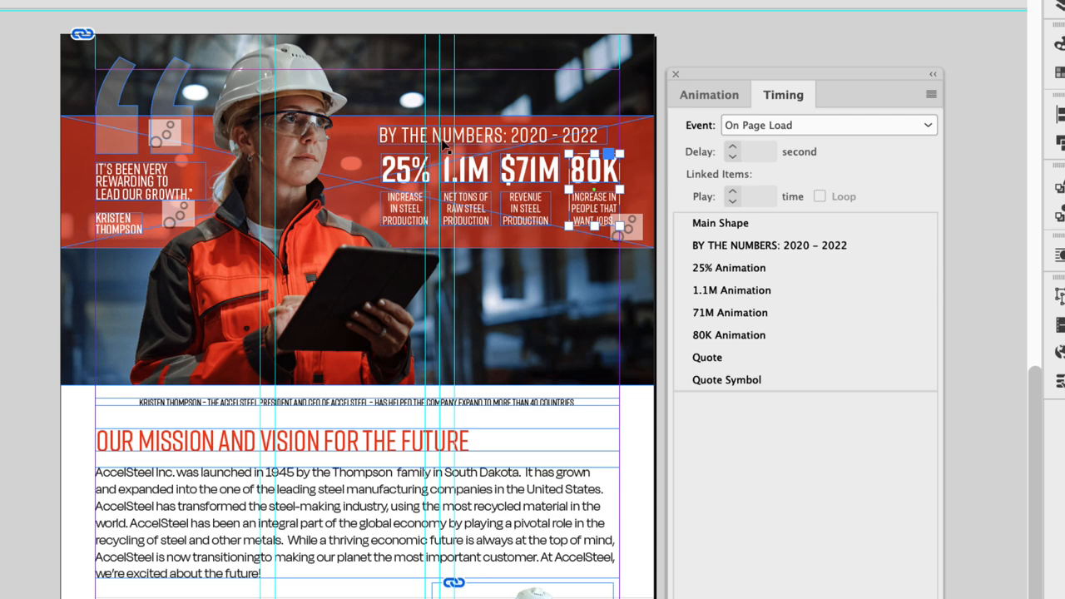
Select 25% Animation through 80K Animation and give them a 0.25-second delay
left_click(721, 223)
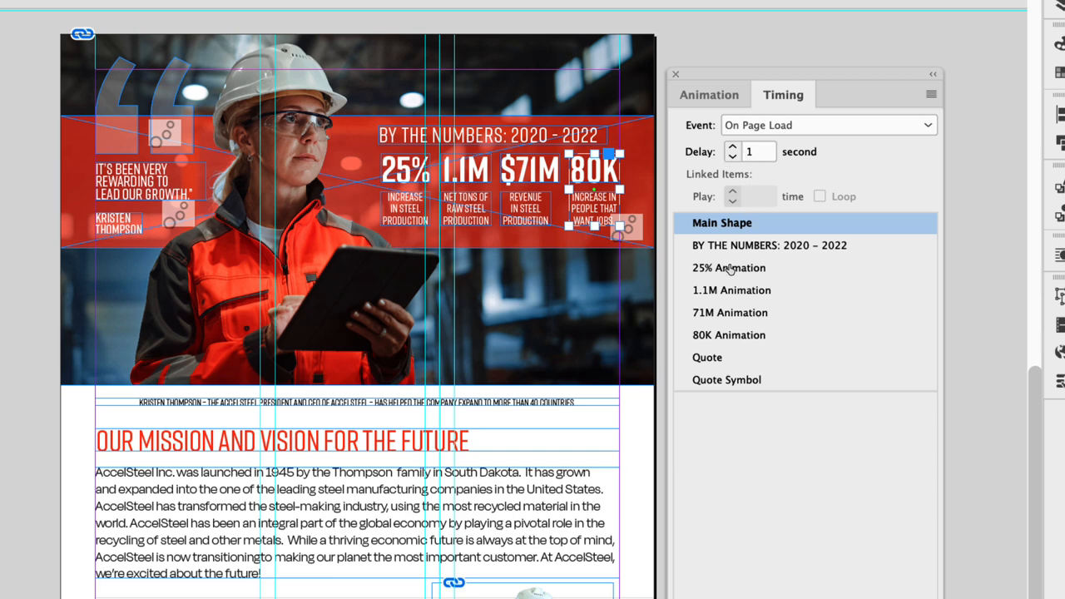
left_click(729, 267)
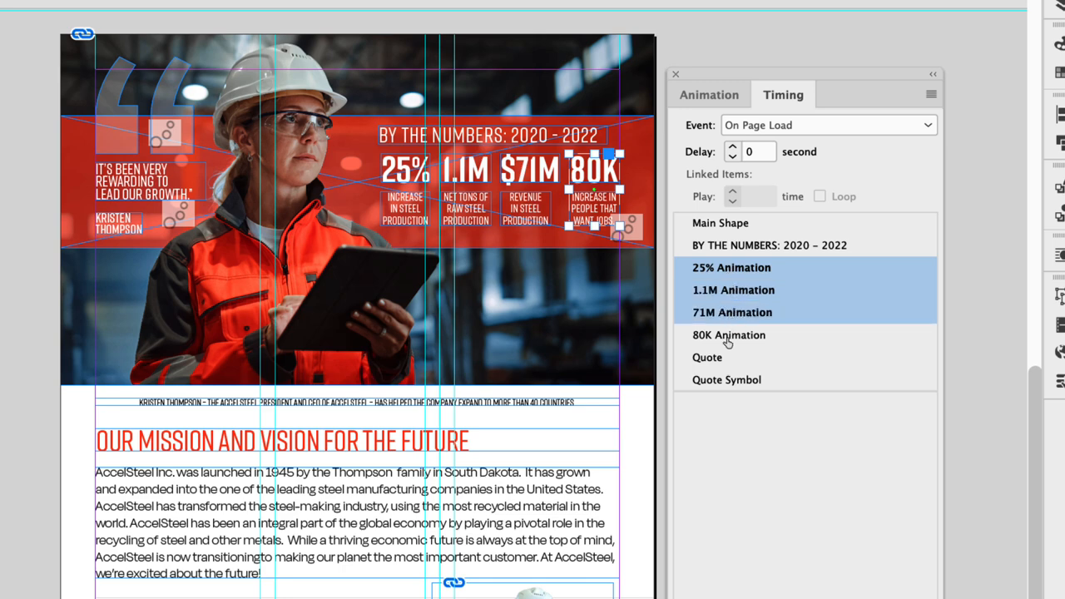
left_click(729, 335)
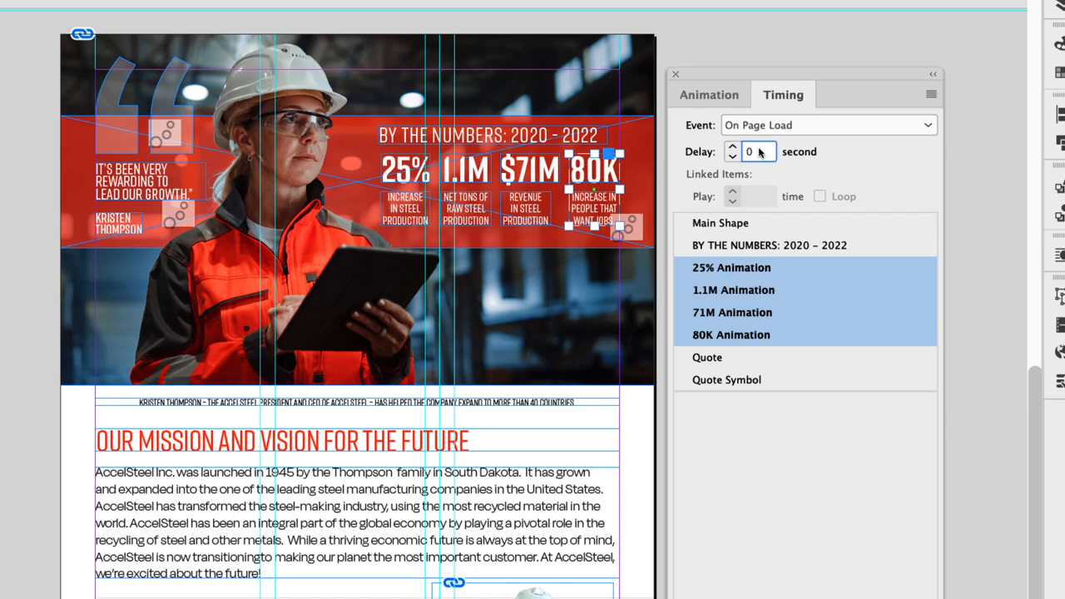
type(".25")
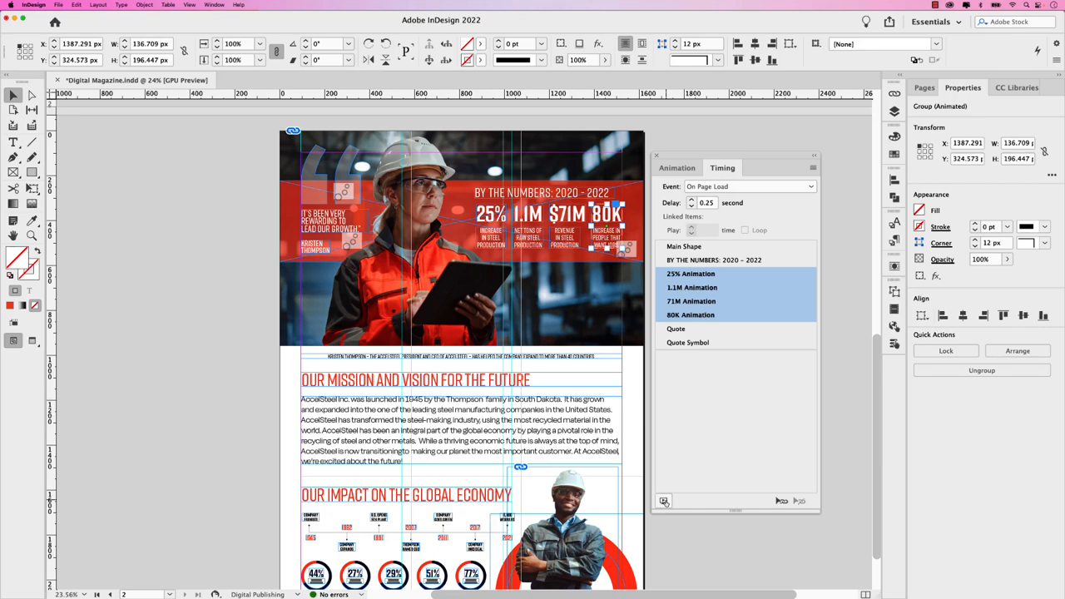
left_click(664, 499)
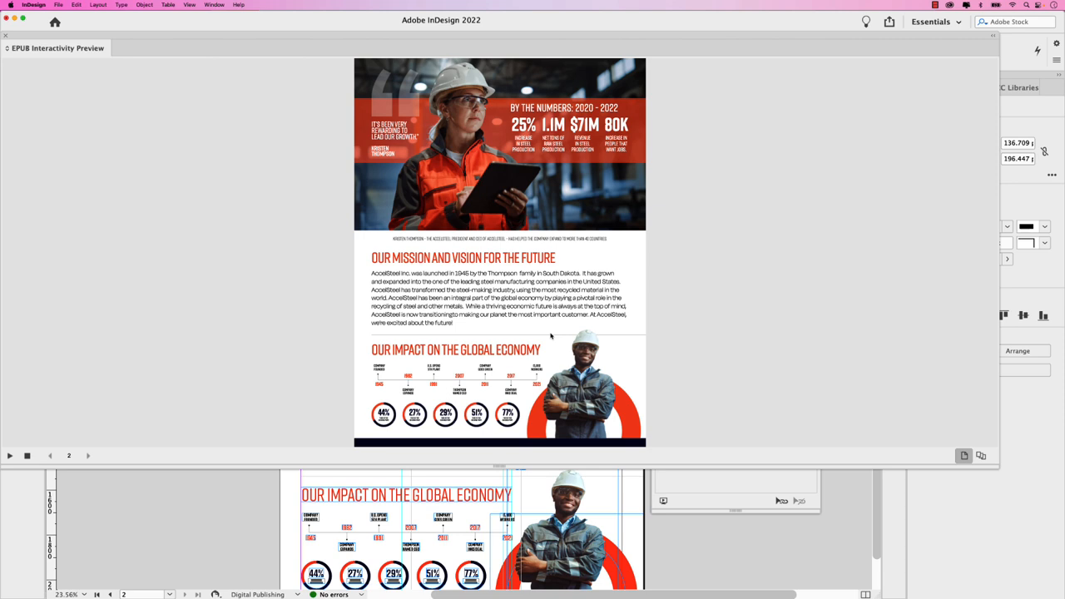
mouse_move(56, 83)
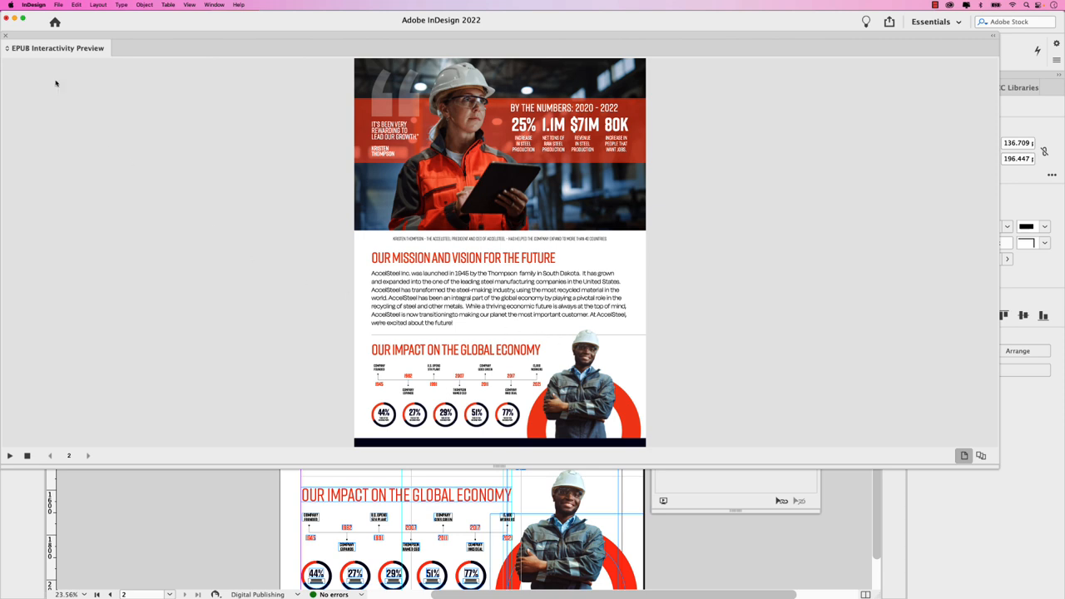
mouse_move(36, 60)
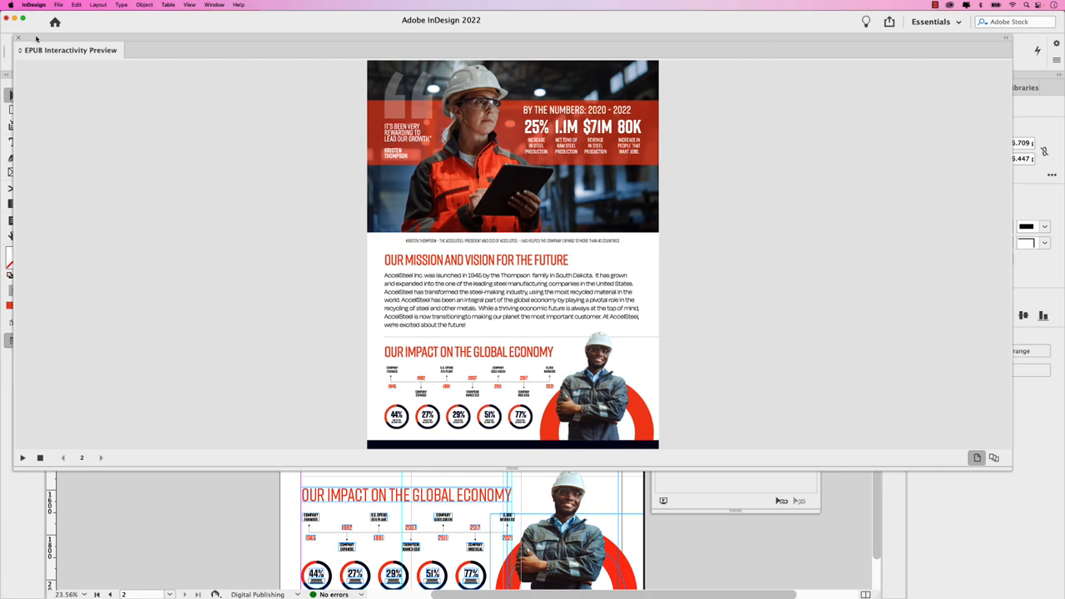
left_click(18, 38)
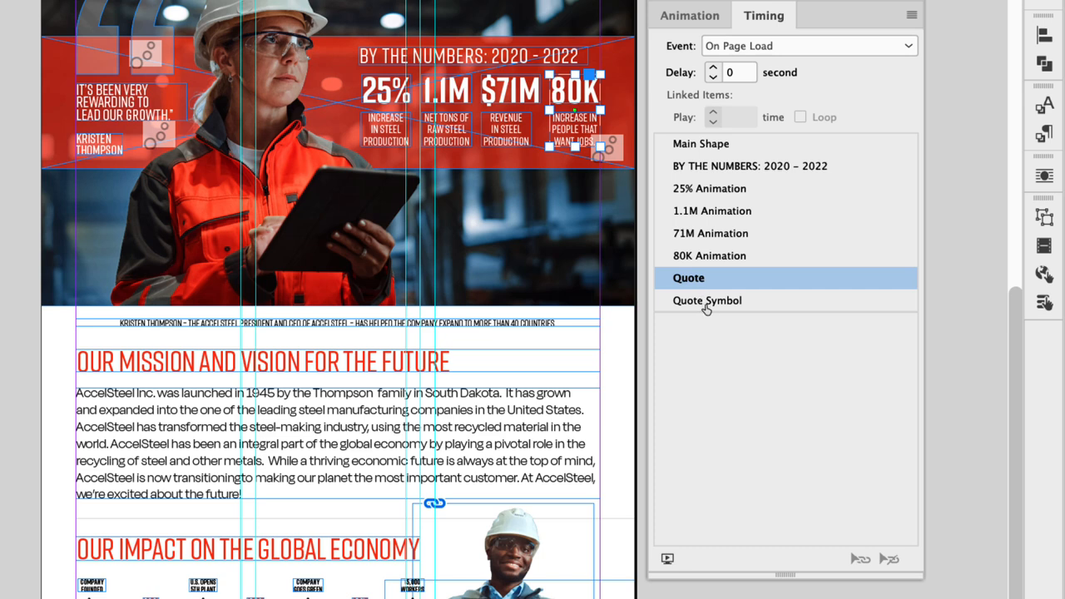
mouse_move(719, 308)
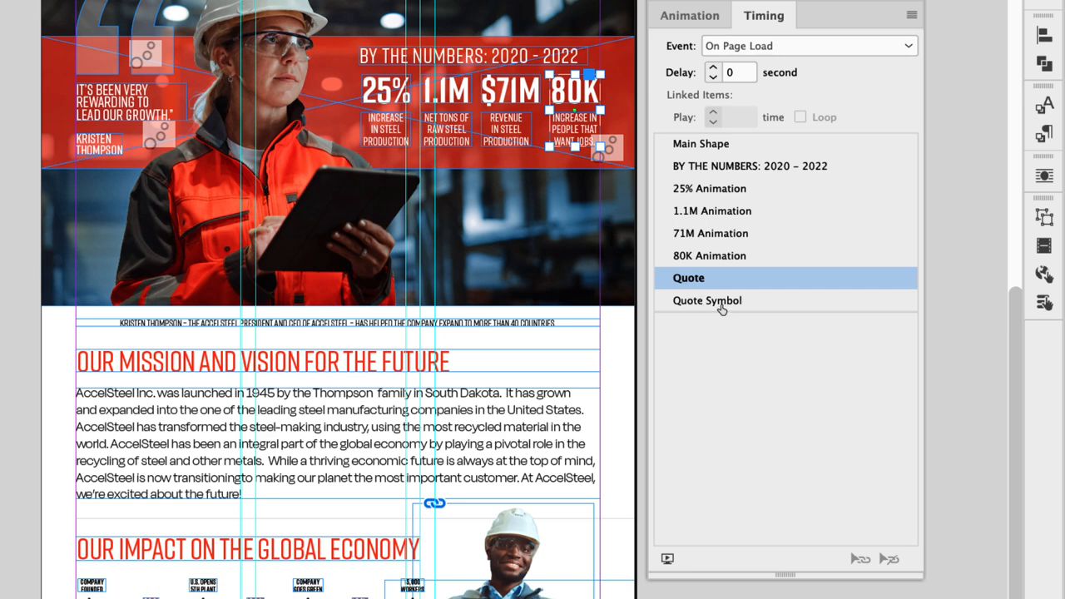
Link Quote and Quote Symbol to play together, then preview the spread as EPUB
left_click(705, 299)
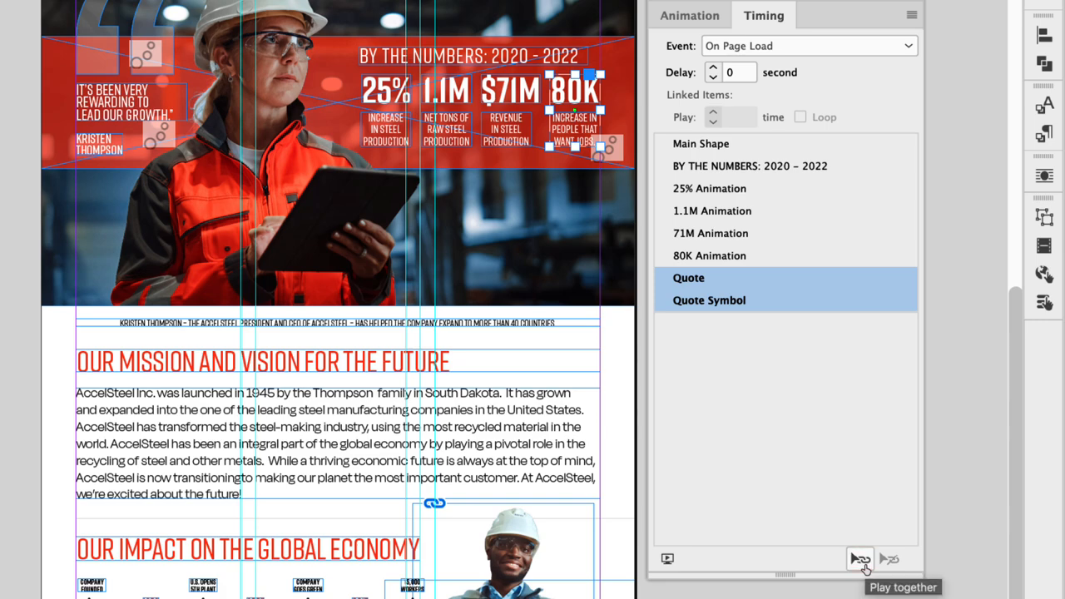
left_click(859, 560)
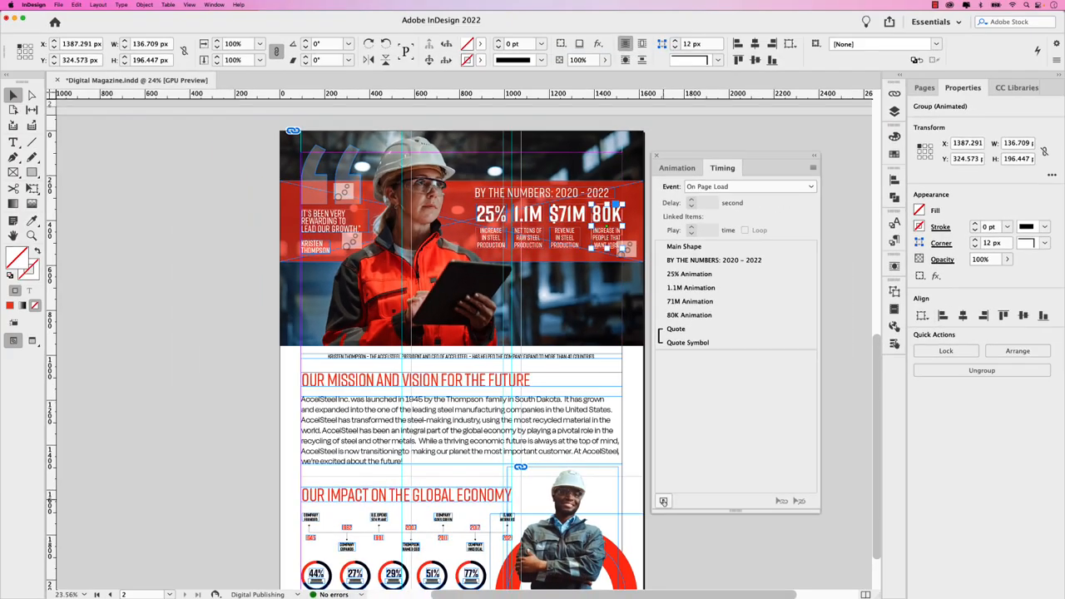
mouse_move(662, 499)
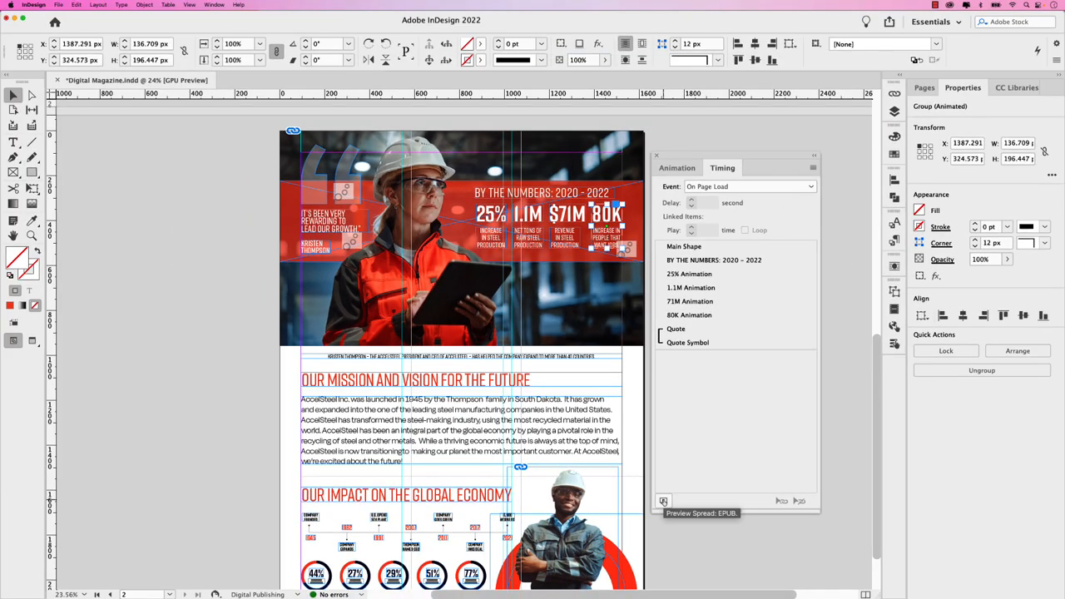
left_click(665, 499)
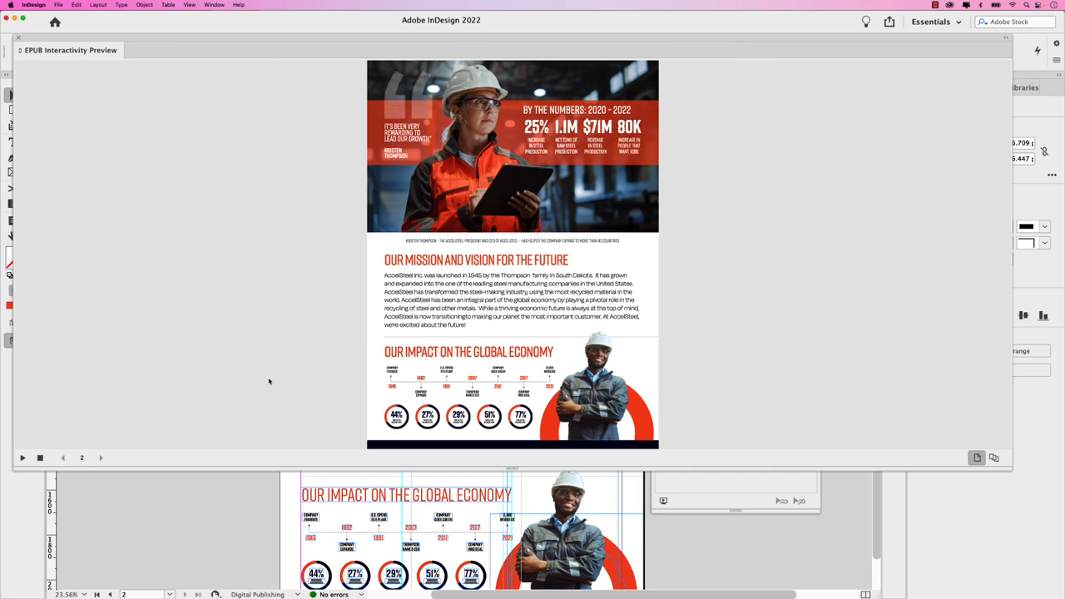
mouse_move(77, 115)
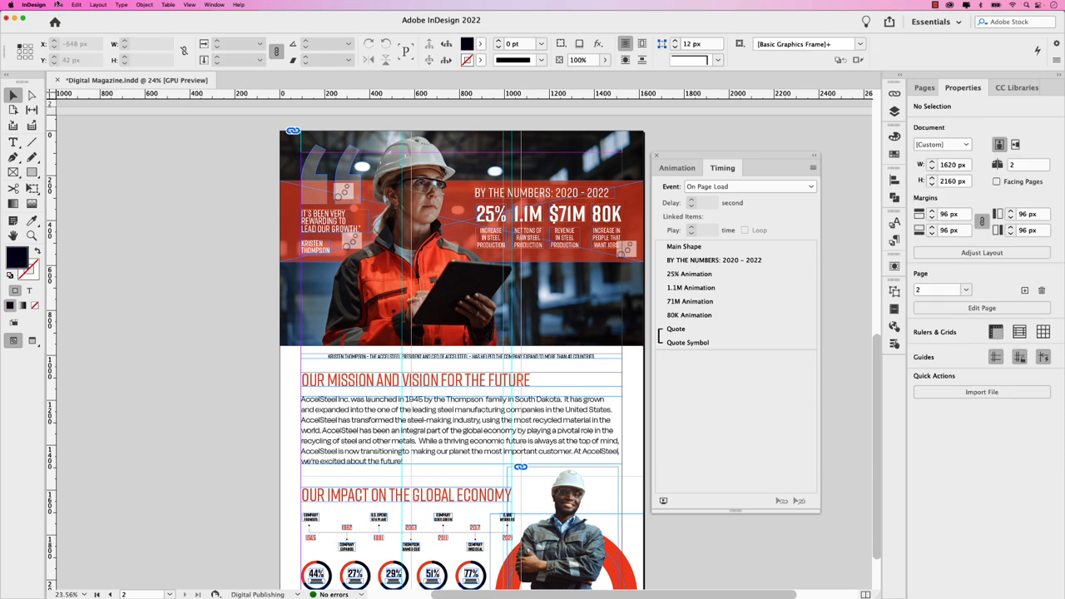
mouse_move(90, 166)
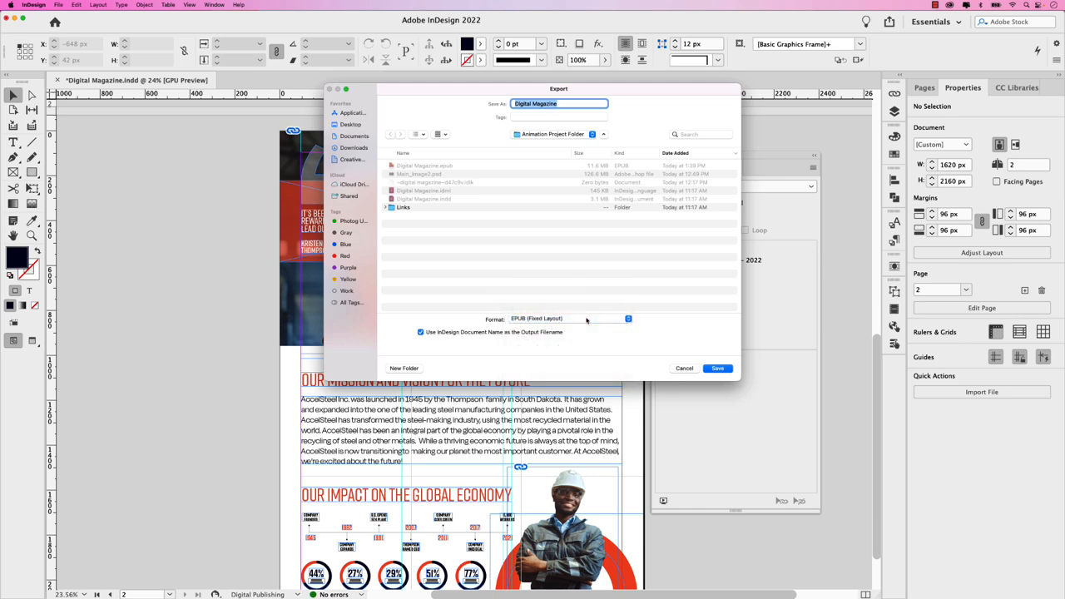
Name the fixed-layout EPUB export 'Company Brochure' and save to reach its options
type("C")
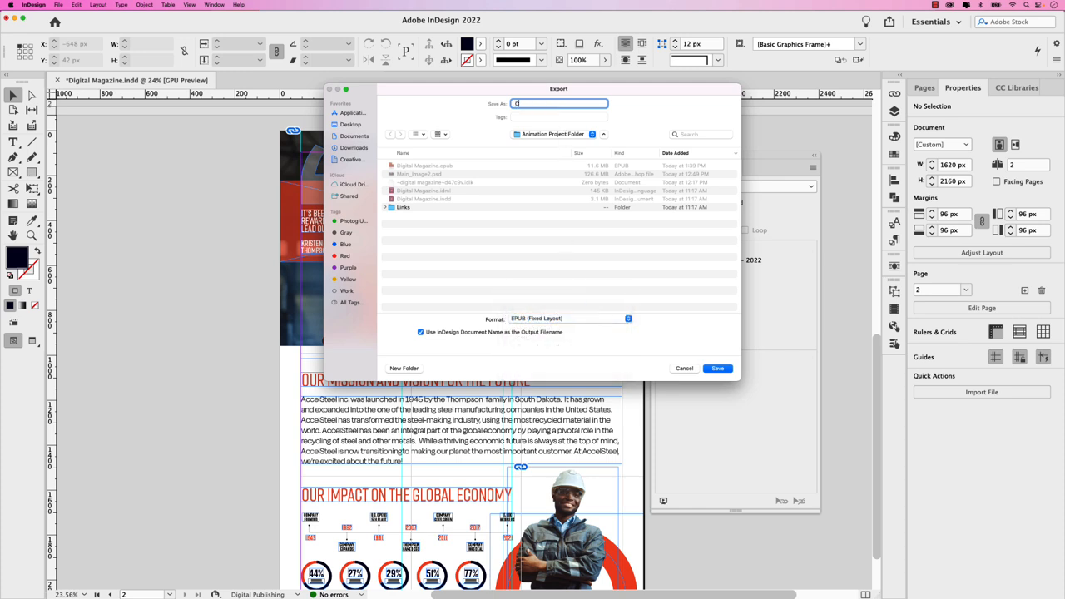
type("Company Brochure")
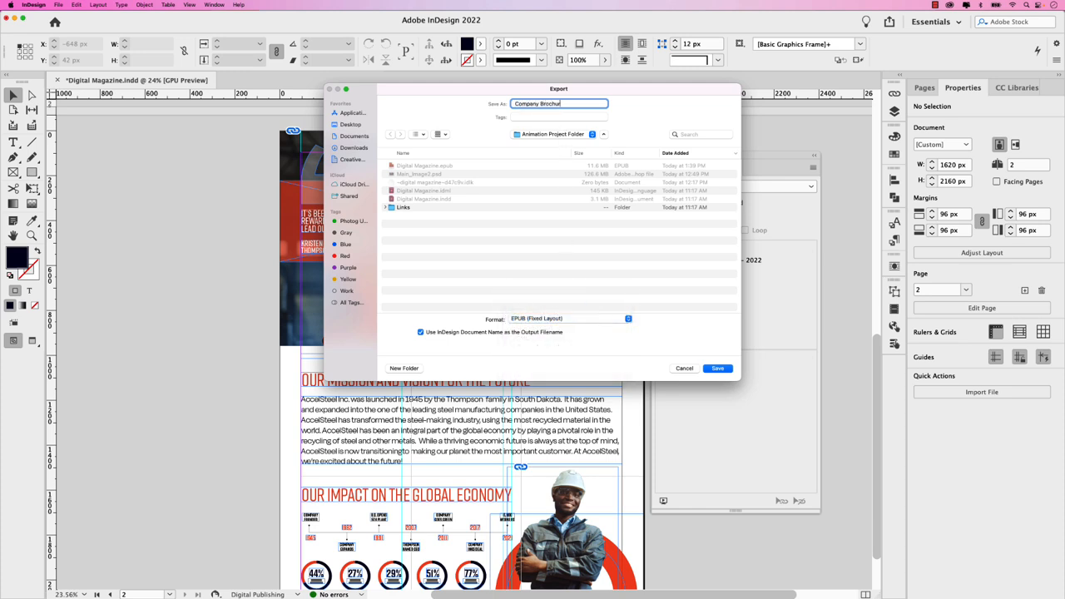
left_click(718, 368)
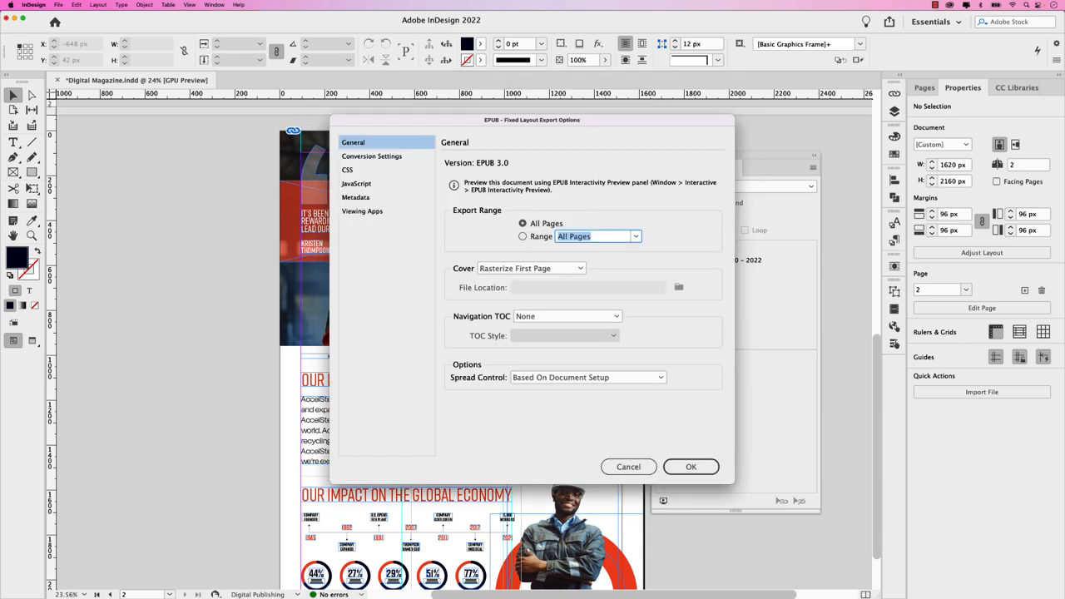
mouse_move(593, 200)
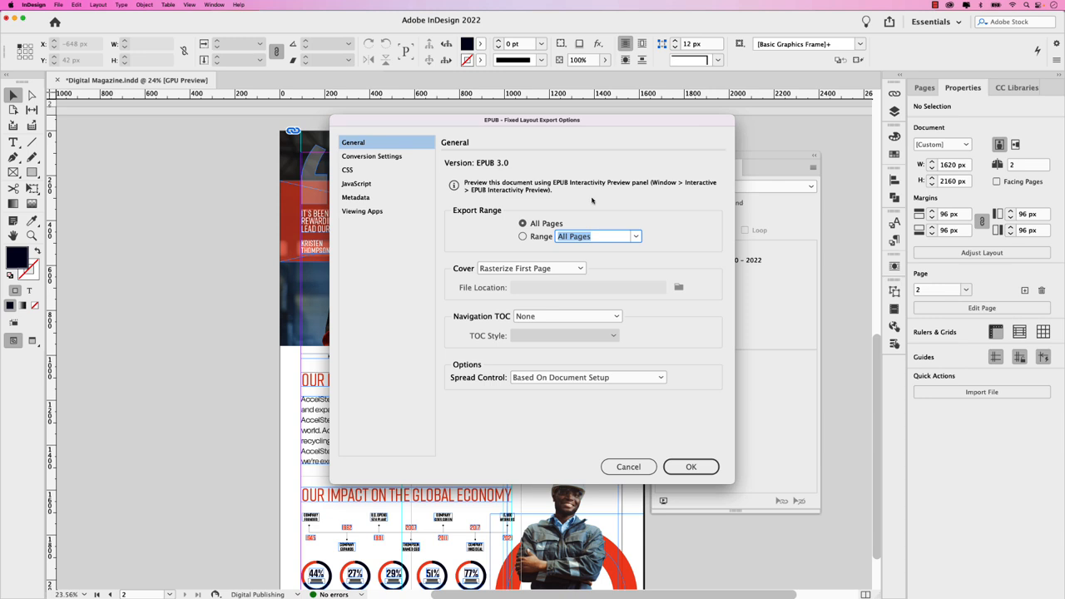
mouse_move(629, 467)
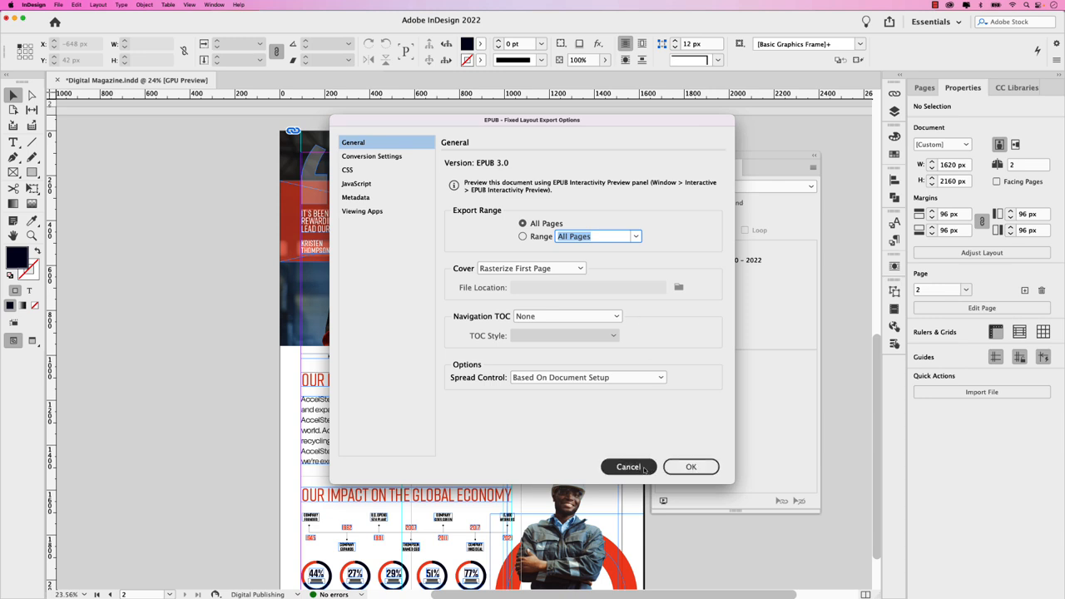
Cancel the EPUB Fixed Layout Export Options without exporting
left_click(630, 466)
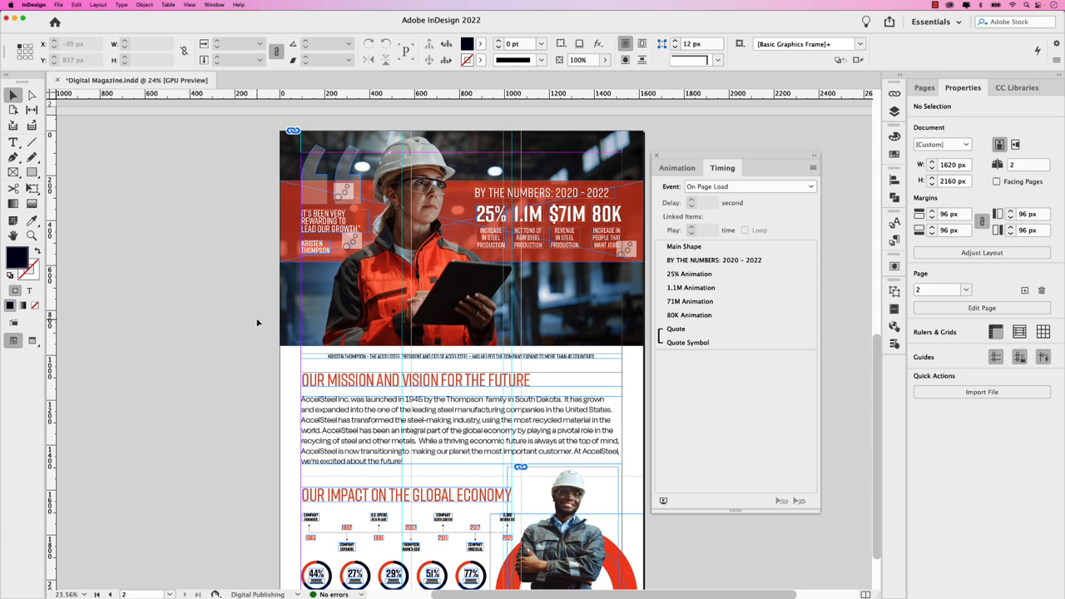